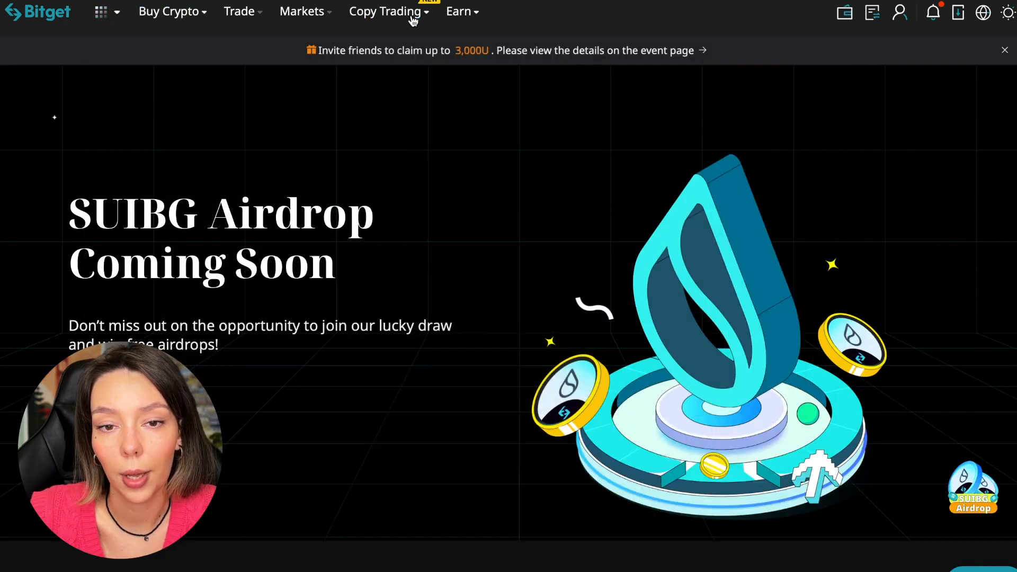
Open the Copy Trading menu showing futures, spot and strategy copy trading
{"action": "left_click", "coordinate": [386, 11]}
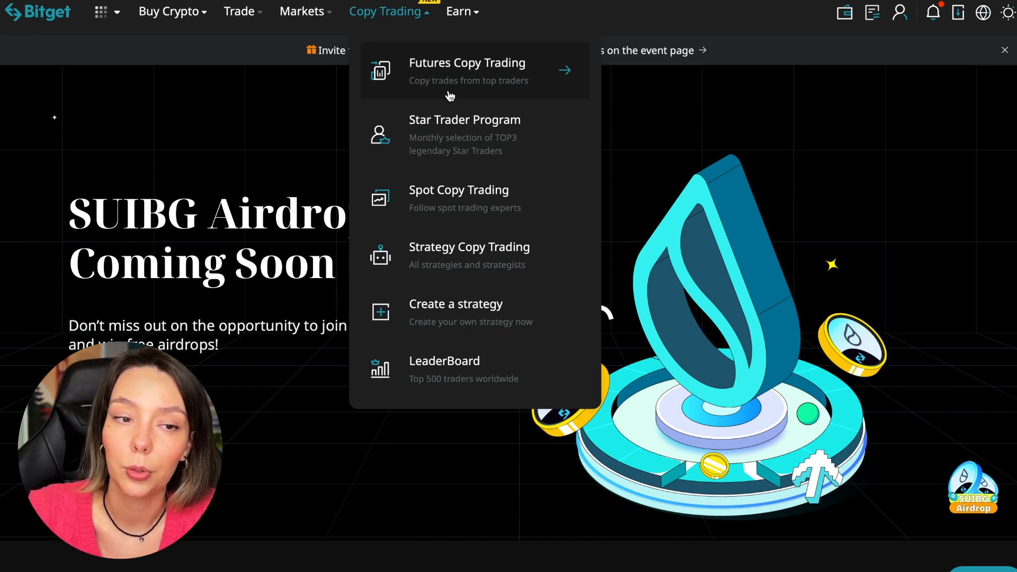
{"action": "mouse_move", "coordinate": [475, 244]}
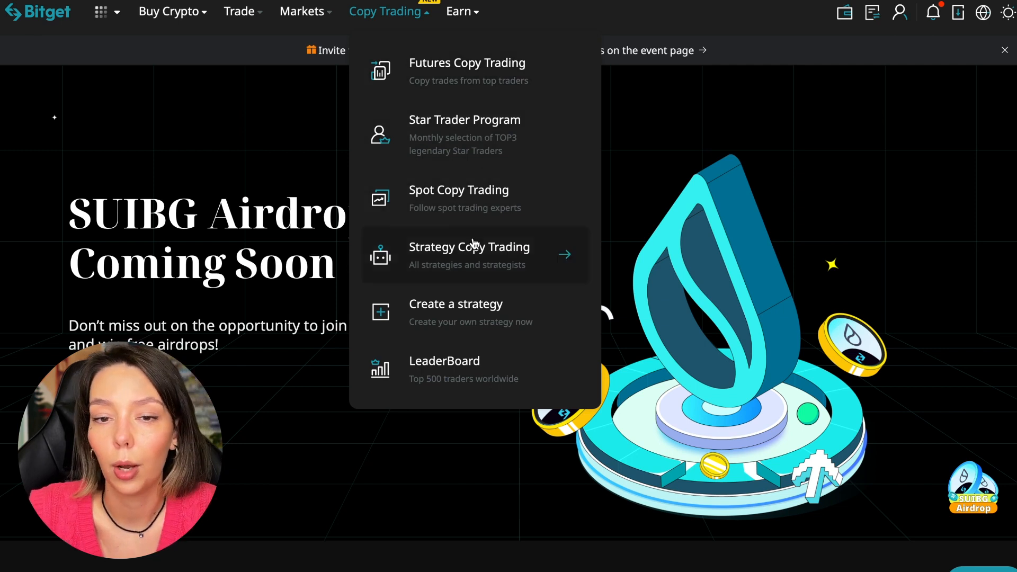
{"action": "mouse_move", "coordinate": [470, 323]}
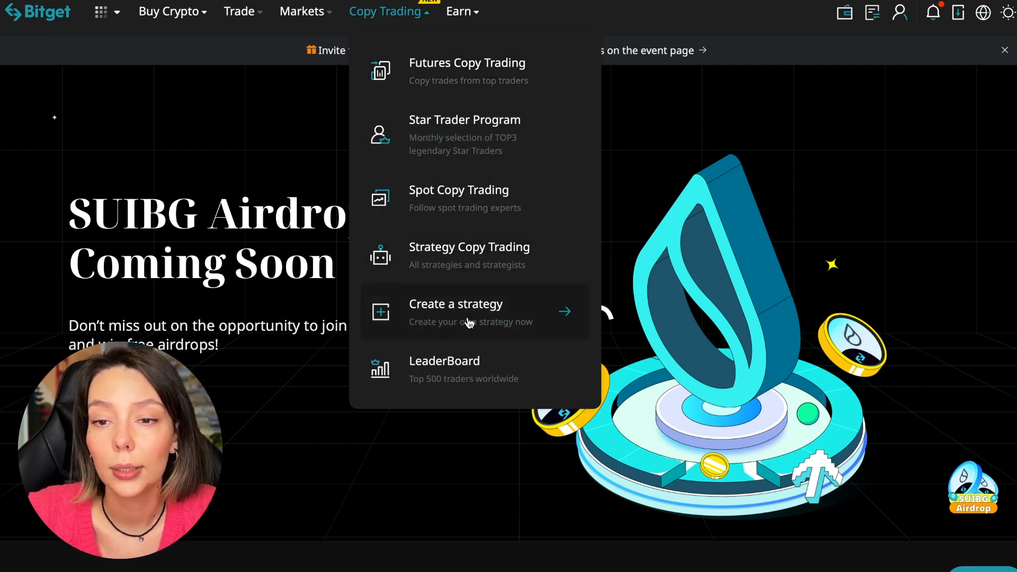
{"action": "mouse_move", "coordinate": [467, 366]}
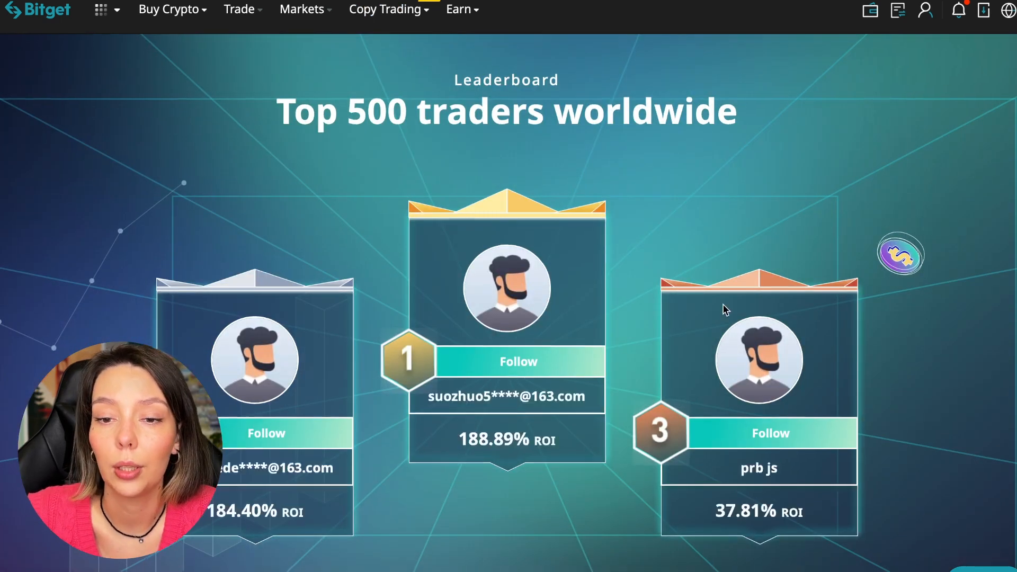
Scroll down the leaderboard to the weekly ROI ranking of top traders
{"action": "scroll", "scroll_direction": "down", "scroll_amount": 3}
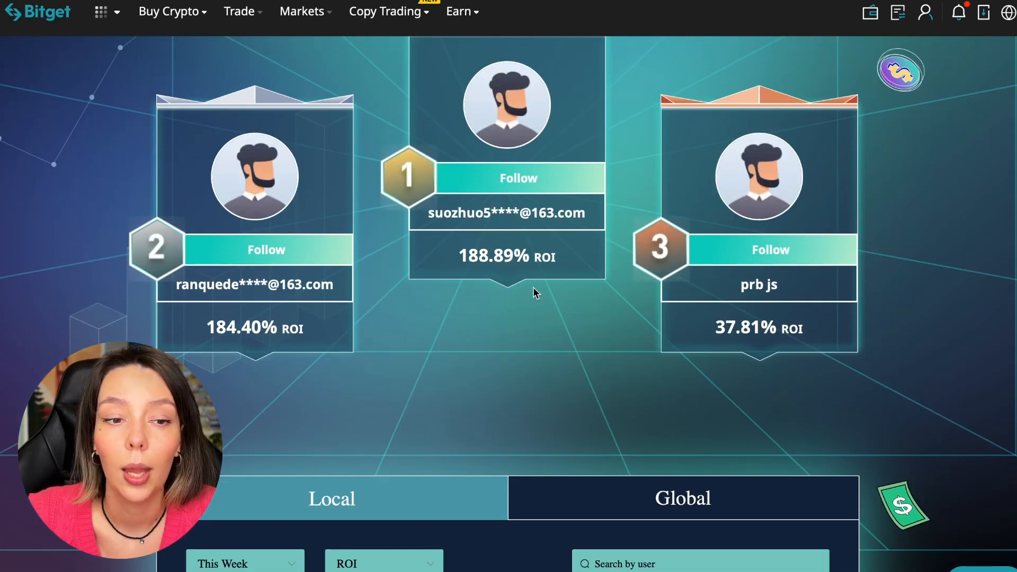
{"action": "scroll", "scroll_direction": "down", "scroll_amount": 3}
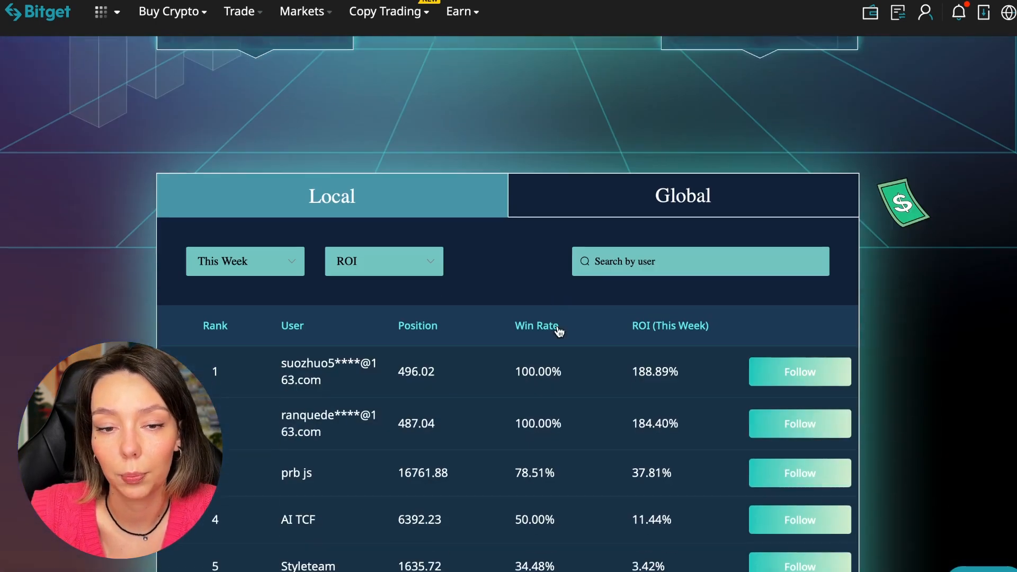
{"action": "scroll", "scroll_direction": "down", "scroll_amount": 3}
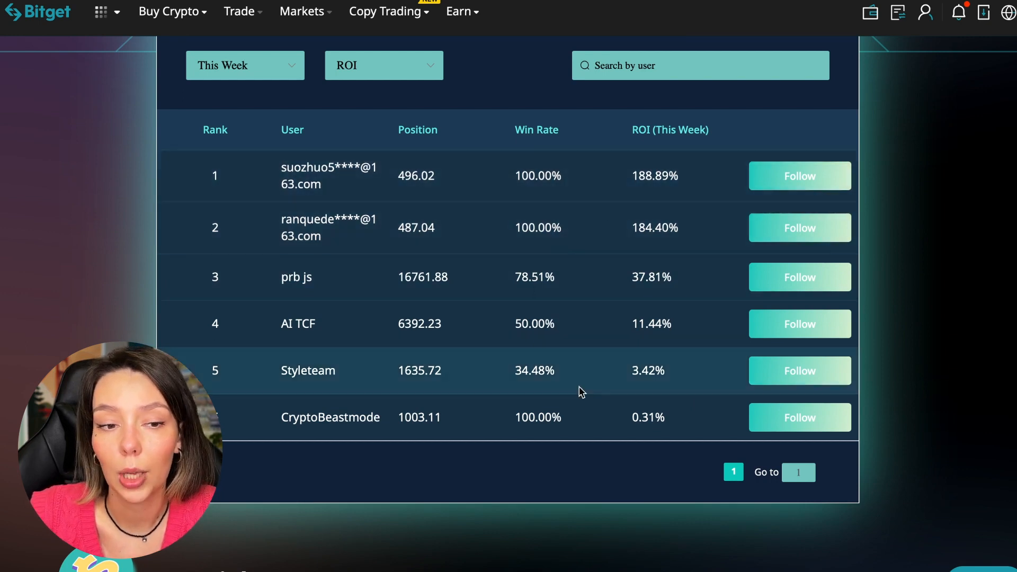
{"action": "mouse_move", "coordinate": [535, 175]}
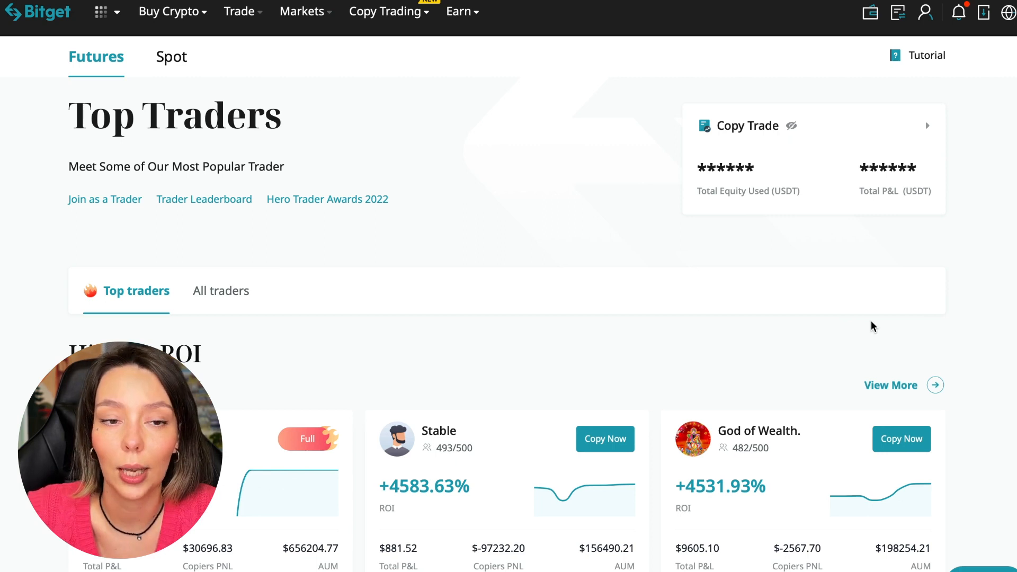
{"action": "mouse_move", "coordinate": [515, 248]}
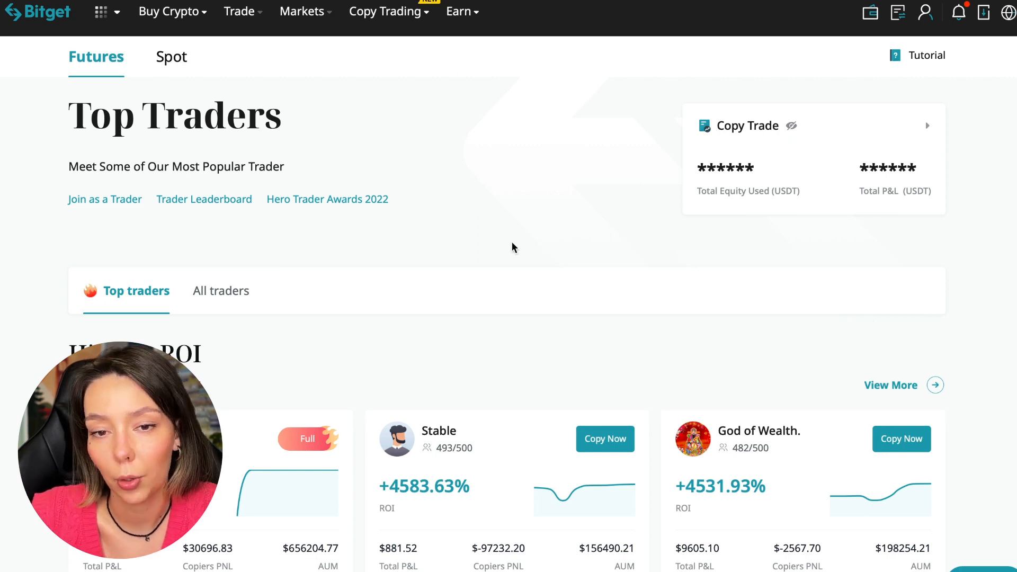
Glance at Spot top traders, return to Futures, and scroll through Highest ROI and PnL
{"action": "left_click", "coordinate": [168, 57]}
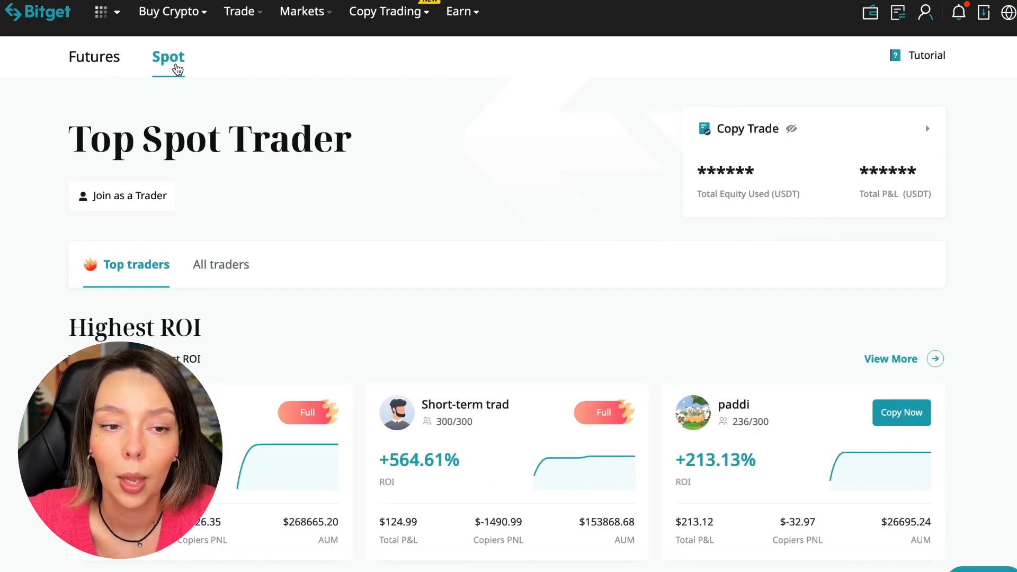
{"action": "left_click", "coordinate": [96, 57]}
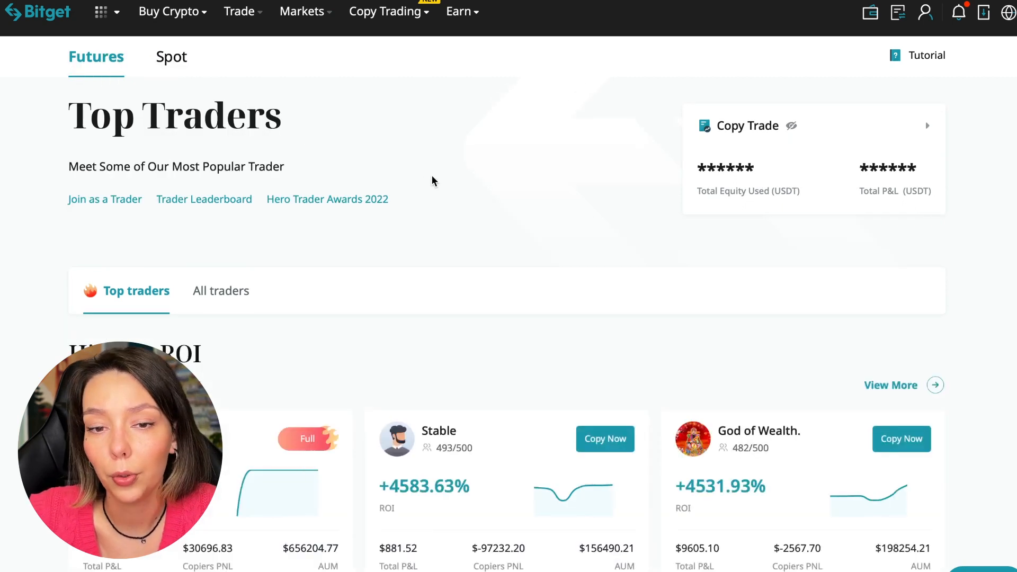
{"action": "mouse_move", "coordinate": [428, 287]}
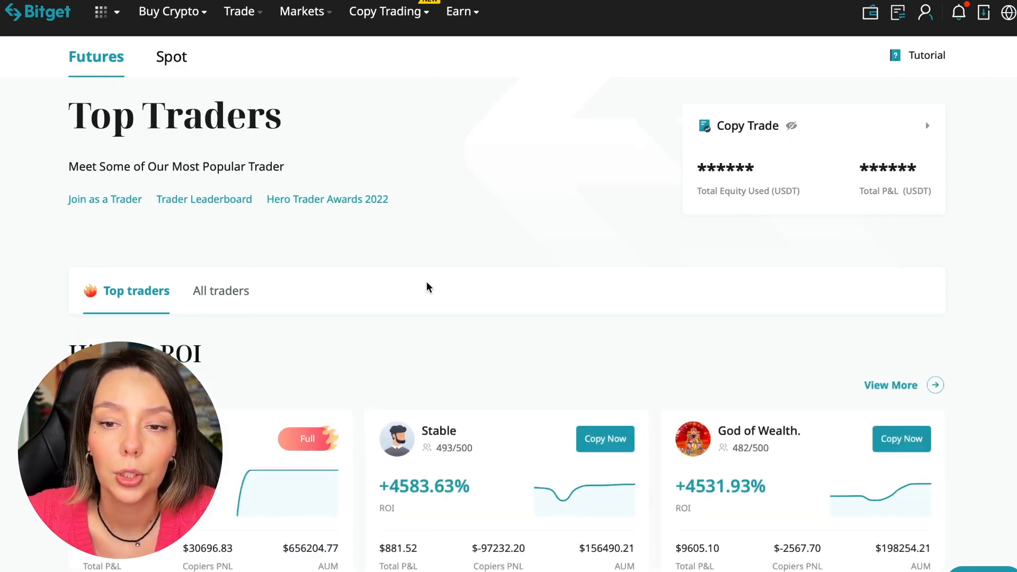
{"action": "scroll", "scroll_direction": "down", "scroll_amount": 3}
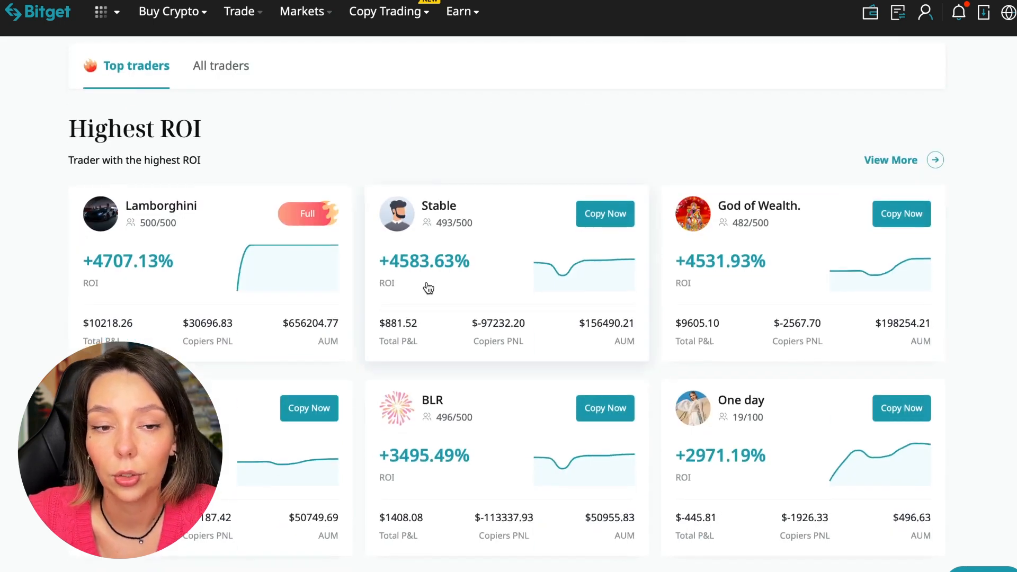
{"action": "mouse_move", "coordinate": [458, 186]}
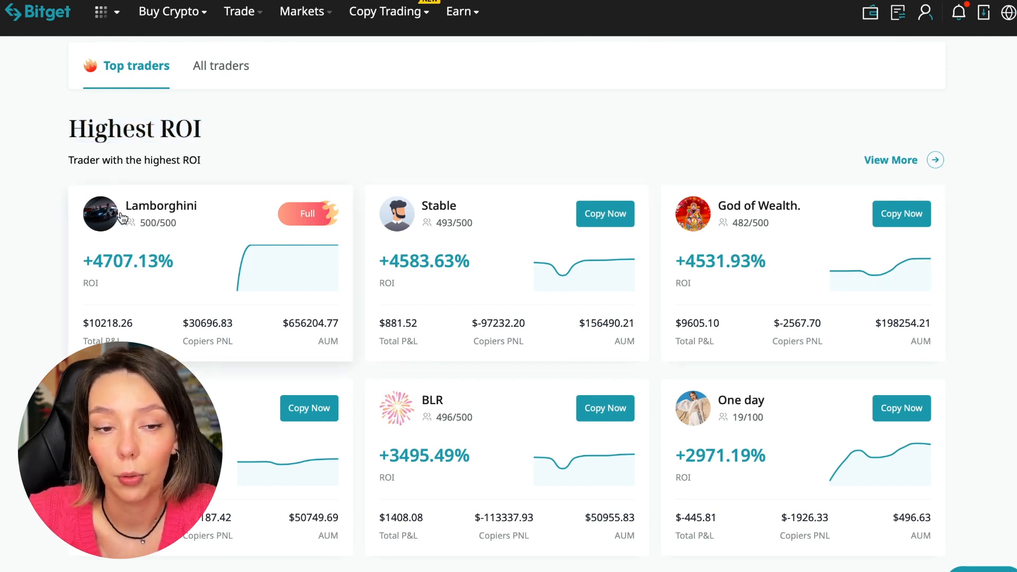
{"action": "mouse_move", "coordinate": [108, 272]}
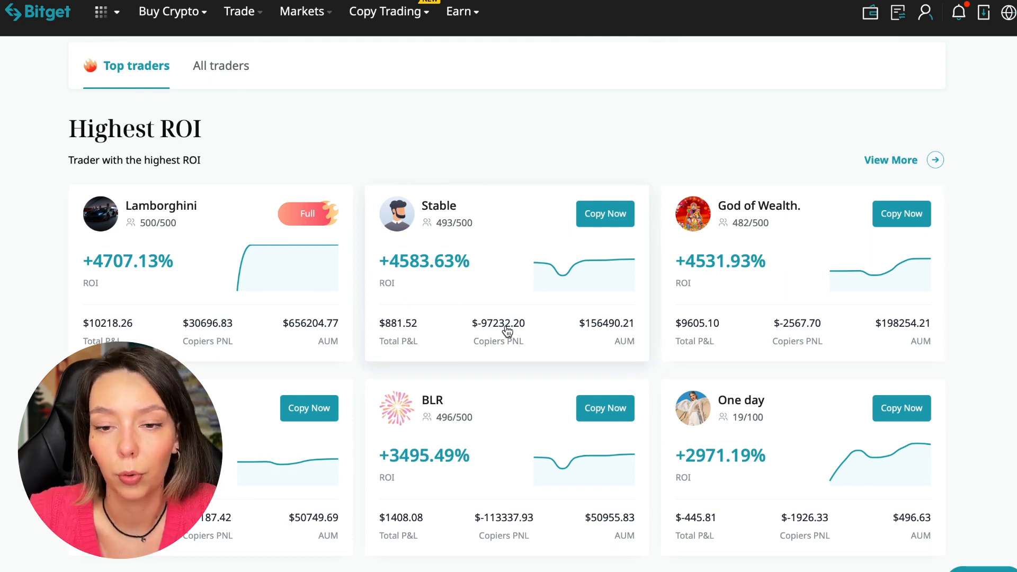
{"action": "mouse_move", "coordinate": [221, 287]}
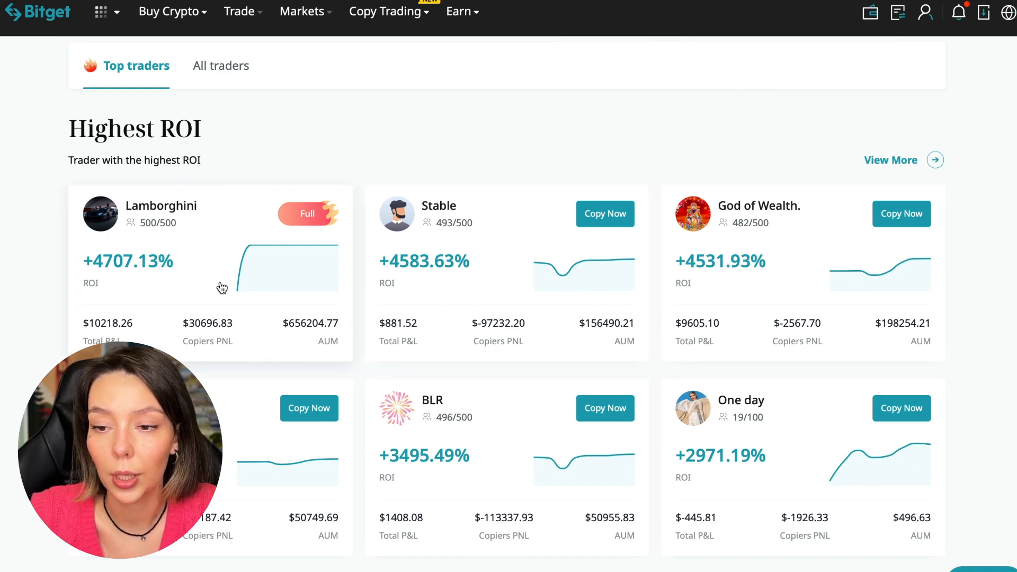
{"action": "mouse_move", "coordinate": [292, 342]}
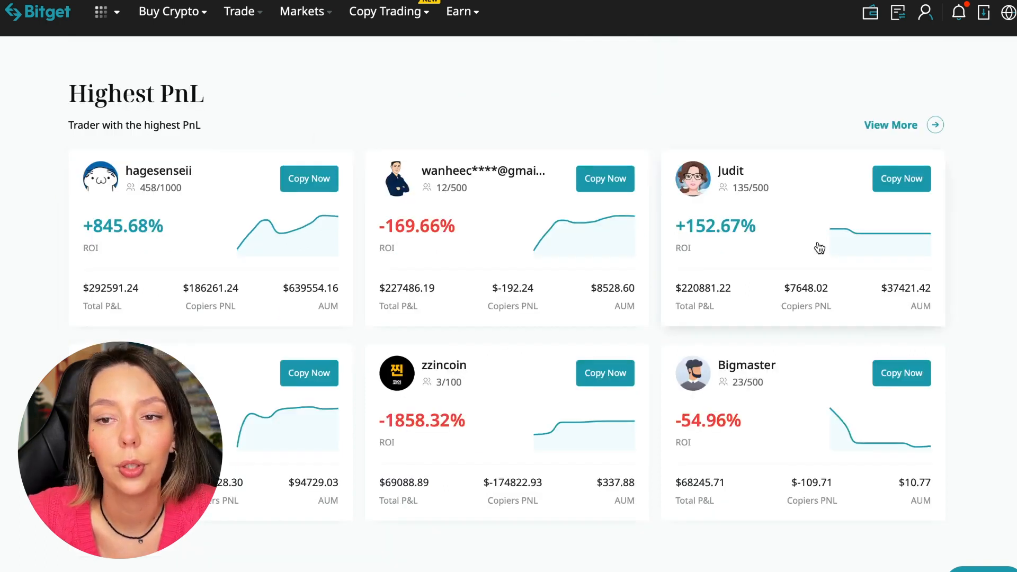
Open the full All traders list from Followers highest PnL and dismiss the display-mode walkthrough
{"action": "scroll", "scroll_direction": "down", "scroll_amount": 3}
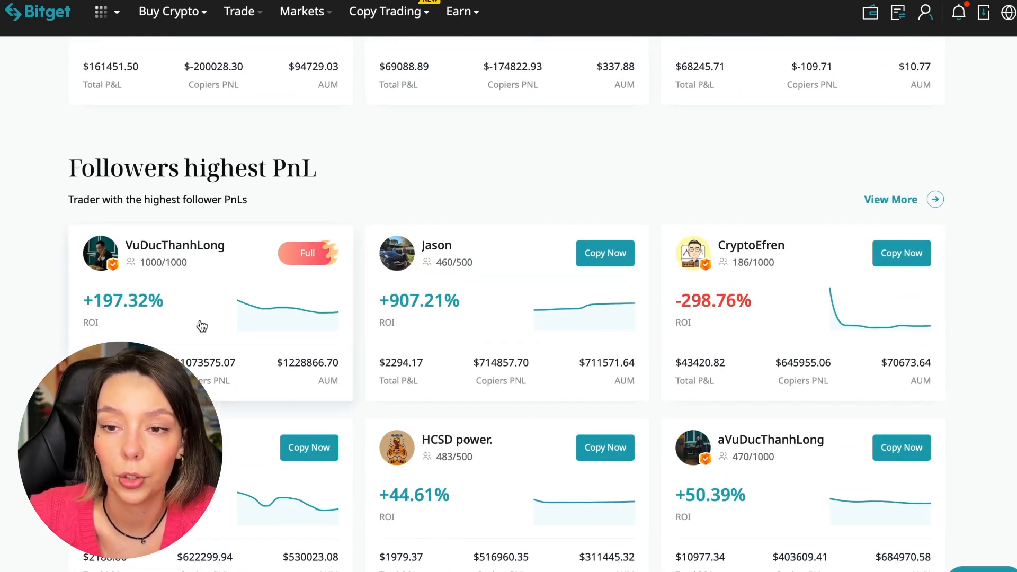
{"action": "scroll", "scroll_direction": "down", "scroll_amount": 3}
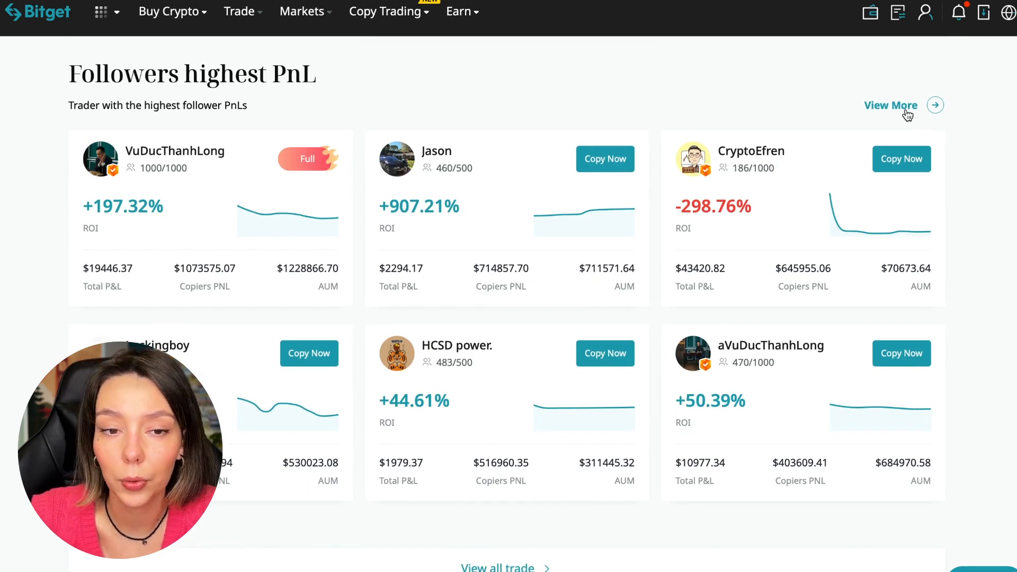
{"action": "left_click", "coordinate": [891, 105]}
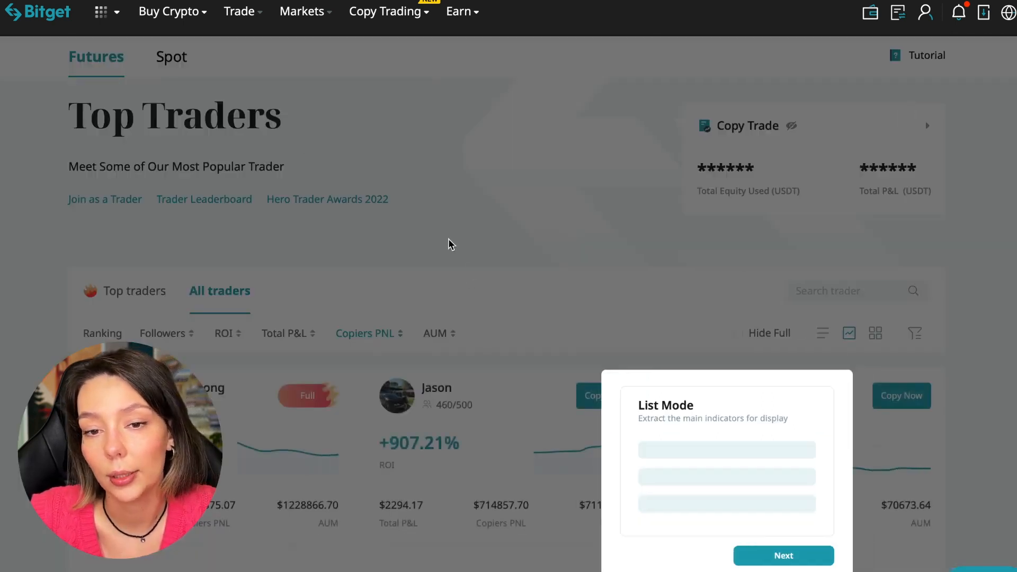
{"action": "left_click", "coordinate": [784, 556]}
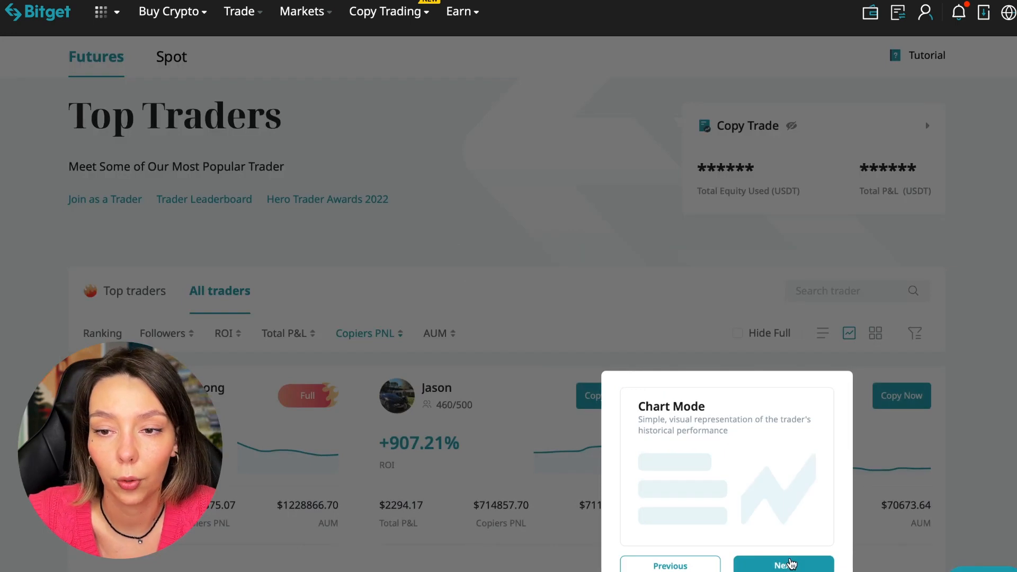
{"action": "left_click", "coordinate": [784, 564]}
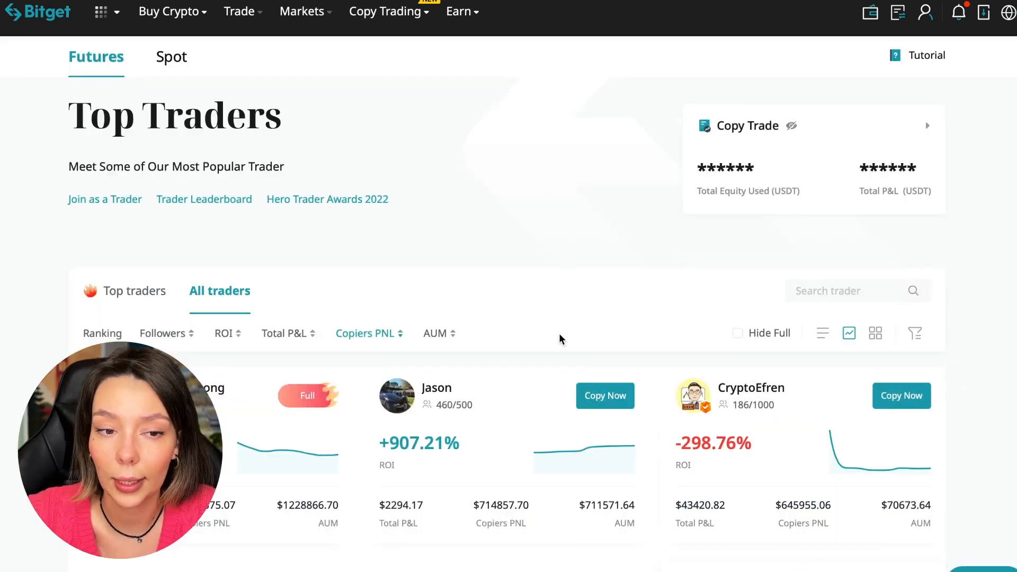
Sort the All traders list by copiers' PnL
{"action": "scroll", "scroll_direction": "down", "scroll_amount": 3}
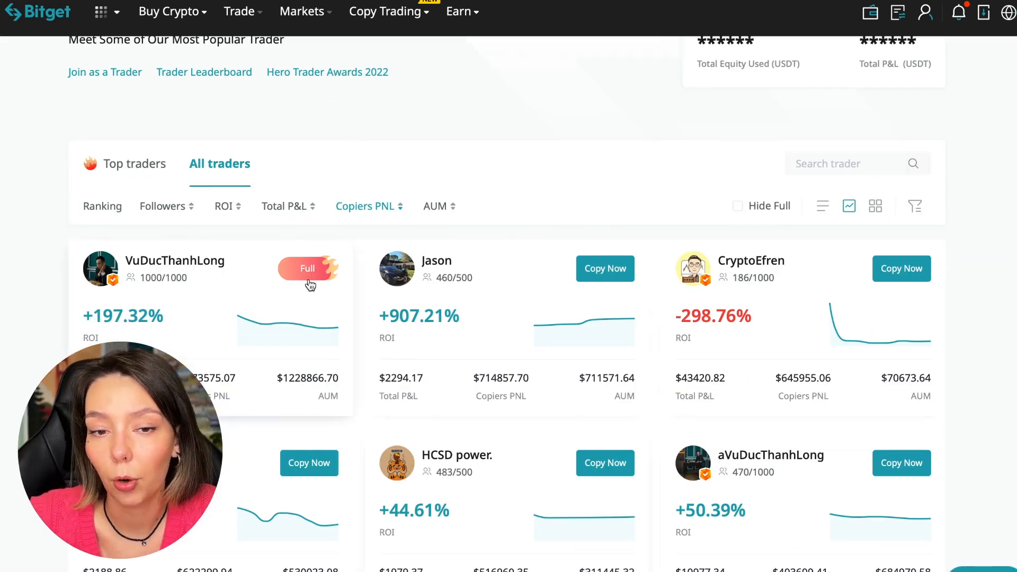
{"action": "scroll", "scroll_direction": "down", "scroll_amount": 3}
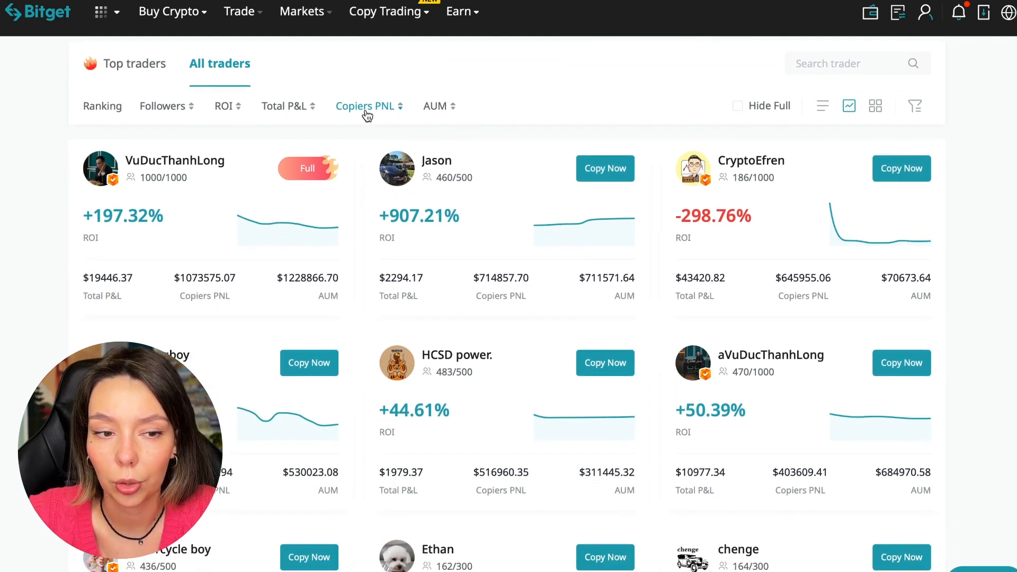
{"action": "left_click", "coordinate": [365, 106]}
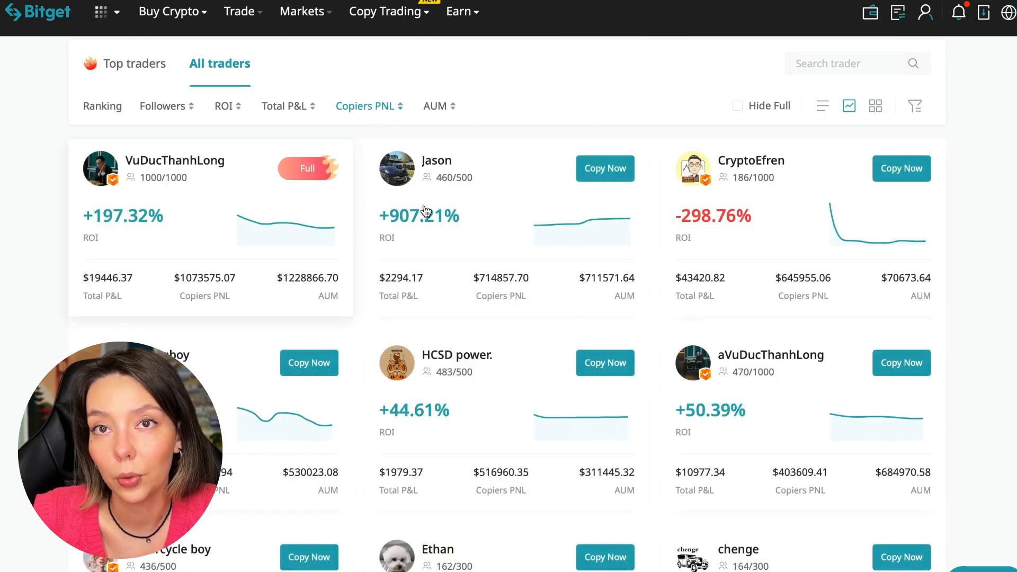
{"action": "mouse_move", "coordinate": [606, 234]}
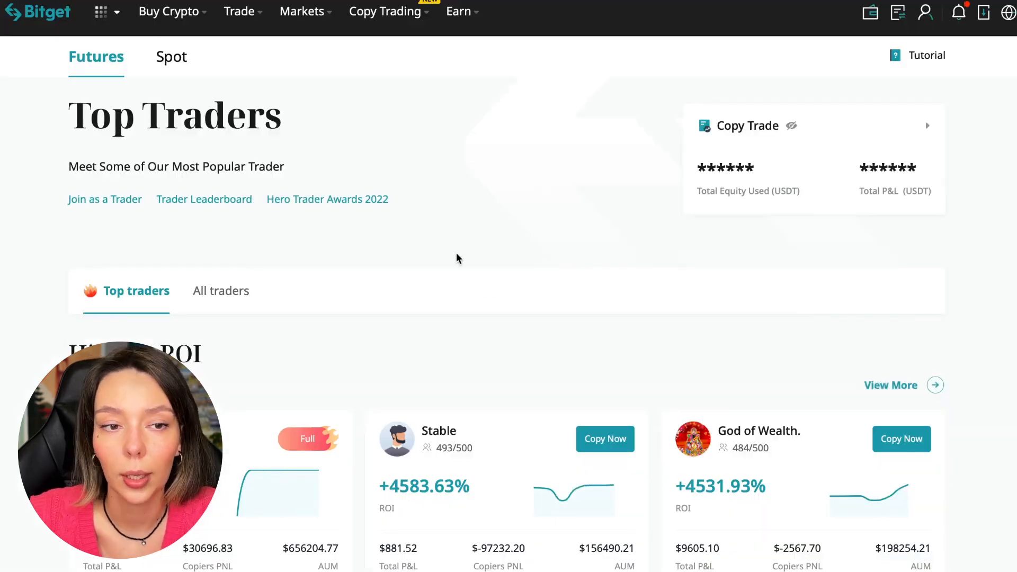
Sort All traders by ROI ascending, putting the most negative-ROI traders first
{"action": "left_click", "coordinate": [220, 291]}
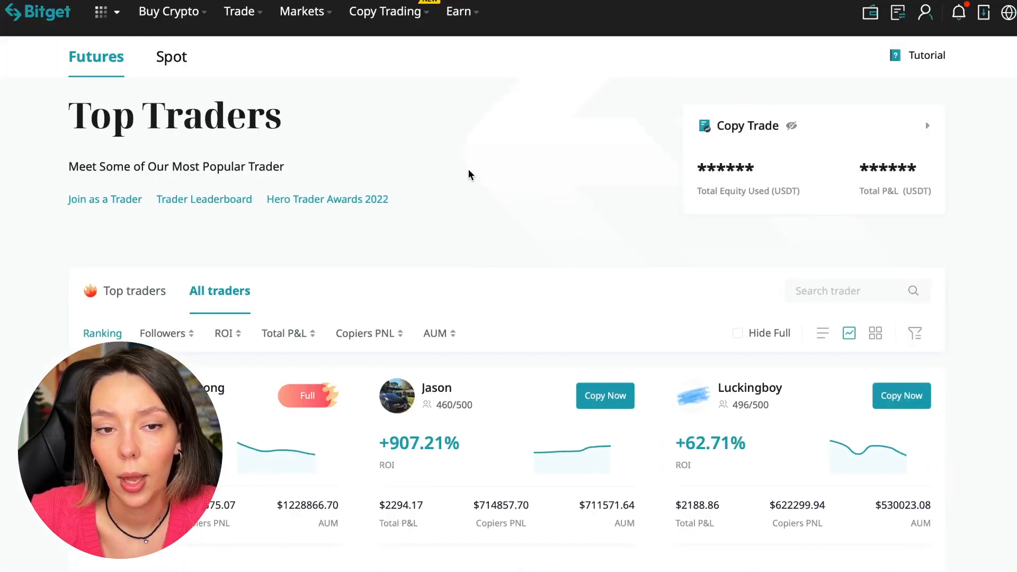
{"action": "scroll", "scroll_direction": "down", "scroll_amount": 3}
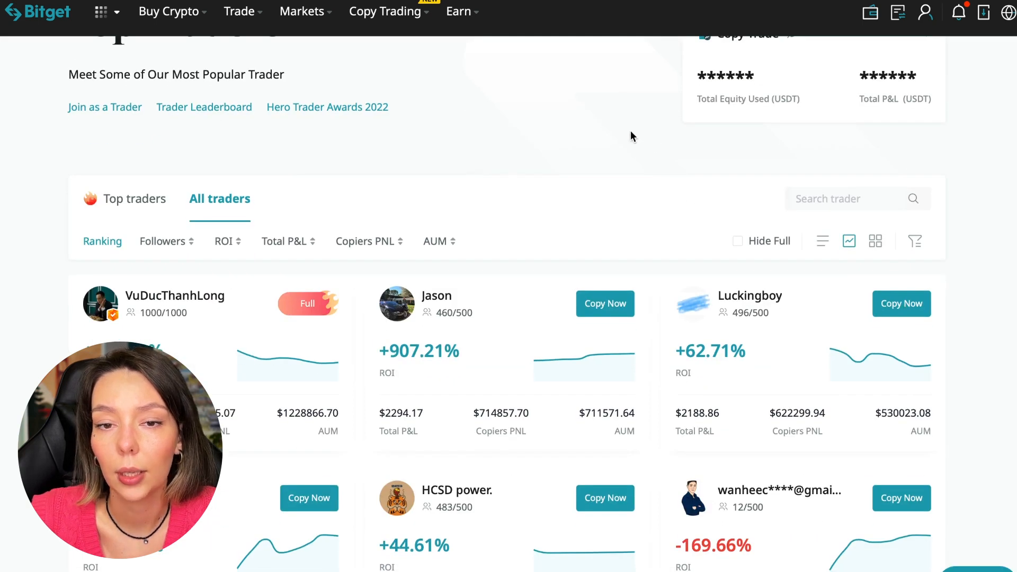
{"action": "mouse_move", "coordinate": [560, 153]}
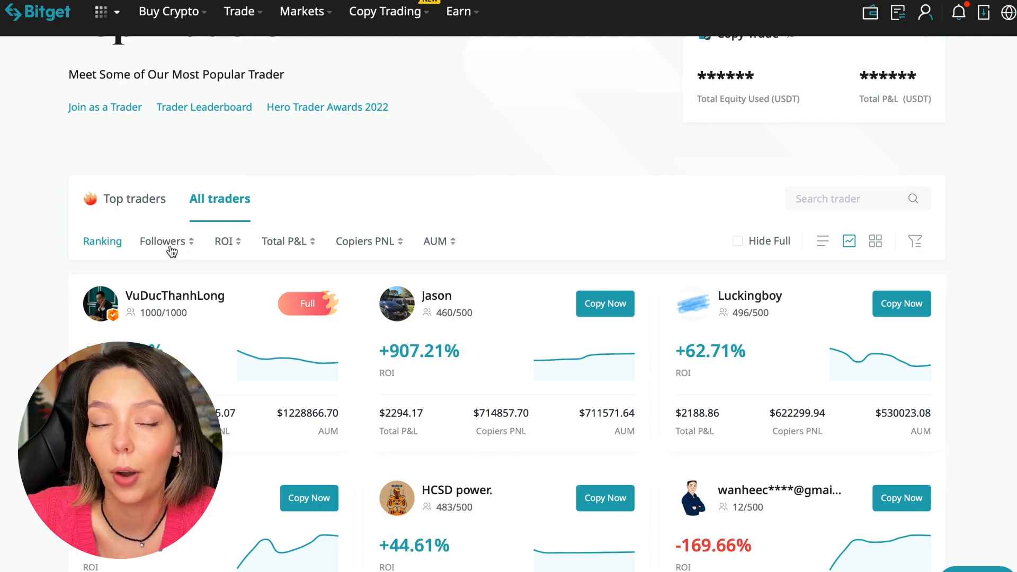
{"action": "left_click", "coordinate": [163, 242]}
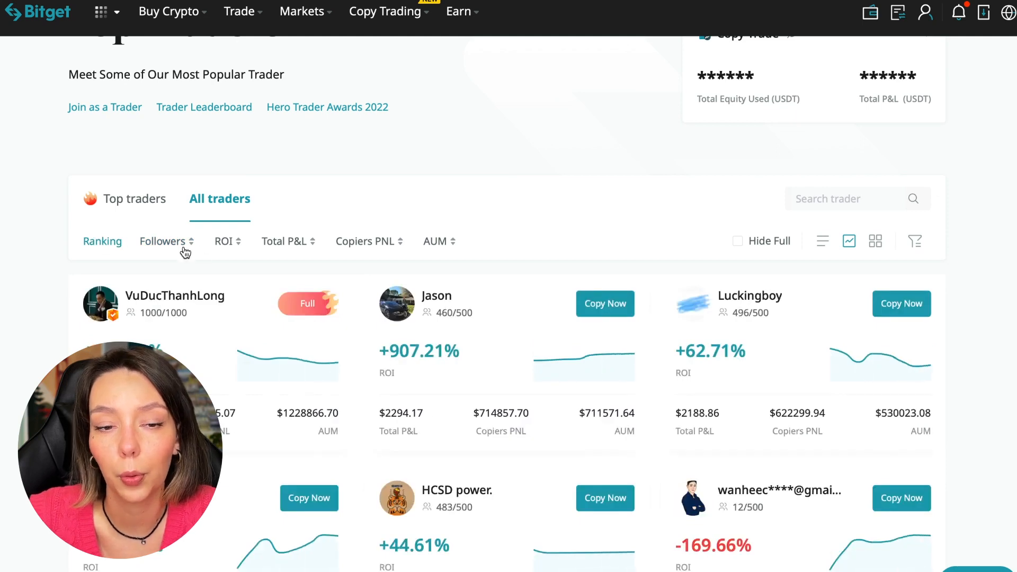
{"action": "mouse_move", "coordinate": [233, 254]}
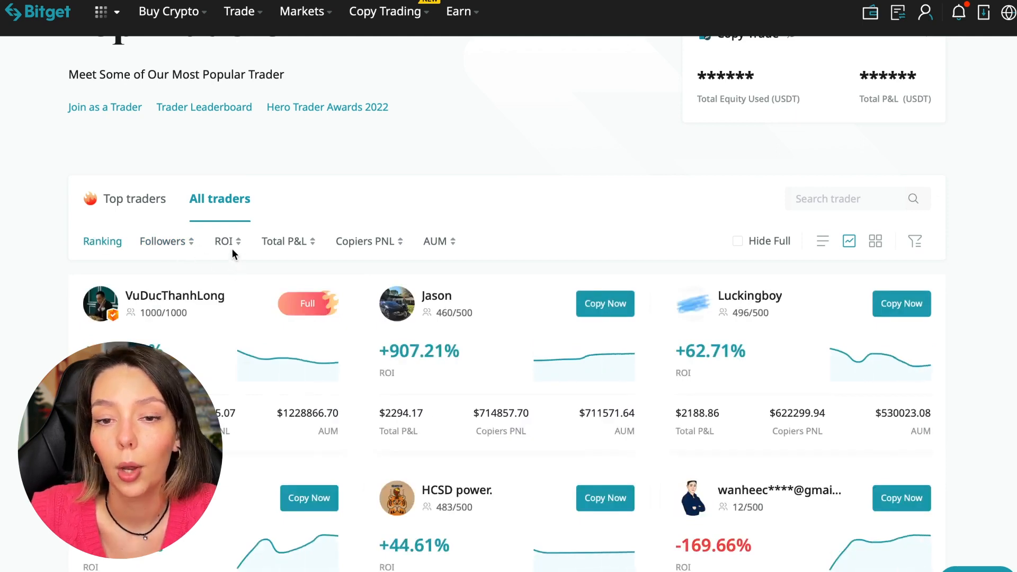
{"action": "left_click", "coordinate": [224, 241]}
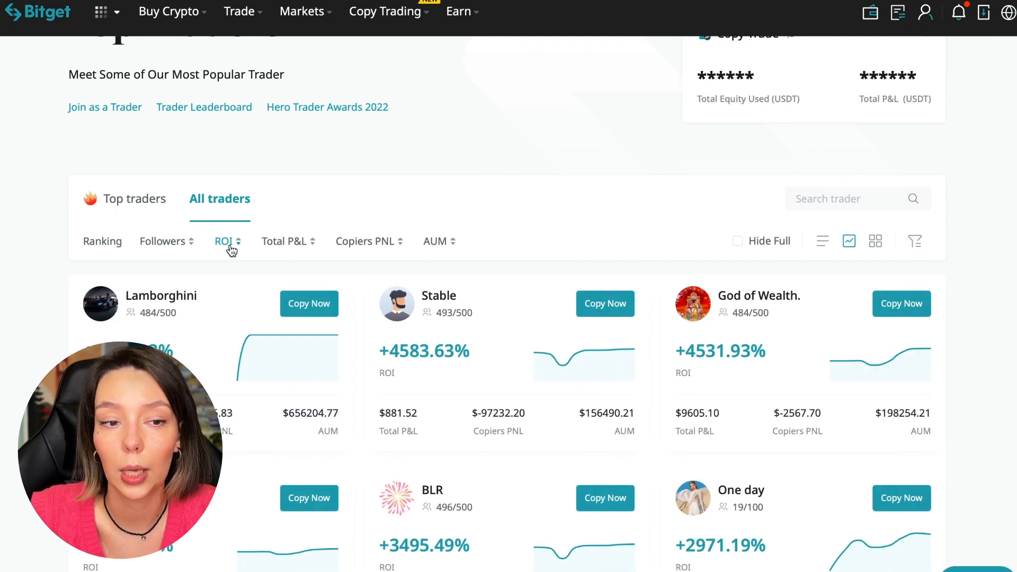
{"action": "left_click", "coordinate": [228, 244]}
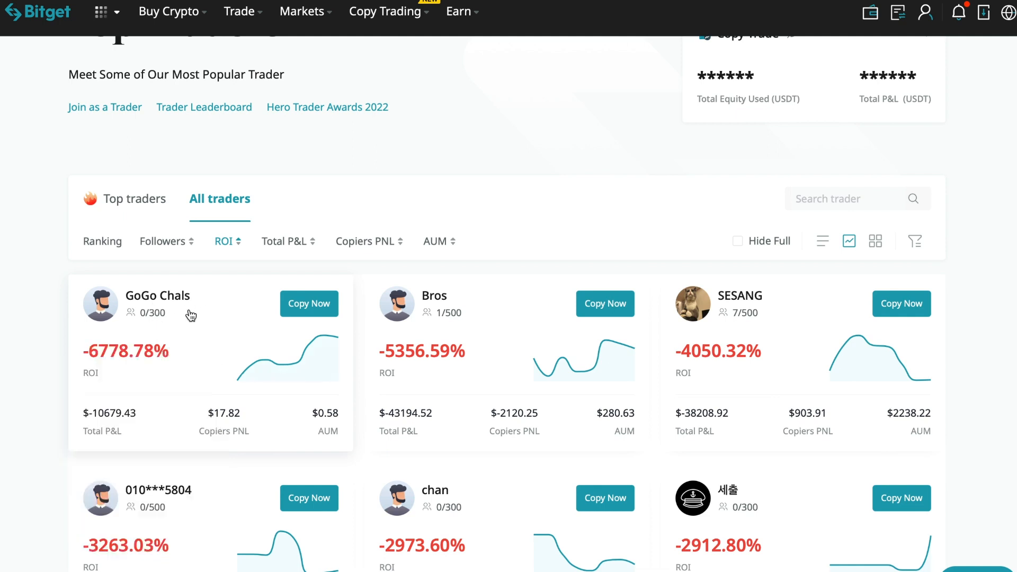
{"action": "mouse_move", "coordinate": [141, 332]}
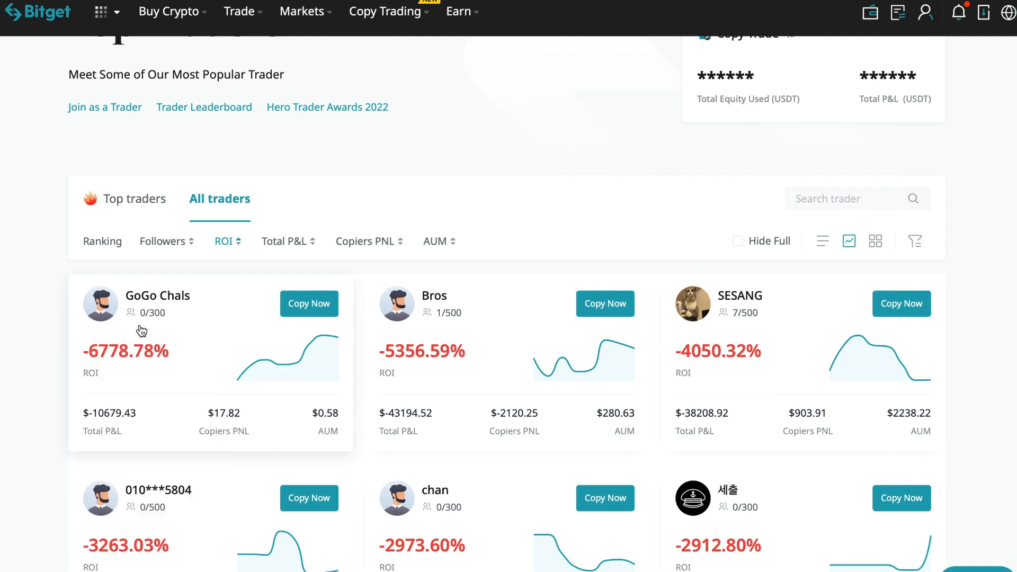
{"action": "mouse_move", "coordinate": [189, 381]}
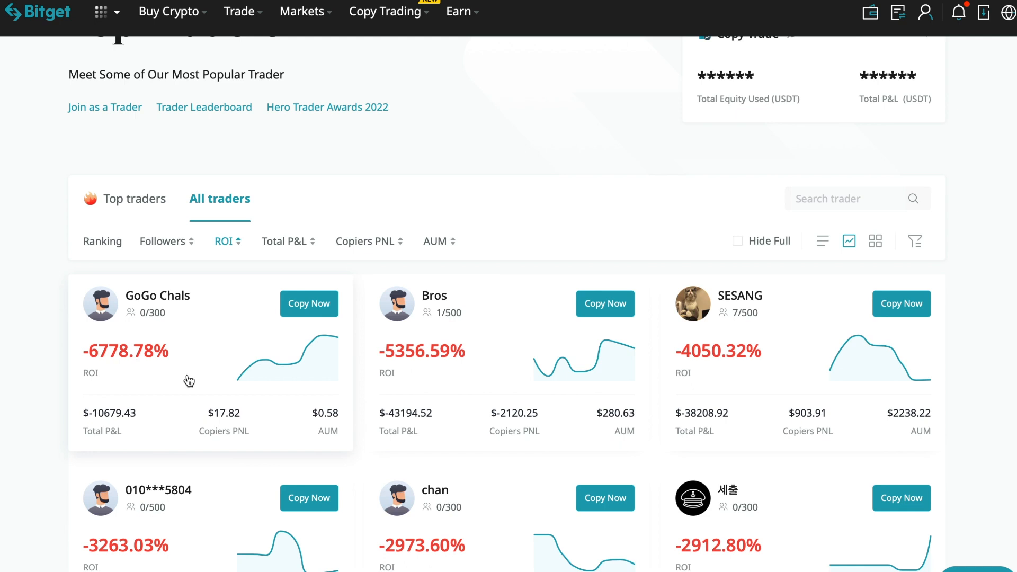
{"action": "mouse_move", "coordinate": [211, 380]}
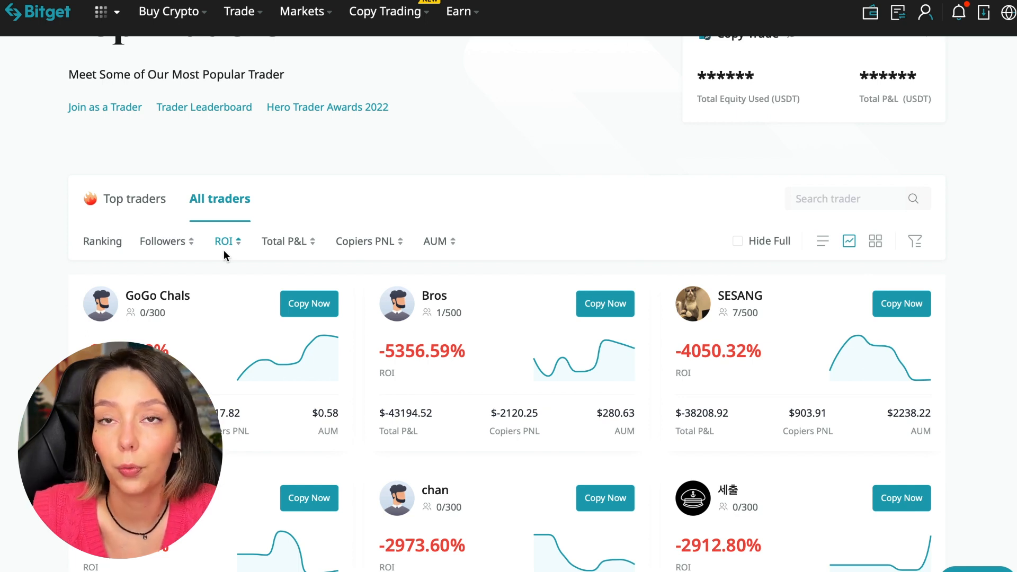
Sort traders by total P&L, then copiers' PnL, then AUM
{"action": "scroll", "scroll_direction": "down", "scroll_amount": 3}
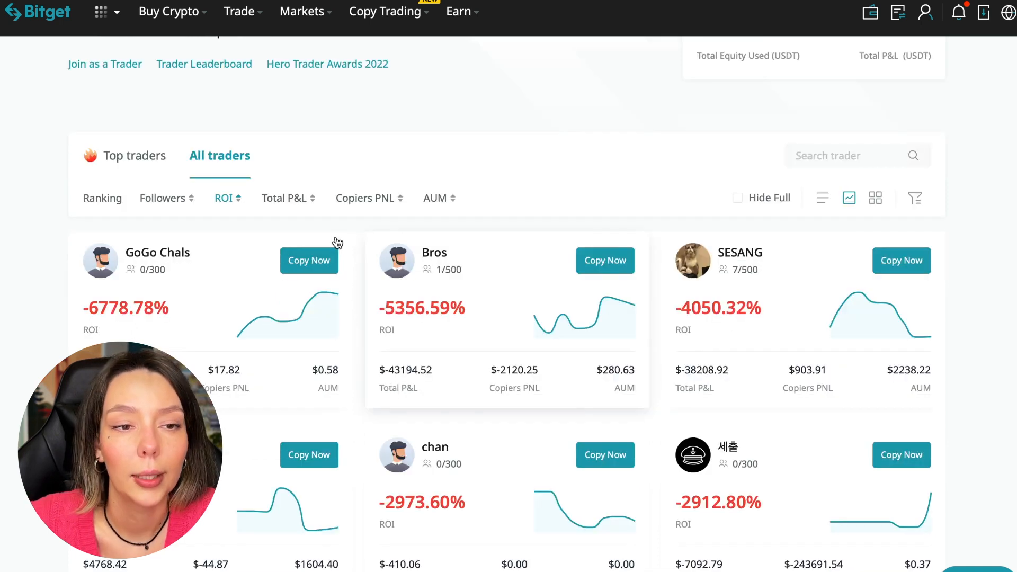
{"action": "left_click", "coordinate": [283, 198]}
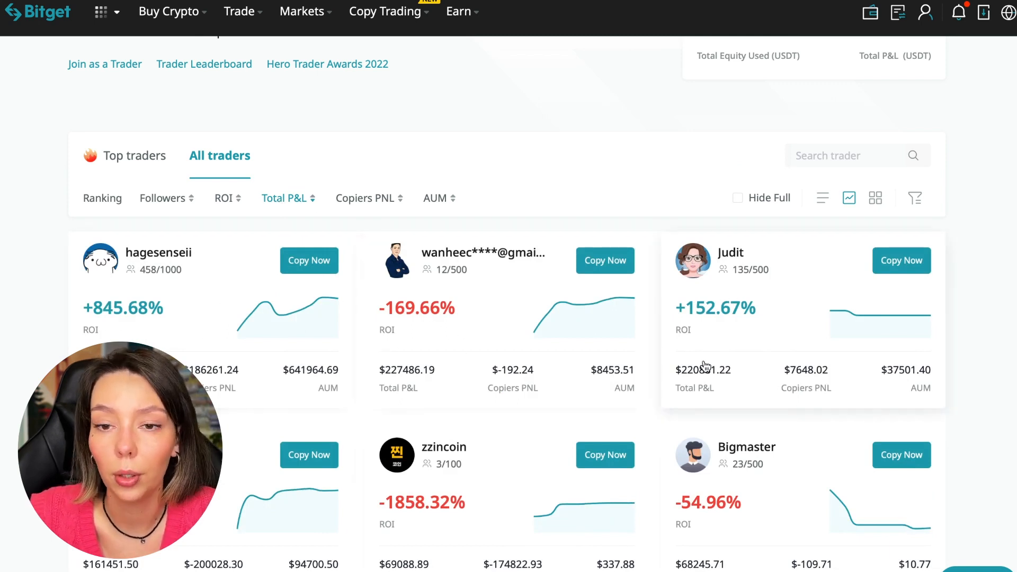
{"action": "scroll", "scroll_direction": "down", "scroll_amount": 3}
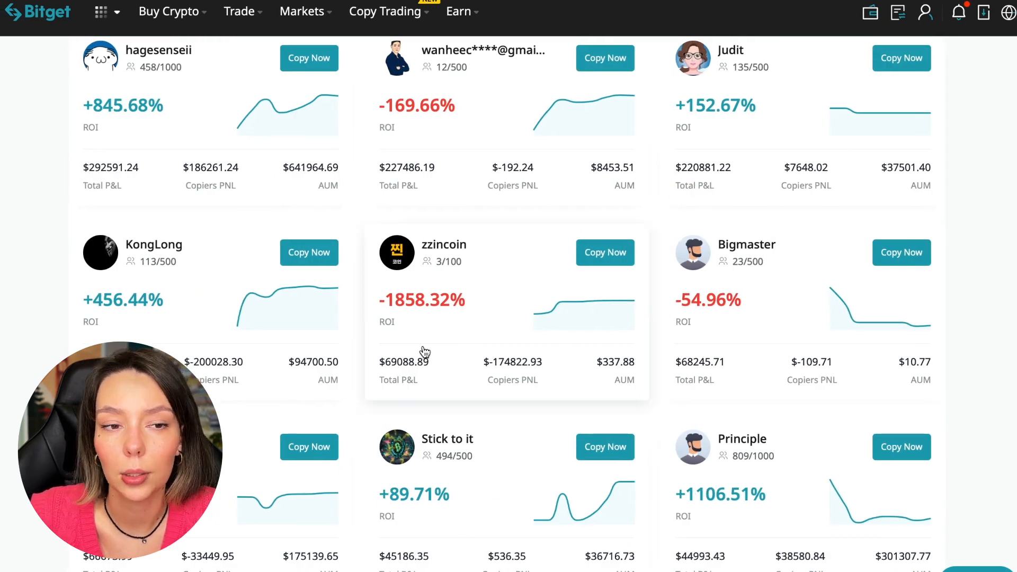
{"action": "scroll", "scroll_direction": "up", "scroll_amount": 3}
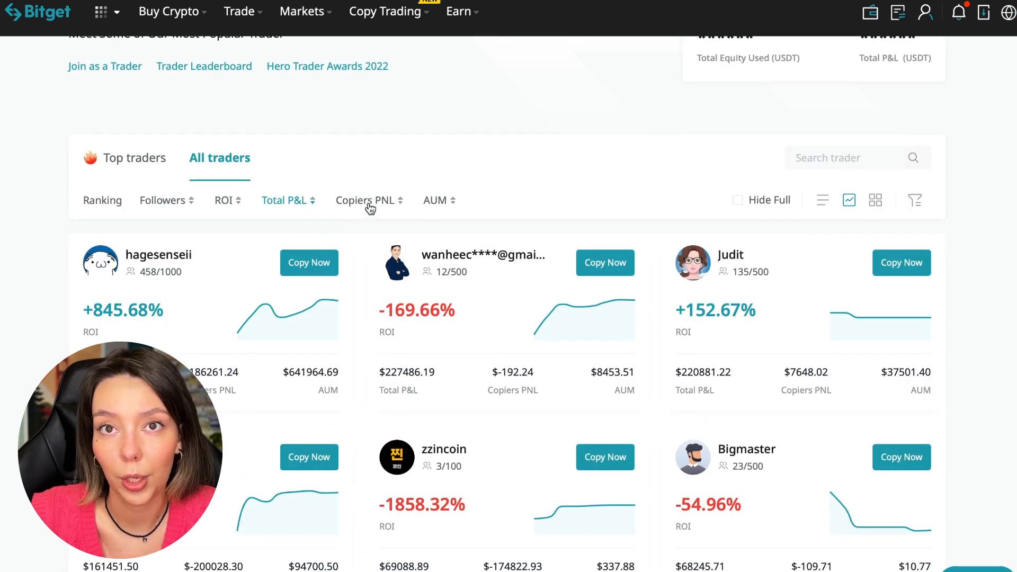
{"action": "left_click", "coordinate": [364, 201]}
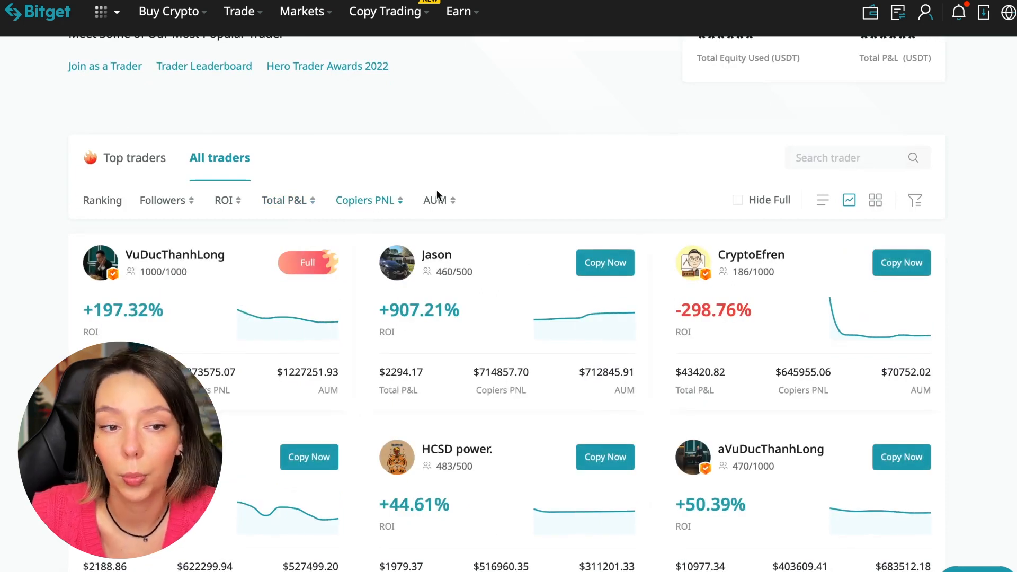
{"action": "left_click", "coordinate": [439, 201]}
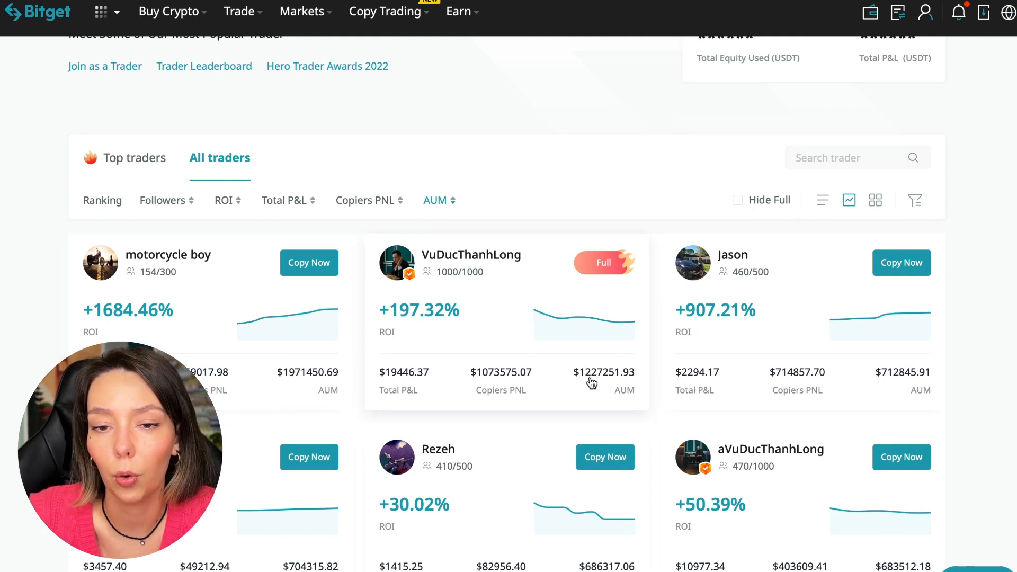
{"action": "scroll", "scroll_direction": "down", "scroll_amount": 3}
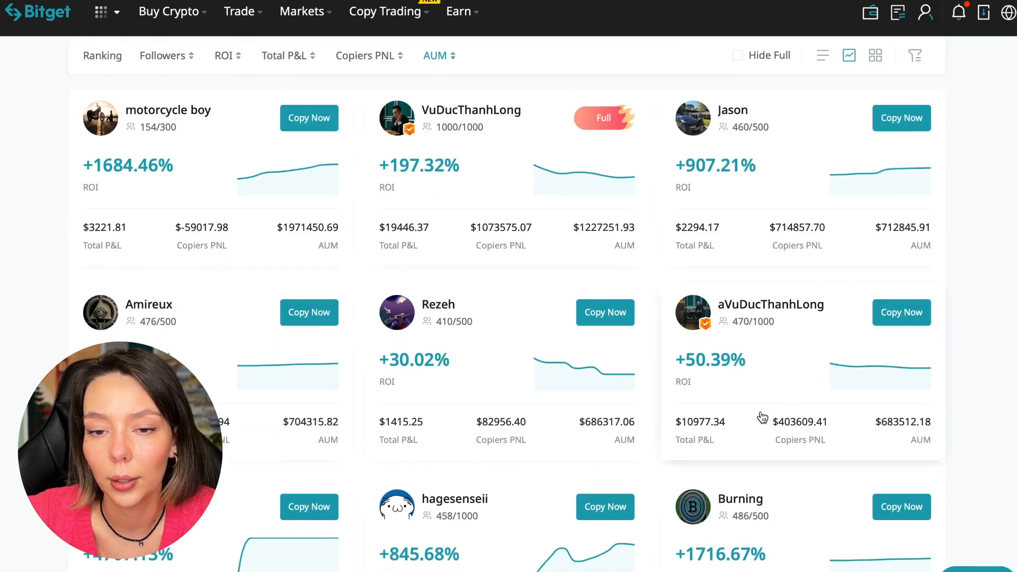
{"action": "scroll", "scroll_direction": "down", "scroll_amount": 3}
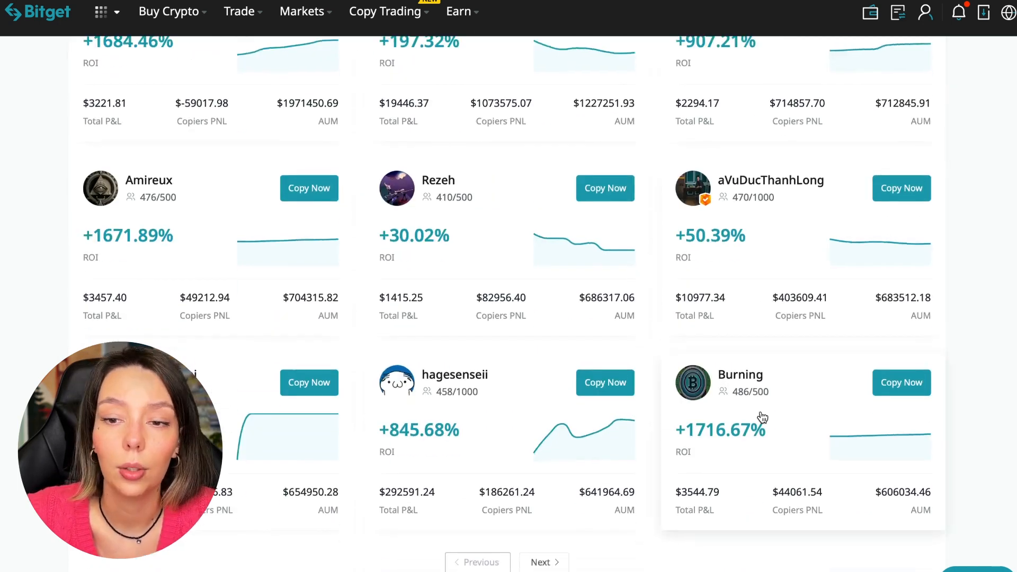
{"action": "scroll", "scroll_direction": "down", "scroll_amount": 3}
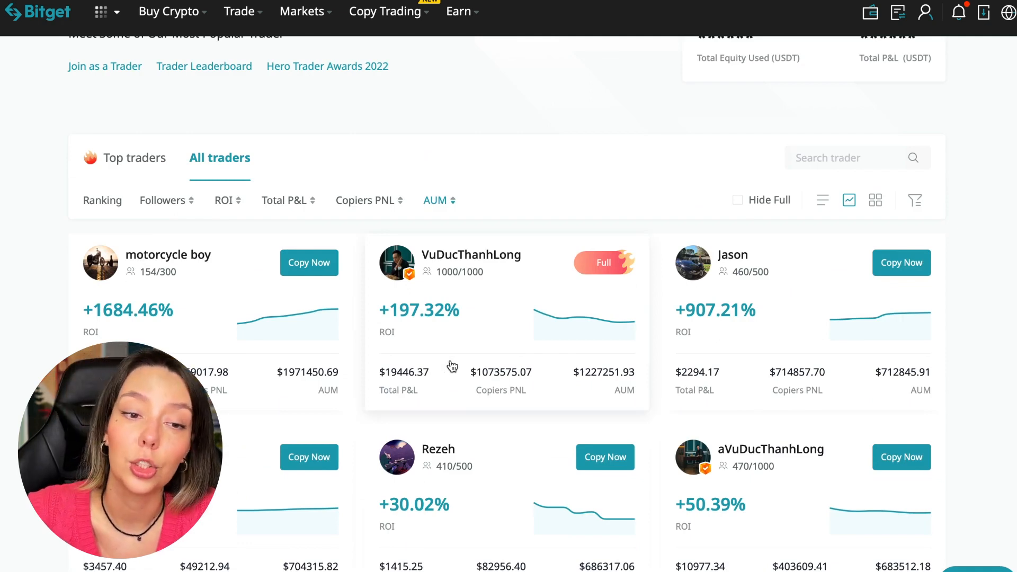
{"action": "mouse_move", "coordinate": [523, 279]}
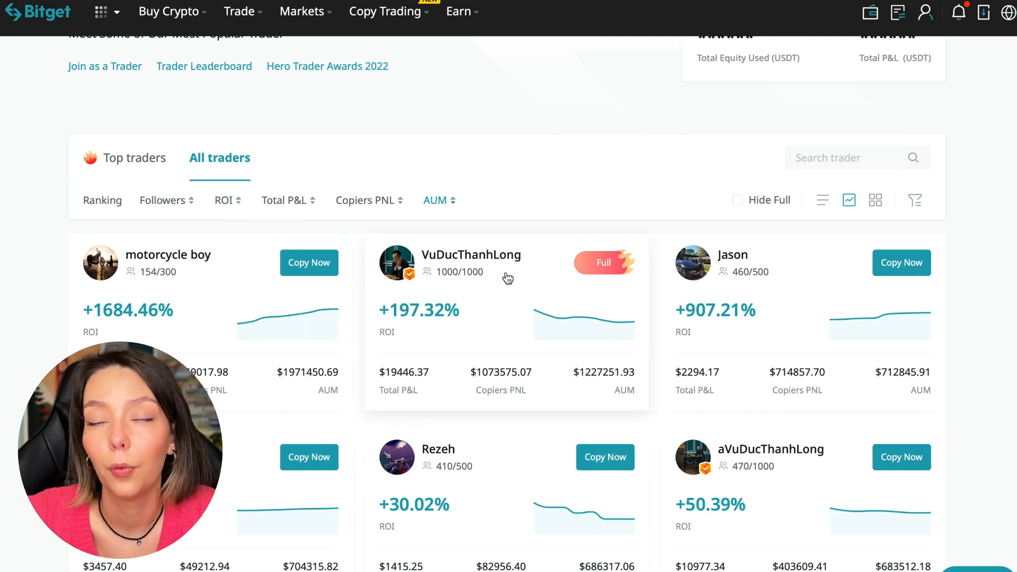
{"action": "left_click", "coordinate": [471, 255]}
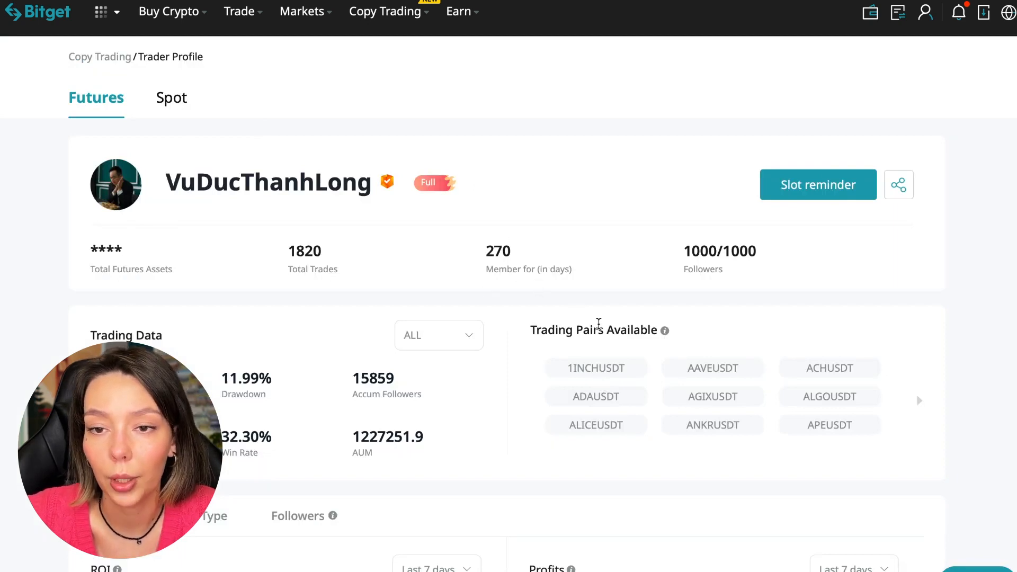
{"action": "mouse_move", "coordinate": [884, 380]}
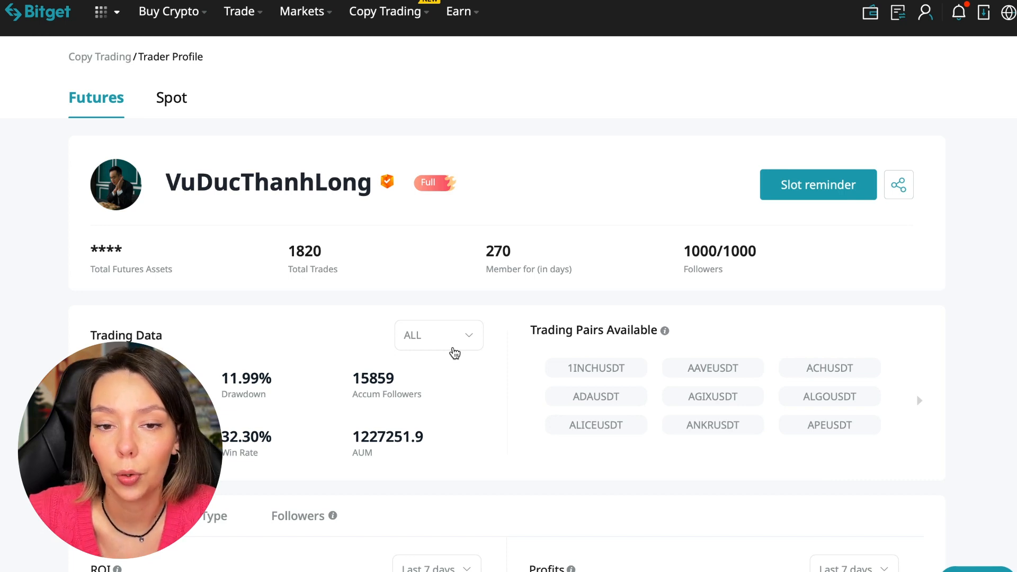
{"action": "left_click", "coordinate": [818, 185]}
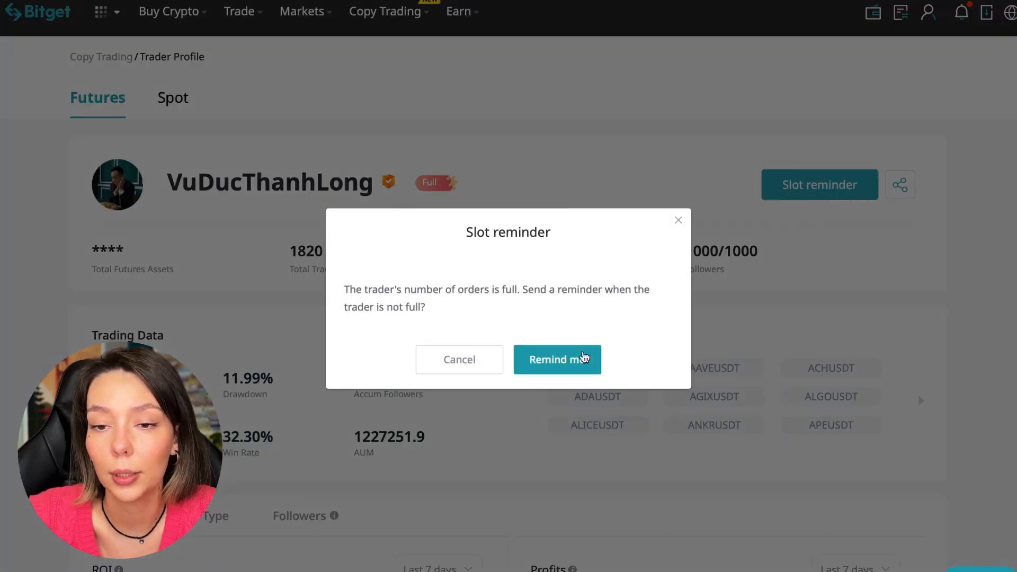
{"action": "left_click", "coordinate": [558, 360]}
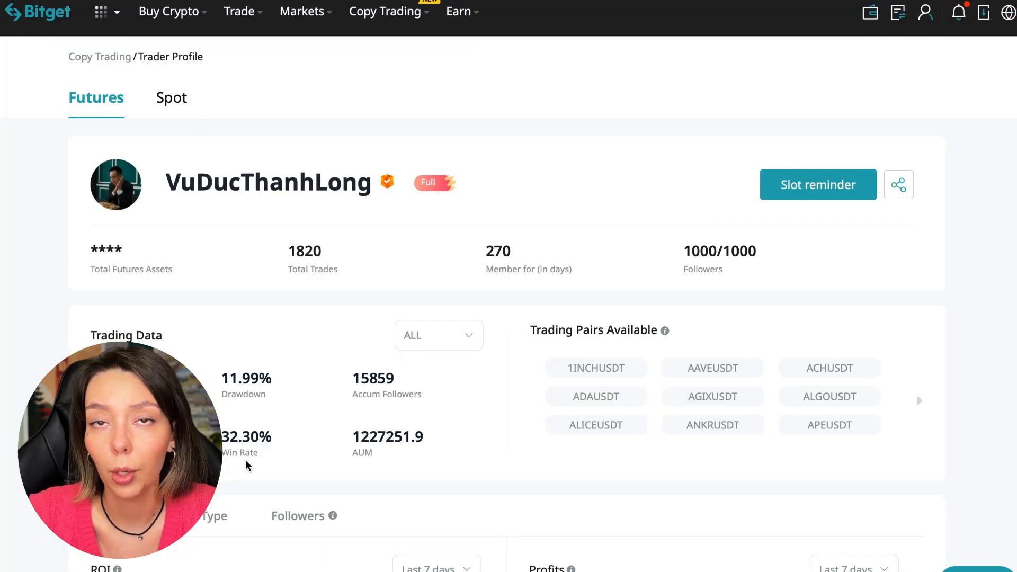
{"action": "mouse_move", "coordinate": [694, 249]}
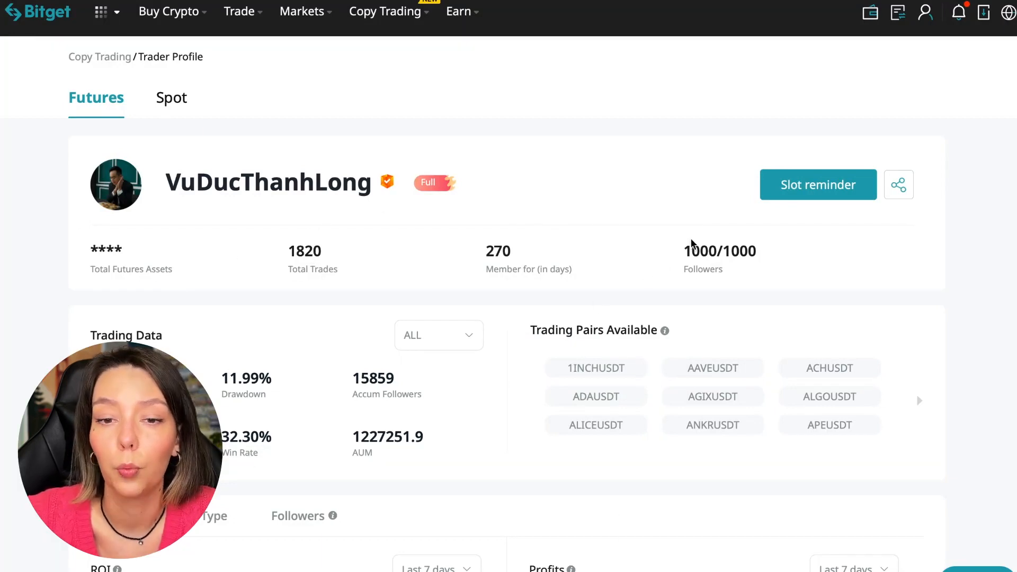
{"action": "mouse_move", "coordinate": [283, 332]}
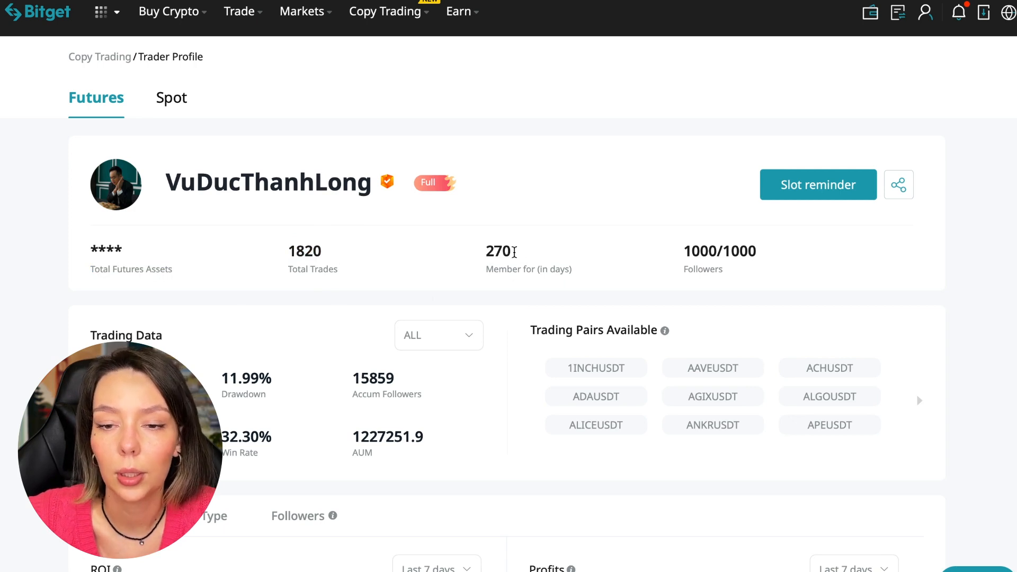
{"action": "scroll", "scroll_direction": "down", "scroll_amount": 3}
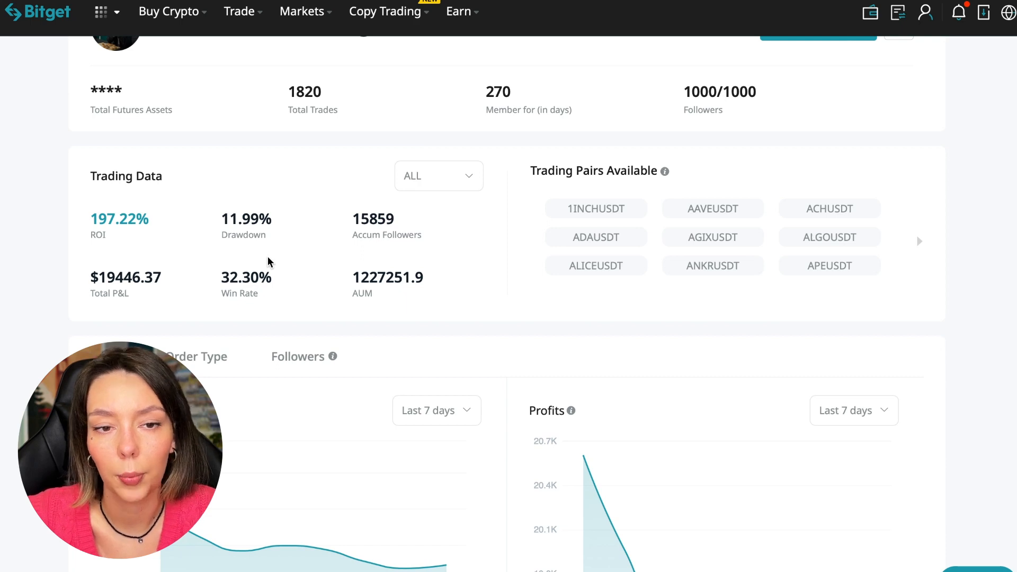
{"action": "mouse_move", "coordinate": [277, 203]}
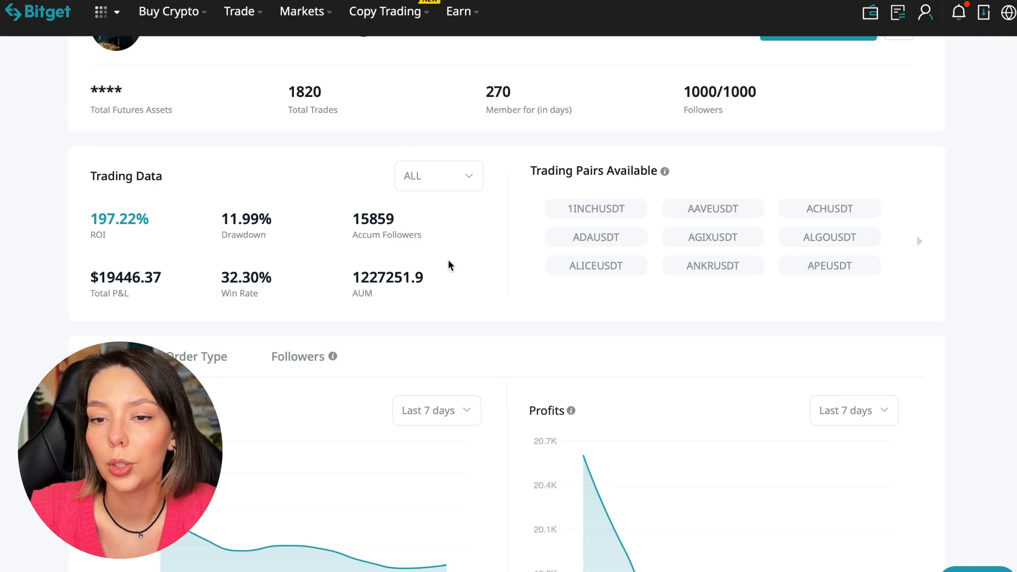
{"action": "mouse_move", "coordinate": [375, 250]}
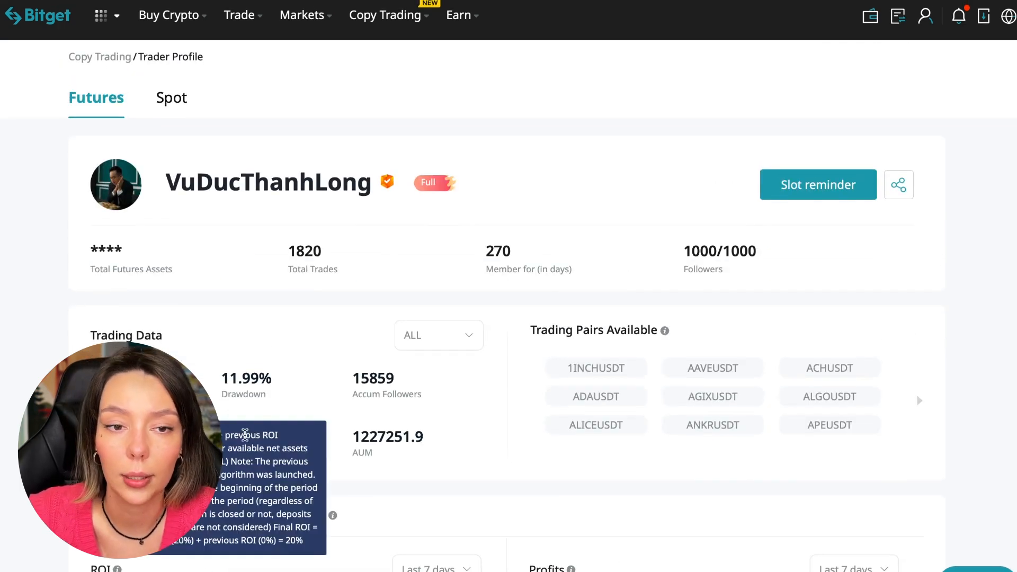
{"action": "mouse_move", "coordinate": [518, 421]}
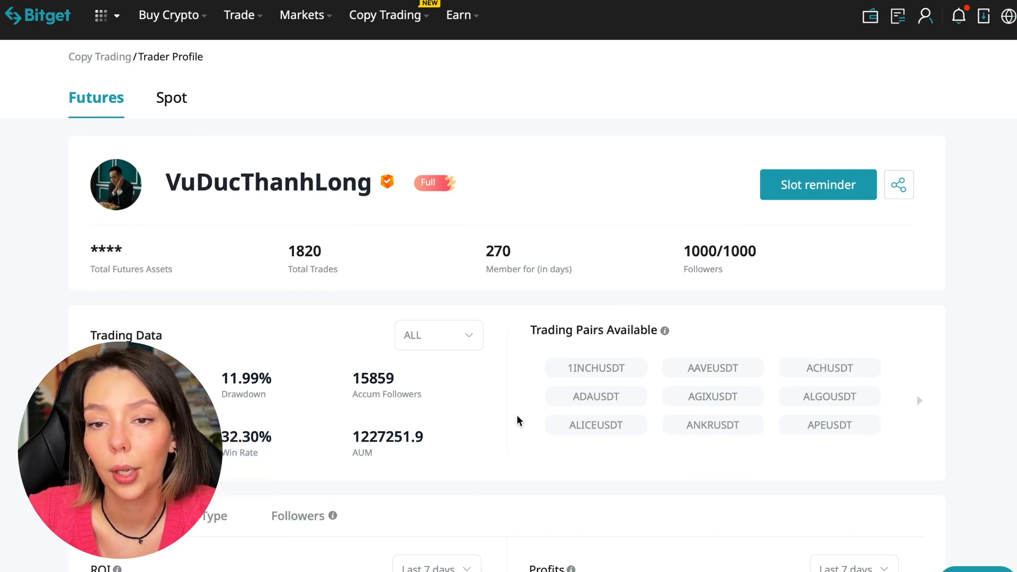
{"action": "scroll", "scroll_direction": "down", "scroll_amount": 3}
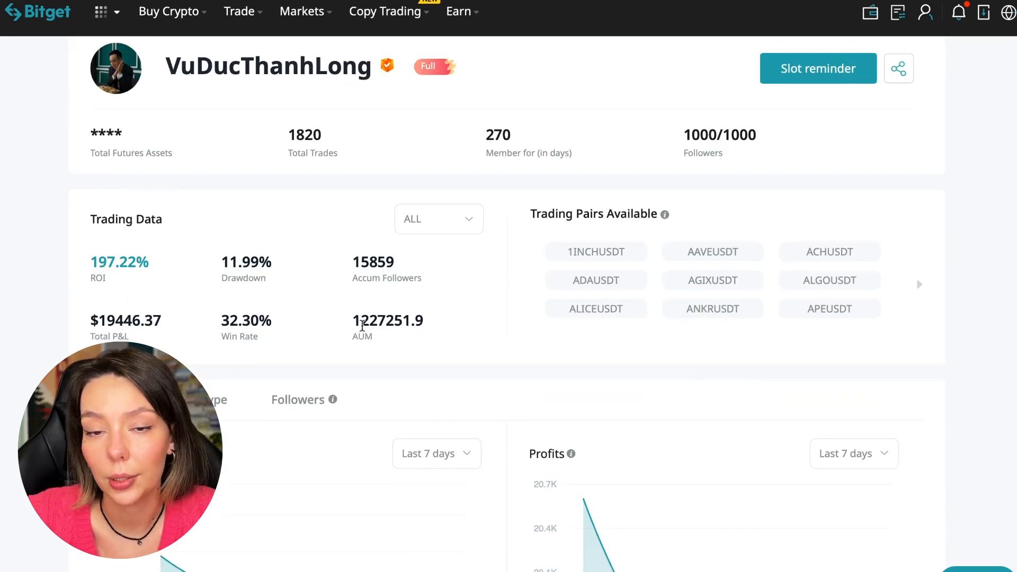
{"action": "double_click", "coordinate": [374, 320]}
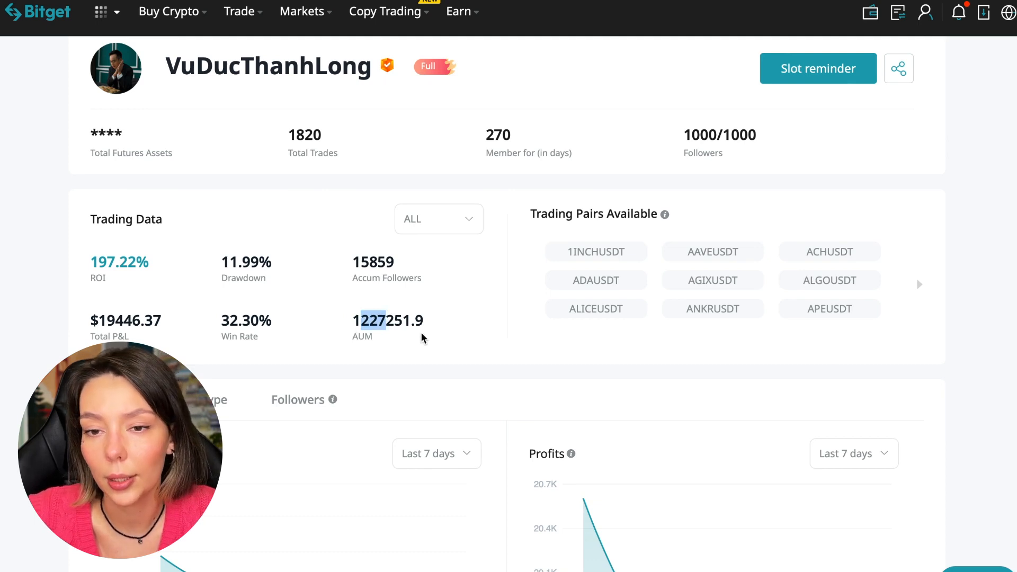
{"action": "scroll", "scroll_direction": "down", "scroll_amount": 3}
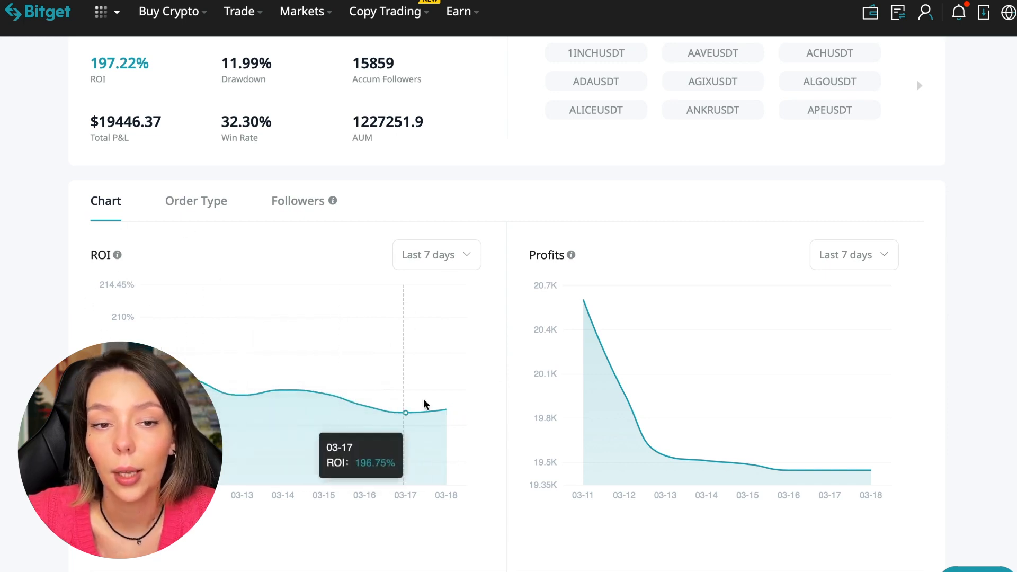
{"action": "left_click", "coordinate": [437, 255]}
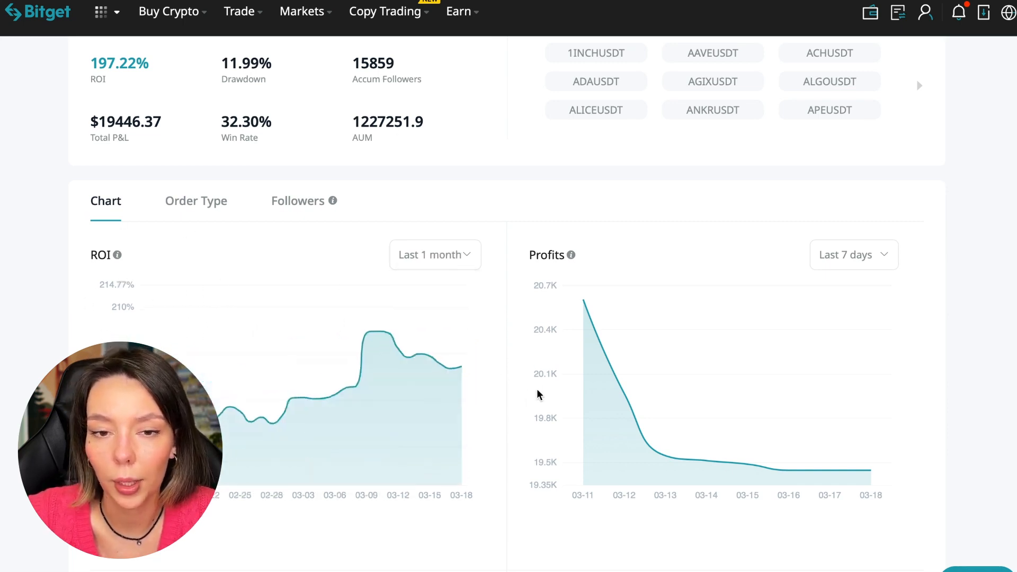
{"action": "mouse_move", "coordinate": [354, 428]}
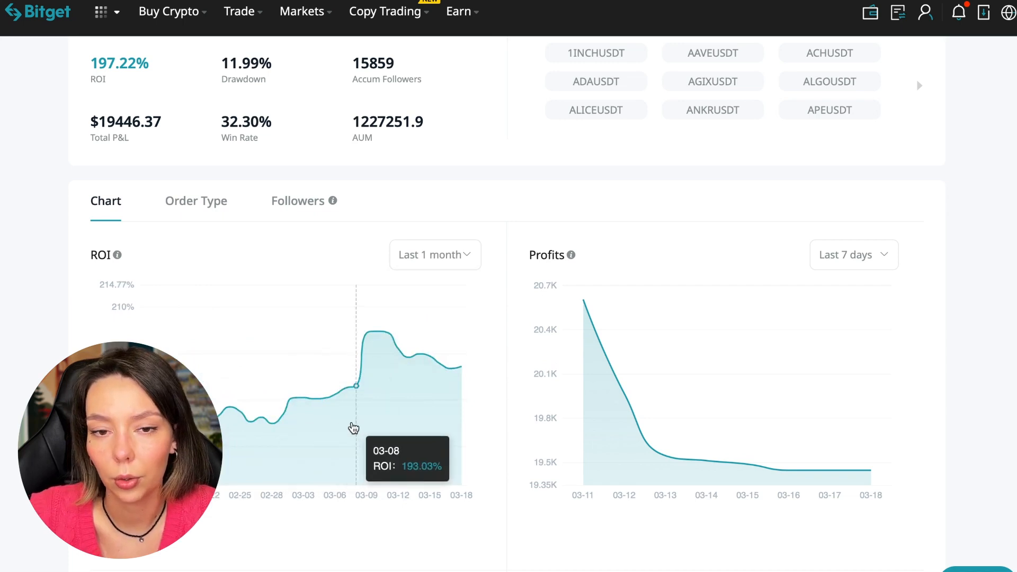
{"action": "mouse_move", "coordinate": [334, 410]}
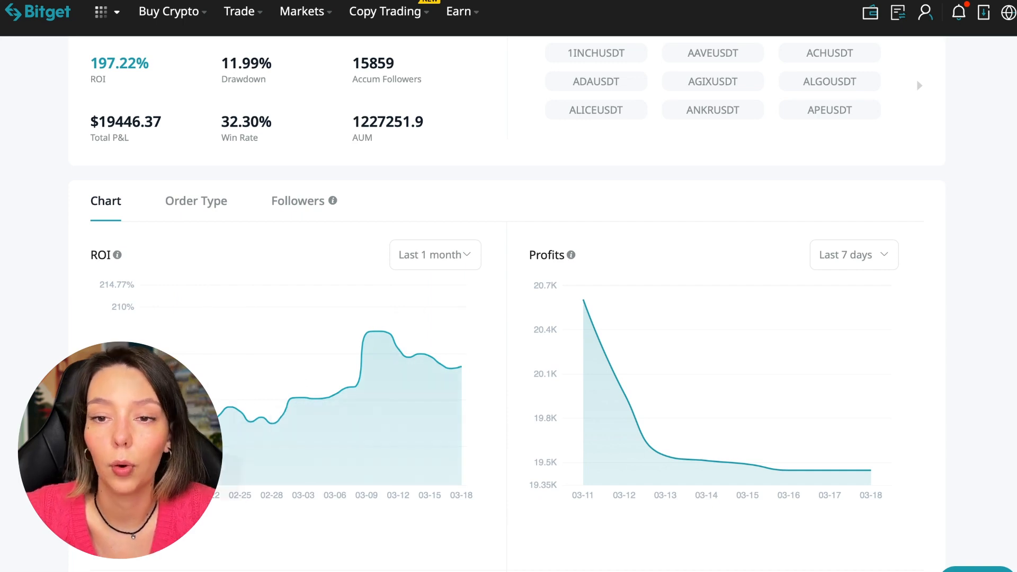
{"action": "mouse_move", "coordinate": [855, 391]}
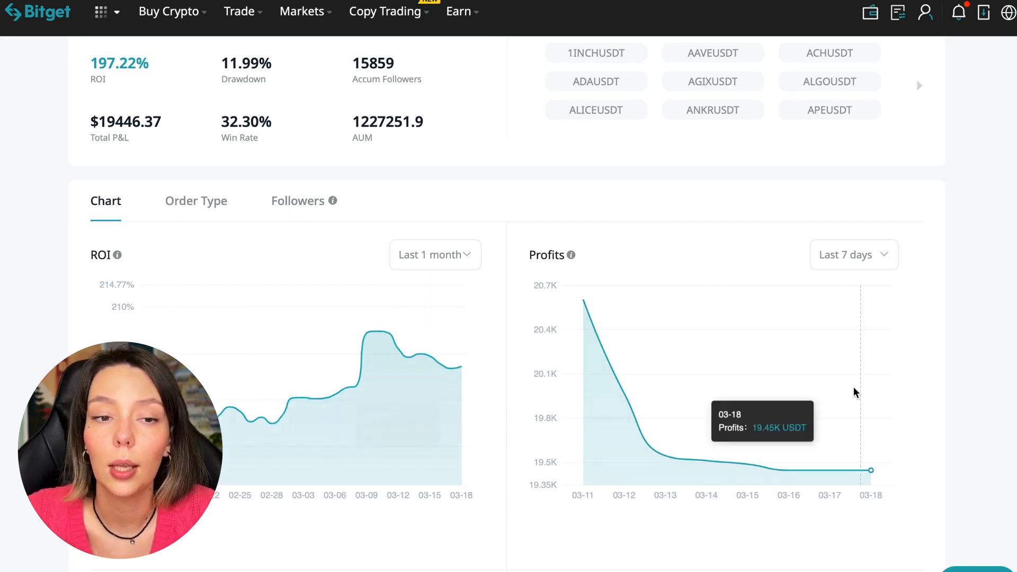
{"action": "left_click", "coordinate": [854, 255]}
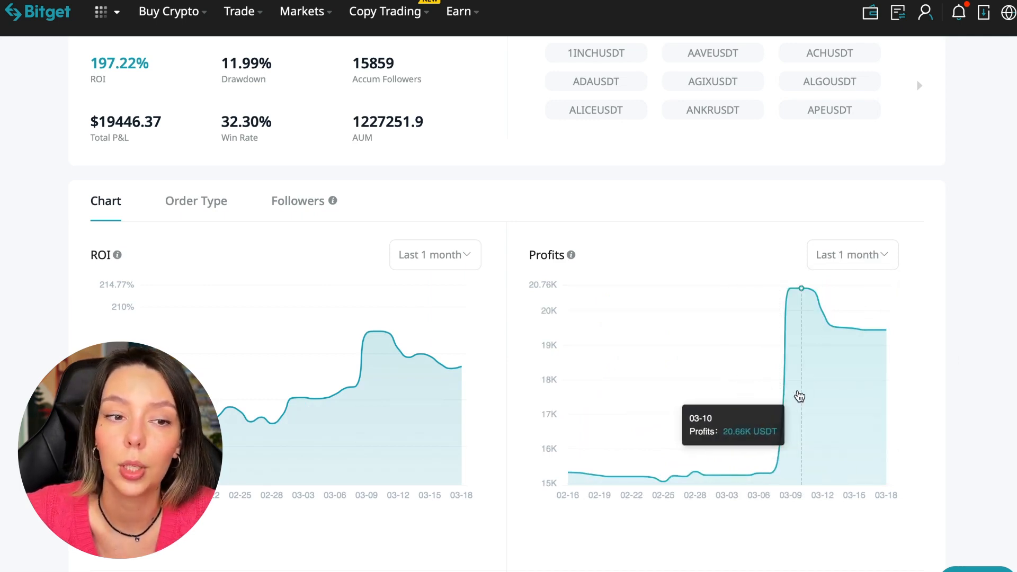
{"action": "mouse_move", "coordinate": [766, 371]}
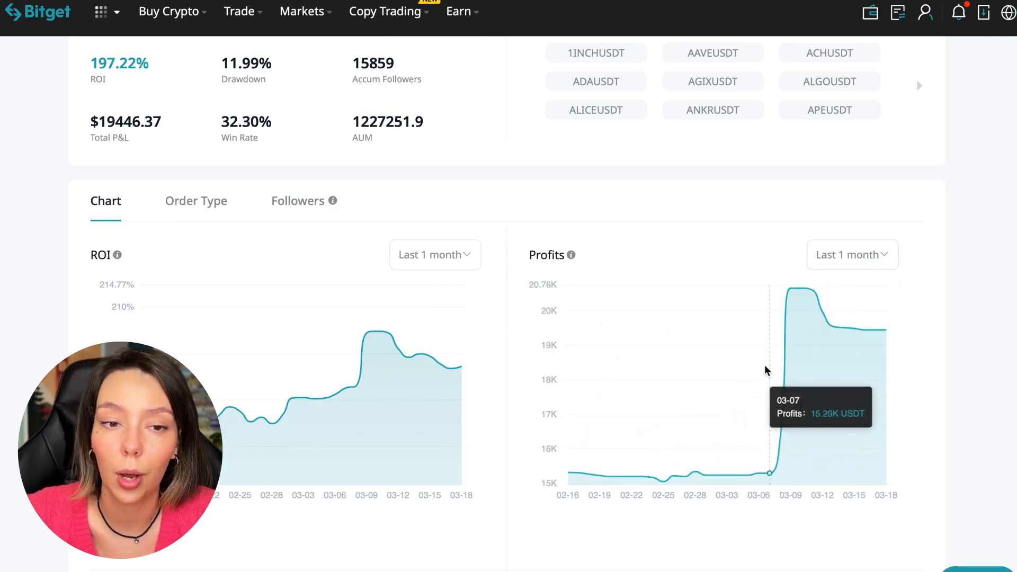
{"action": "mouse_move", "coordinate": [788, 445]}
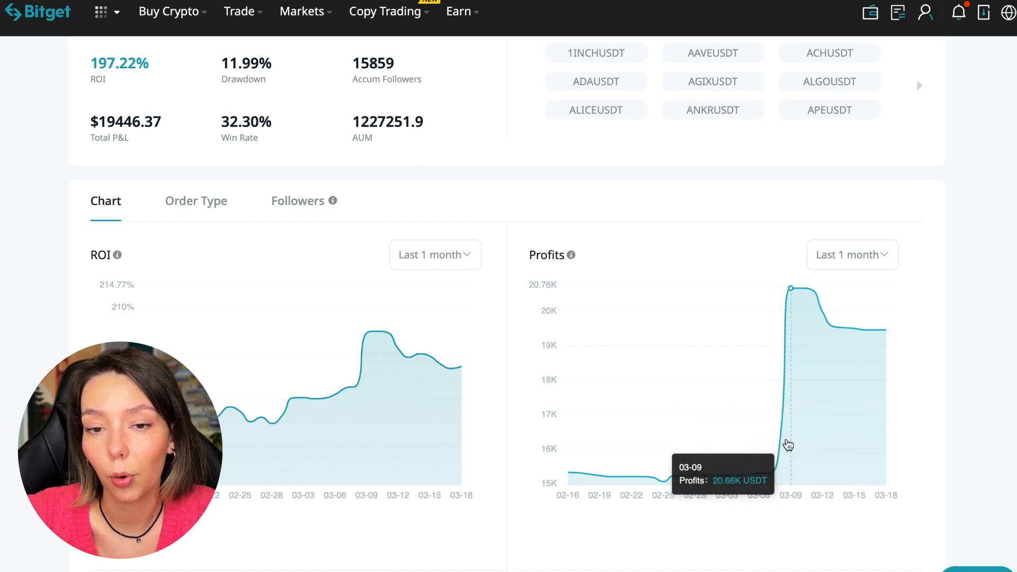
{"action": "mouse_move", "coordinate": [850, 332]}
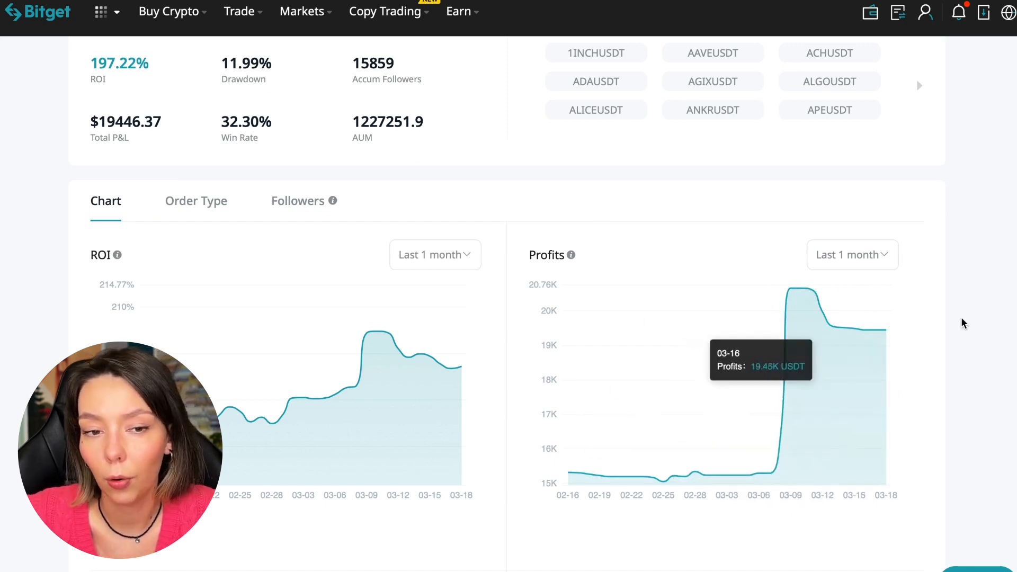
Scroll the profile to the Preferred Trading Pairs and Position Hold Duration charts
{"action": "scroll", "scroll_direction": "down", "scroll_amount": 3}
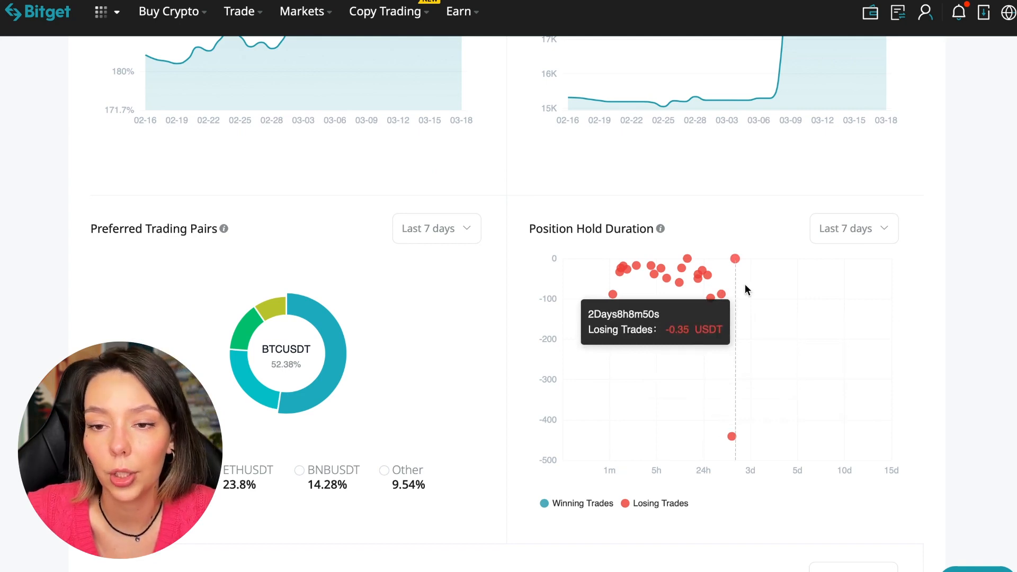
{"action": "mouse_move", "coordinate": [711, 302]}
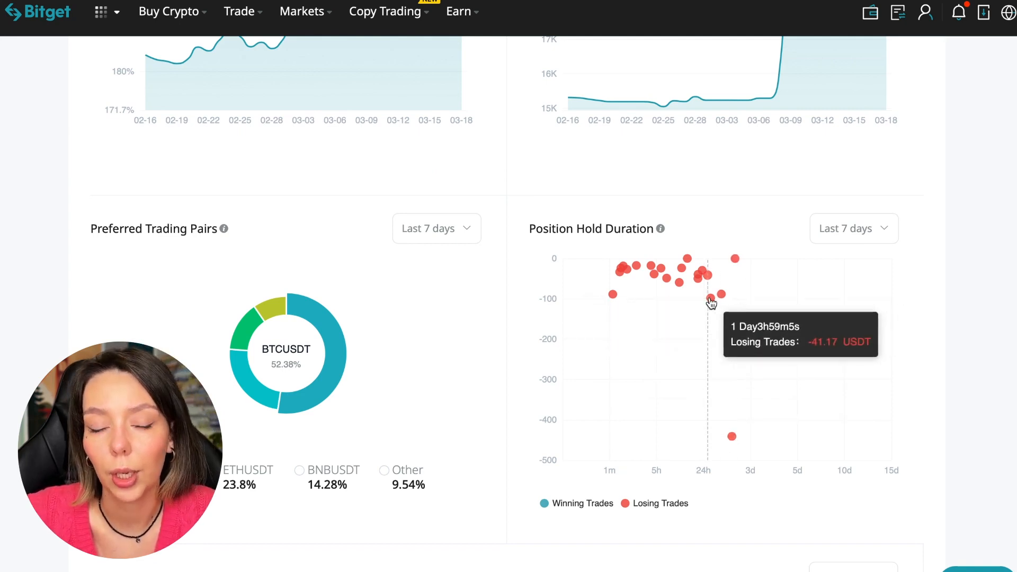
{"action": "mouse_move", "coordinate": [614, 292]}
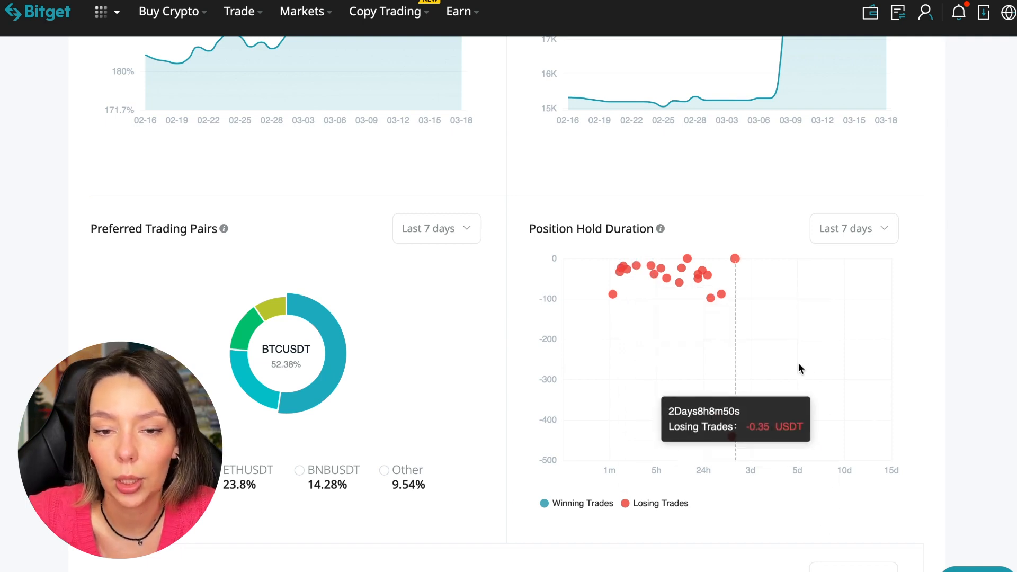
{"action": "mouse_move", "coordinate": [699, 321]}
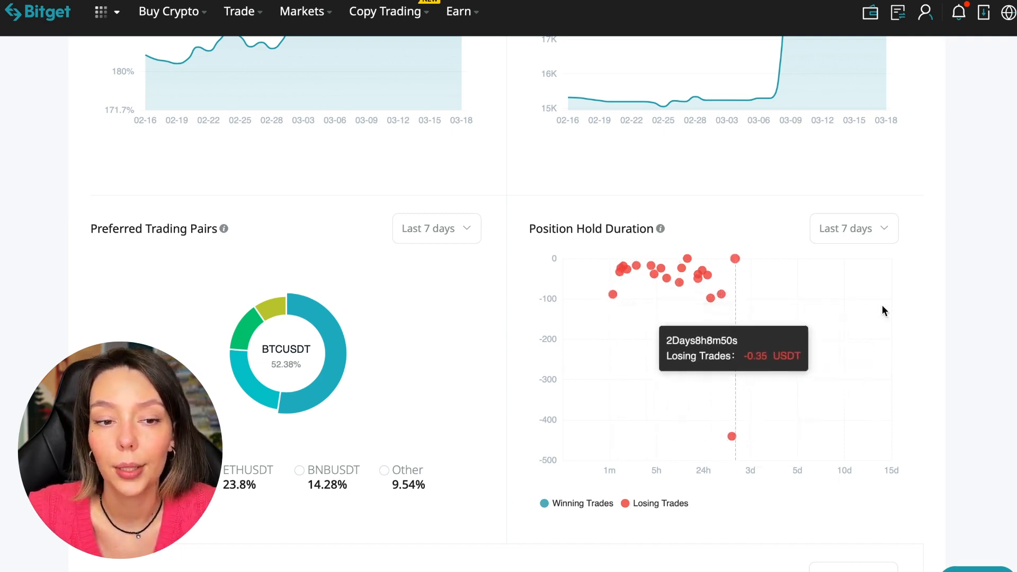
{"action": "mouse_move", "coordinate": [770, 358]}
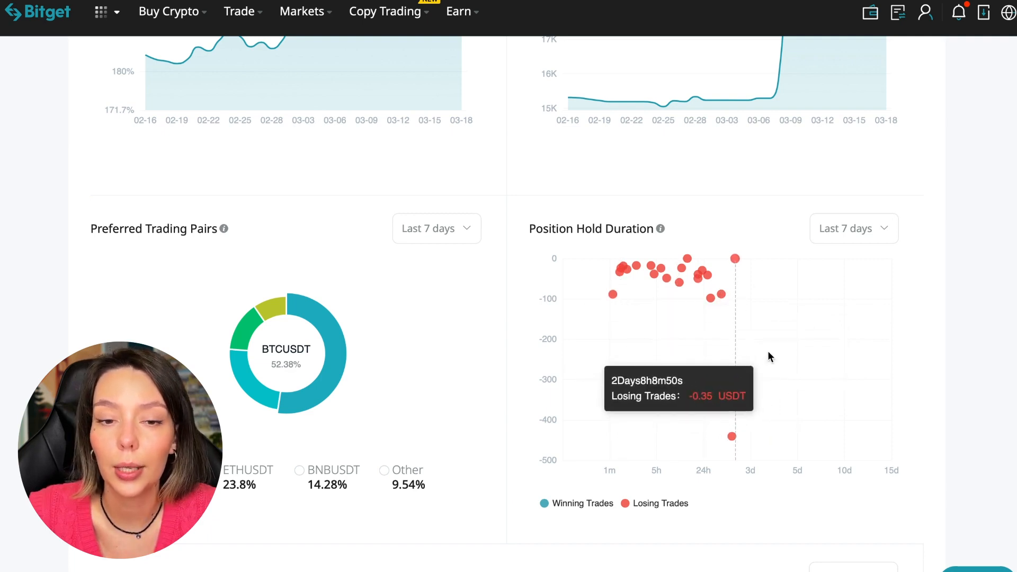
{"action": "mouse_move", "coordinate": [708, 330]}
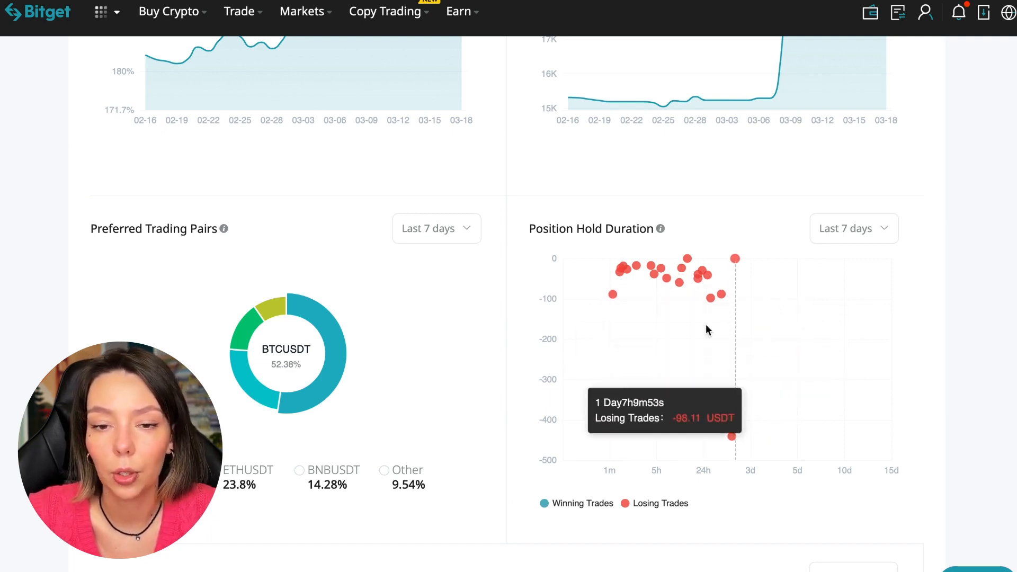
{"action": "mouse_move", "coordinate": [736, 269]}
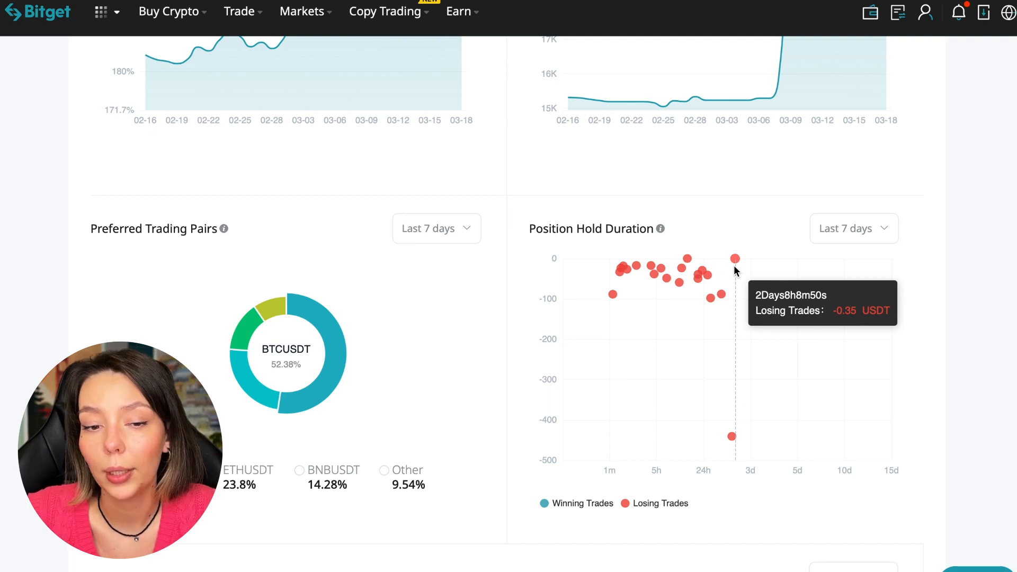
{"action": "mouse_move", "coordinate": [609, 276]}
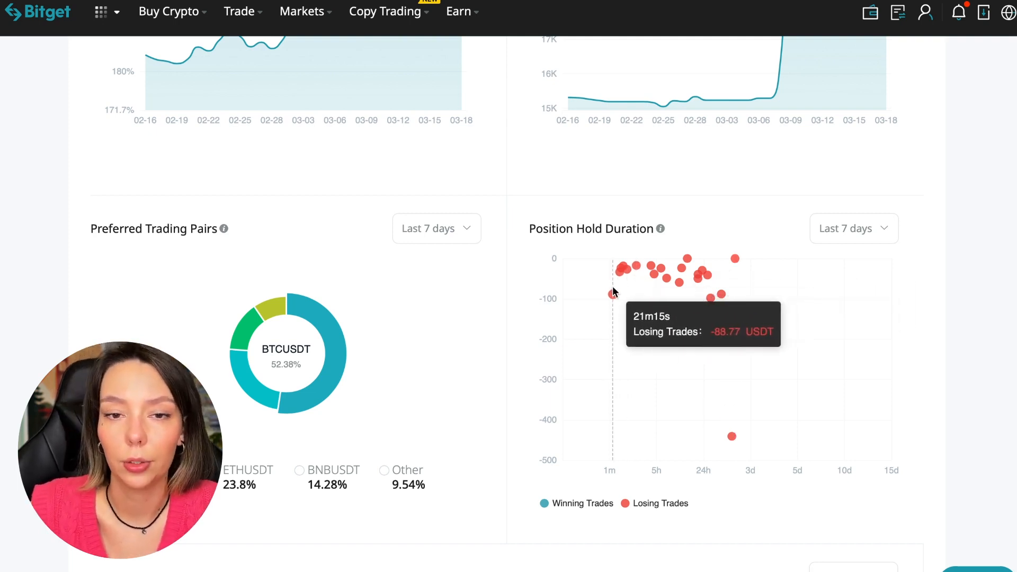
{"action": "mouse_move", "coordinate": [980, 248]}
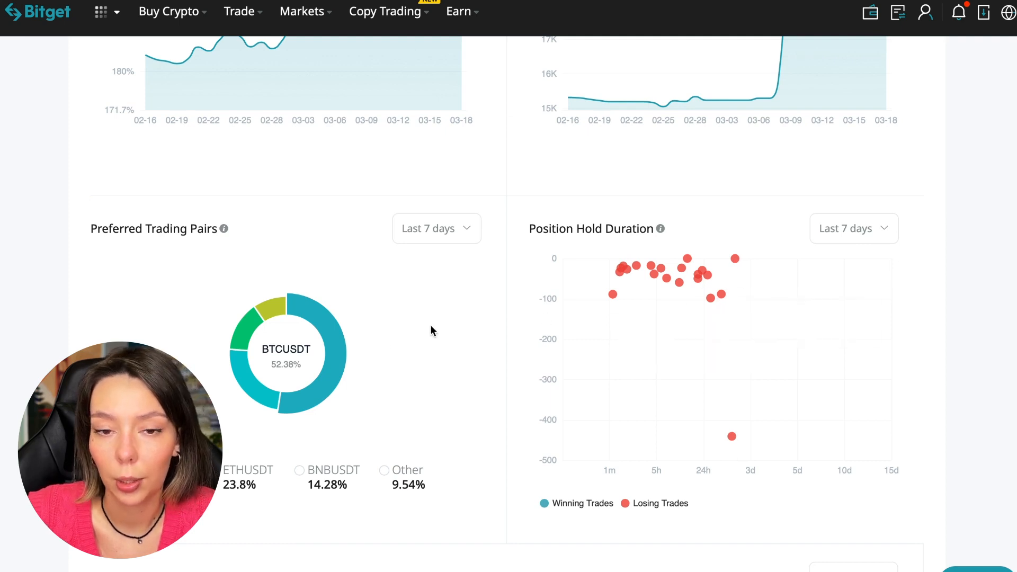
{"action": "mouse_move", "coordinate": [442, 300]}
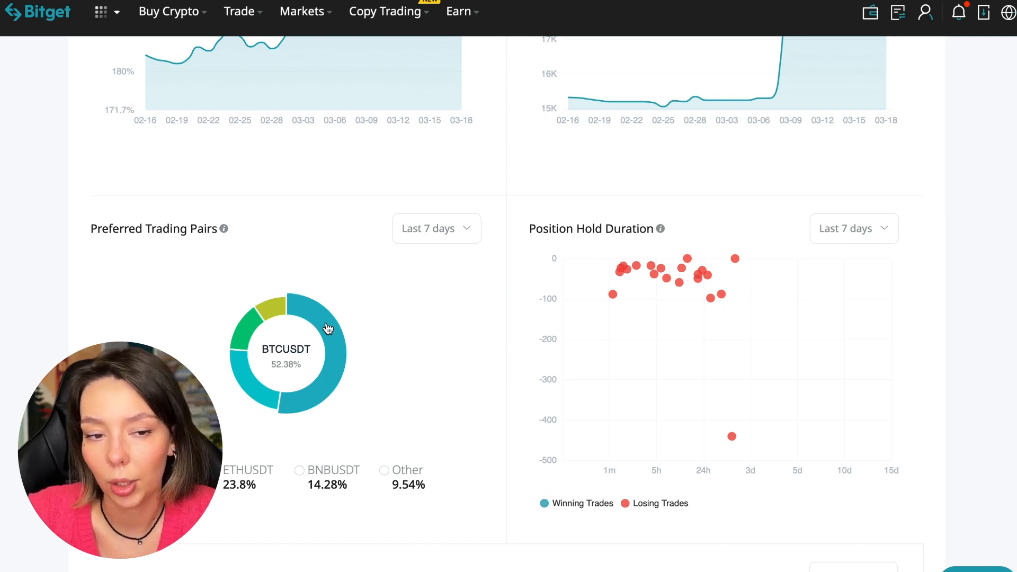
Change the Trading Volume chart range from Last 7 days to Last 1 month
{"action": "scroll", "scroll_direction": "down", "scroll_amount": 3}
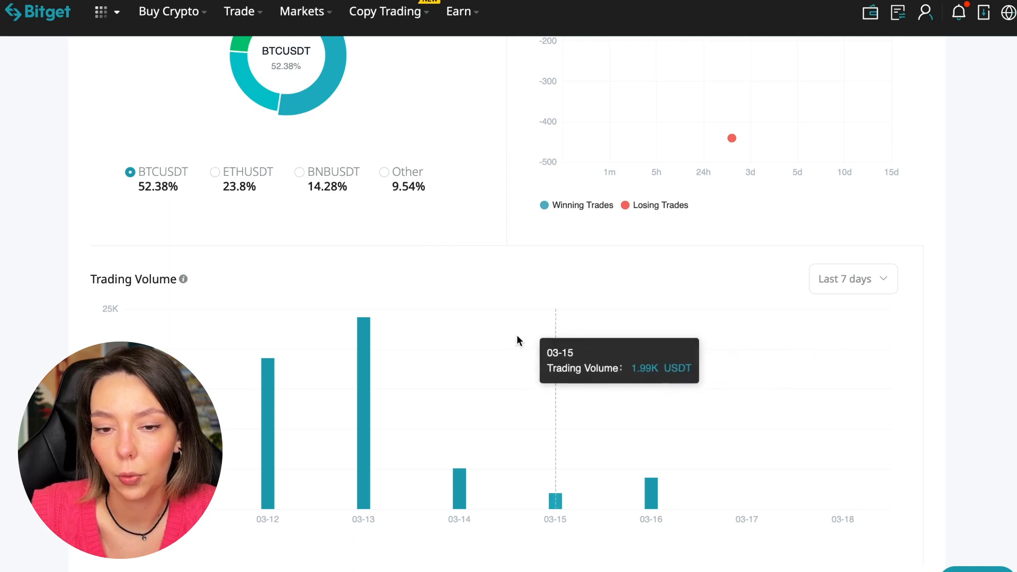
{"action": "mouse_move", "coordinate": [314, 402]}
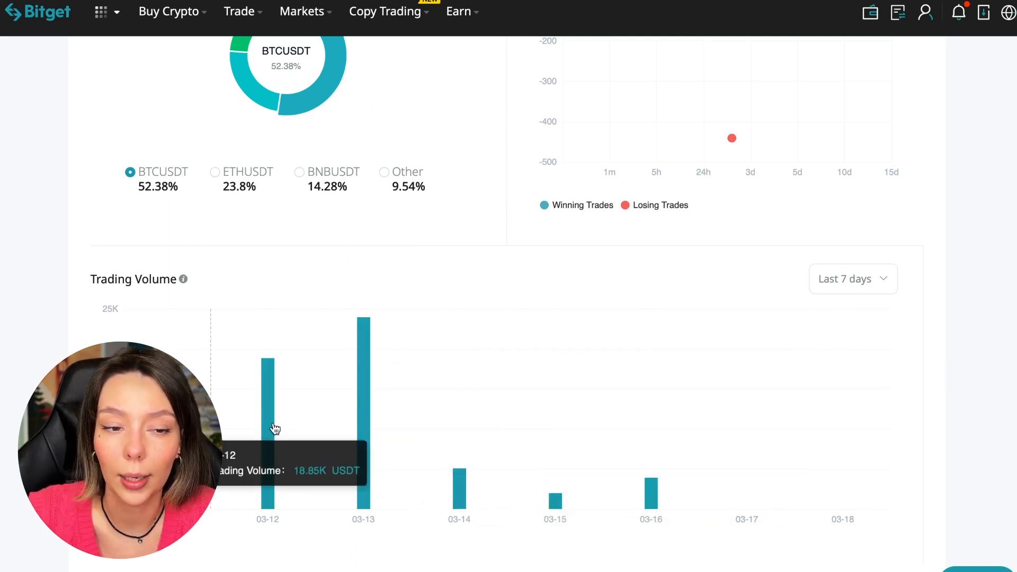
{"action": "left_click", "coordinate": [854, 279]}
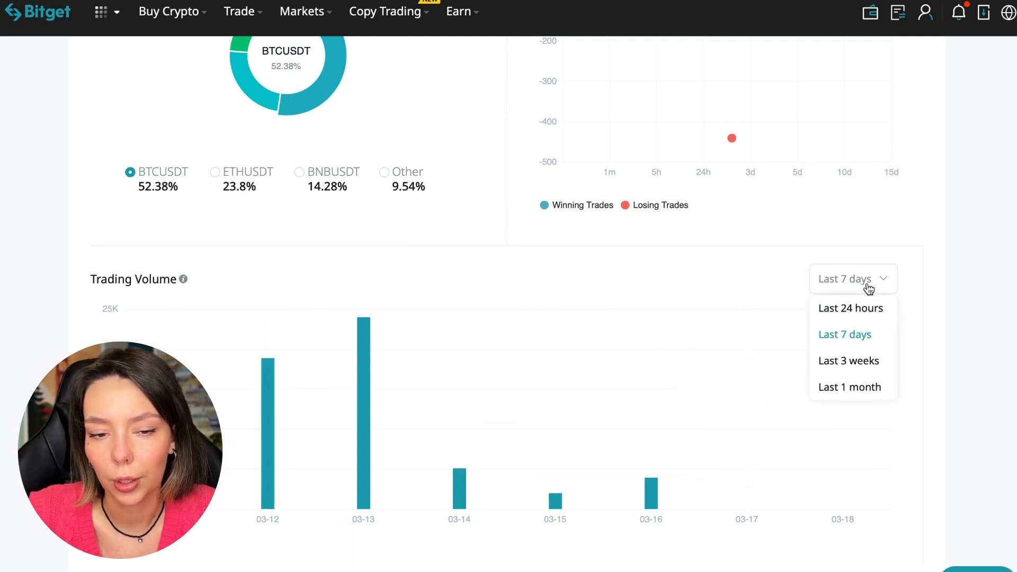
{"action": "left_click", "coordinate": [850, 387]}
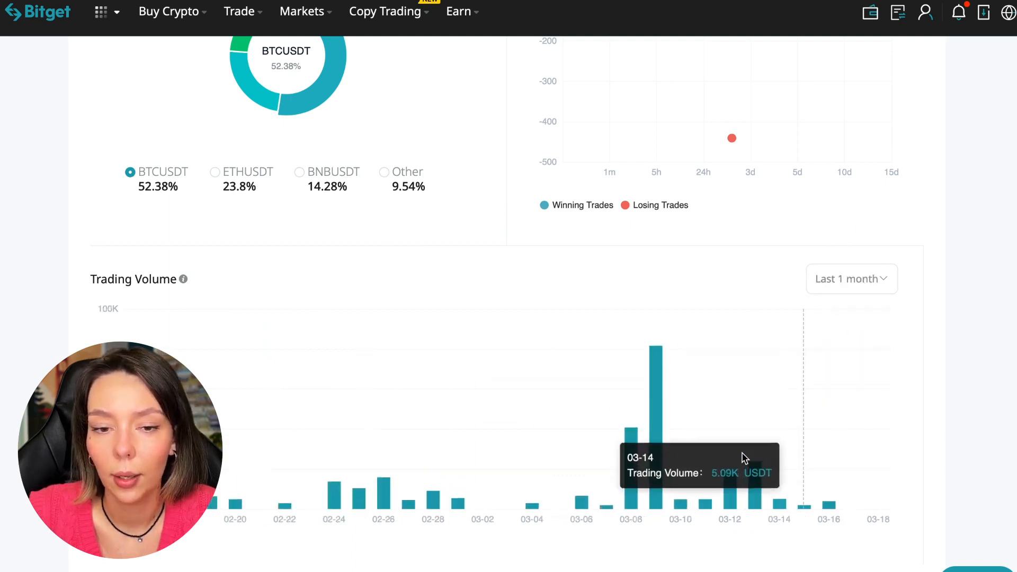
{"action": "mouse_move", "coordinate": [656, 407]}
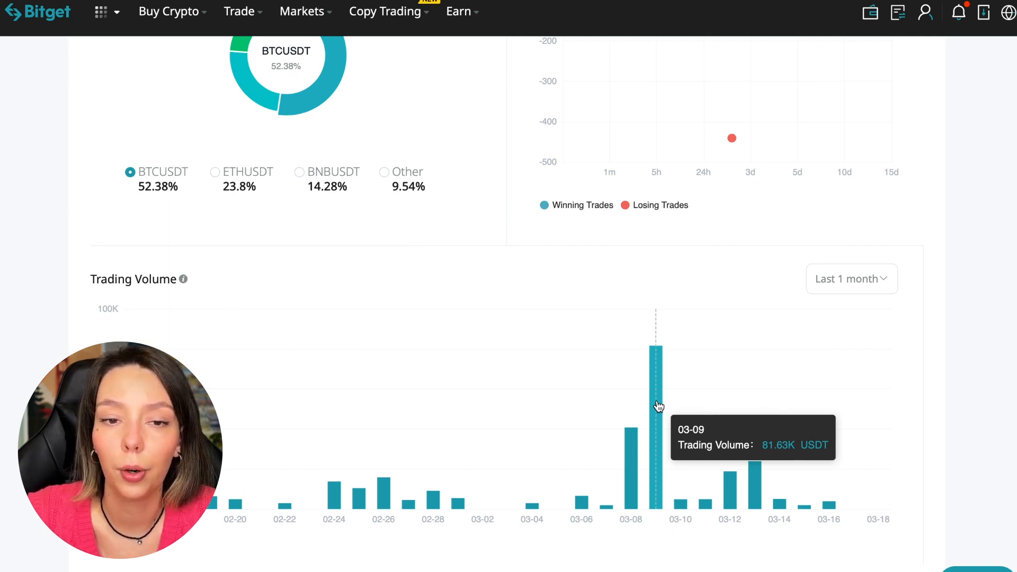
{"action": "scroll", "scroll_direction": "down", "scroll_amount": 3}
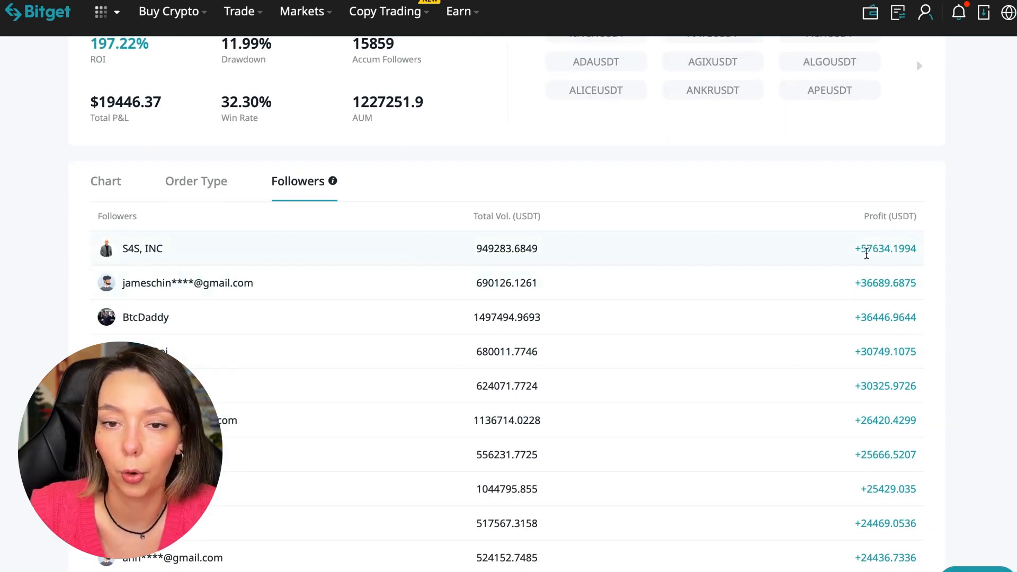
{"action": "mouse_move", "coordinate": [964, 268]}
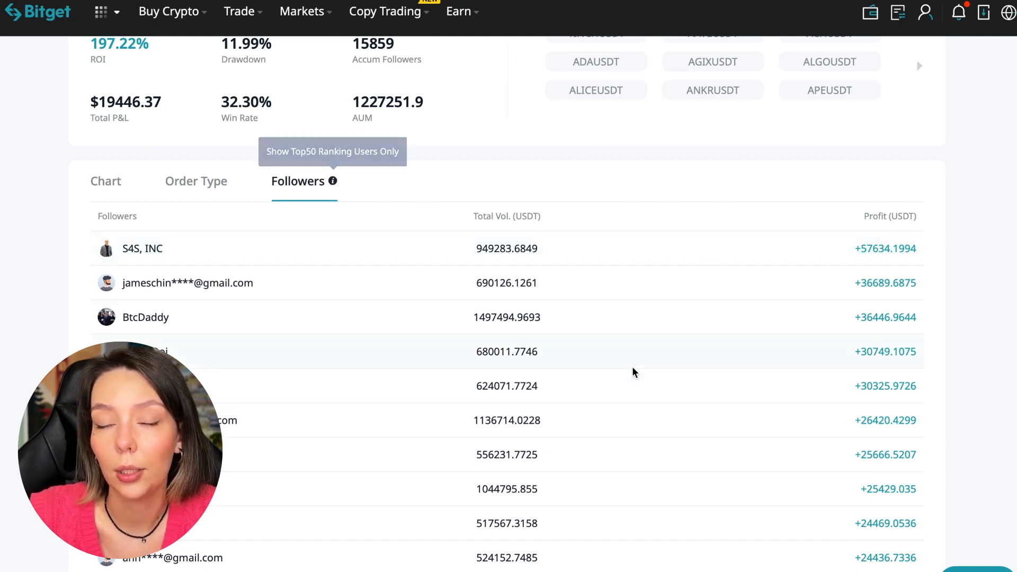
{"action": "scroll", "scroll_direction": "down", "scroll_amount": 3}
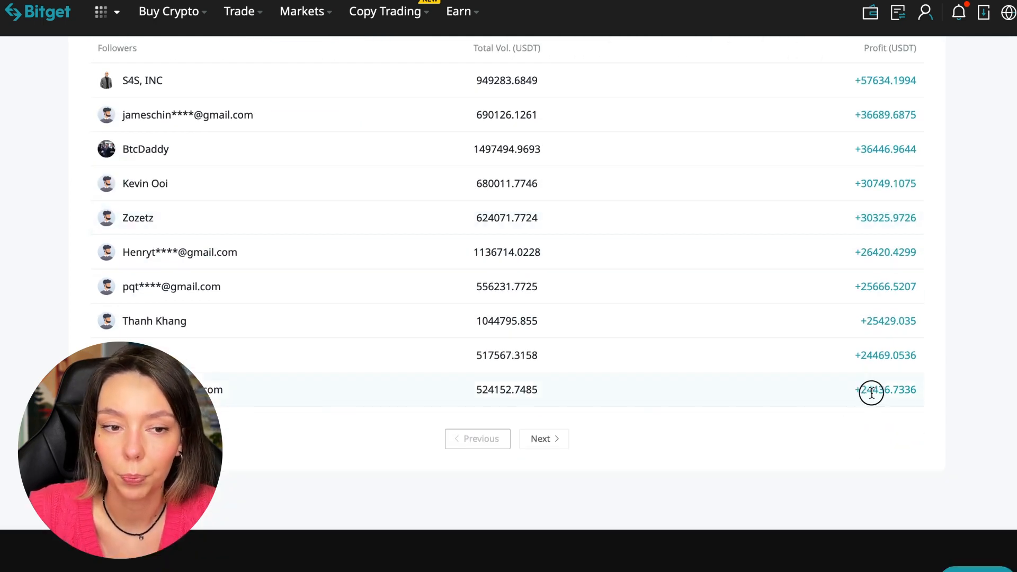
{"action": "scroll", "scroll_direction": "up", "scroll_amount": 3}
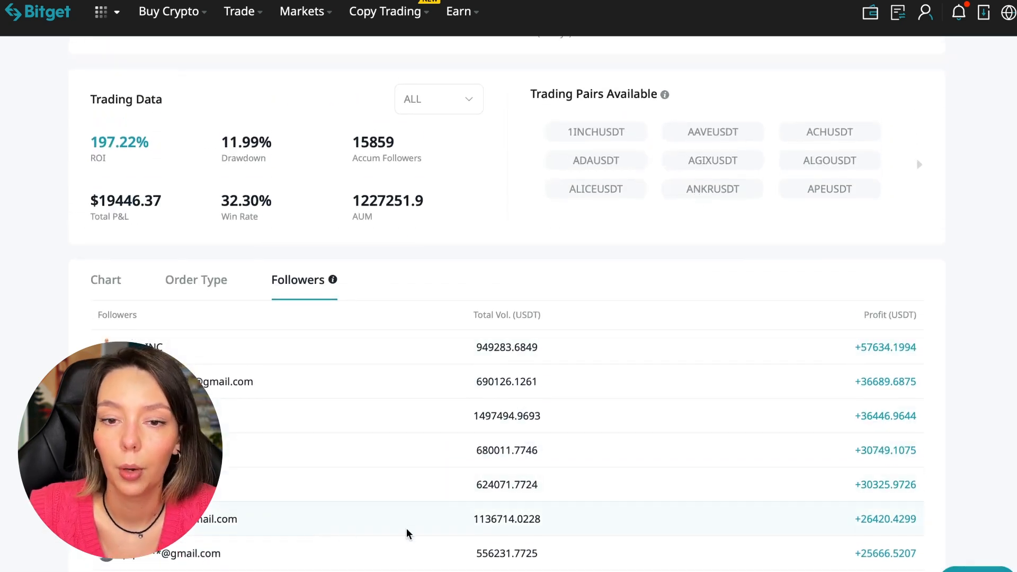
{"action": "left_click", "coordinate": [196, 279]}
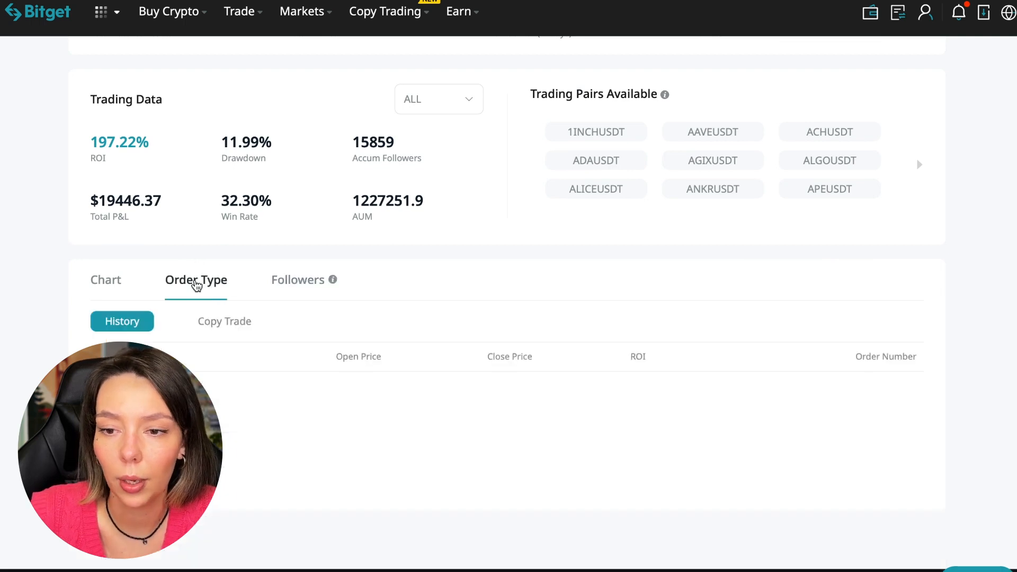
{"action": "scroll", "scroll_direction": "down", "scroll_amount": 3}
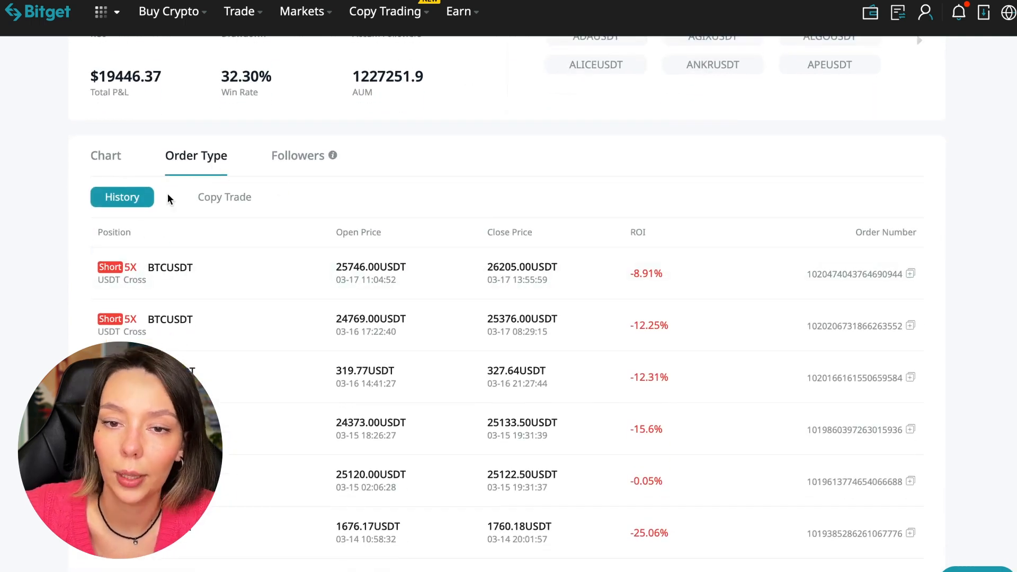
{"action": "mouse_move", "coordinate": [629, 271]}
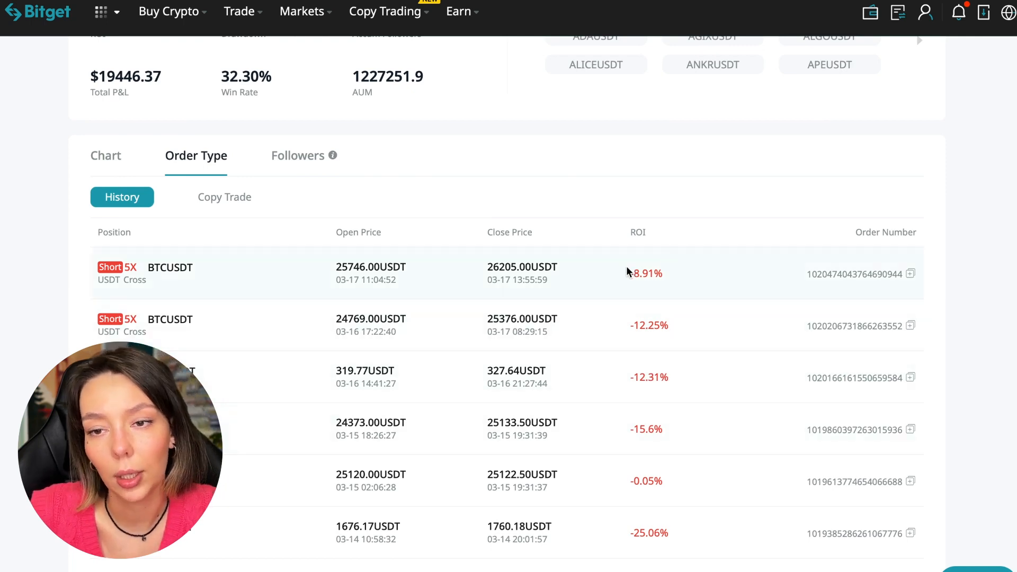
{"action": "mouse_move", "coordinate": [252, 354]}
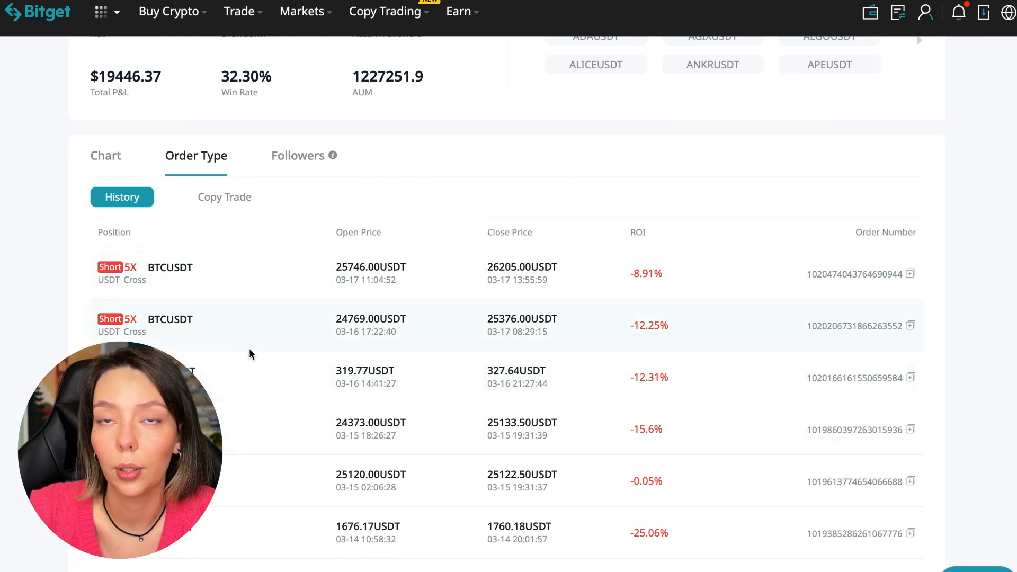
{"action": "scroll", "scroll_direction": "down", "scroll_amount": 3}
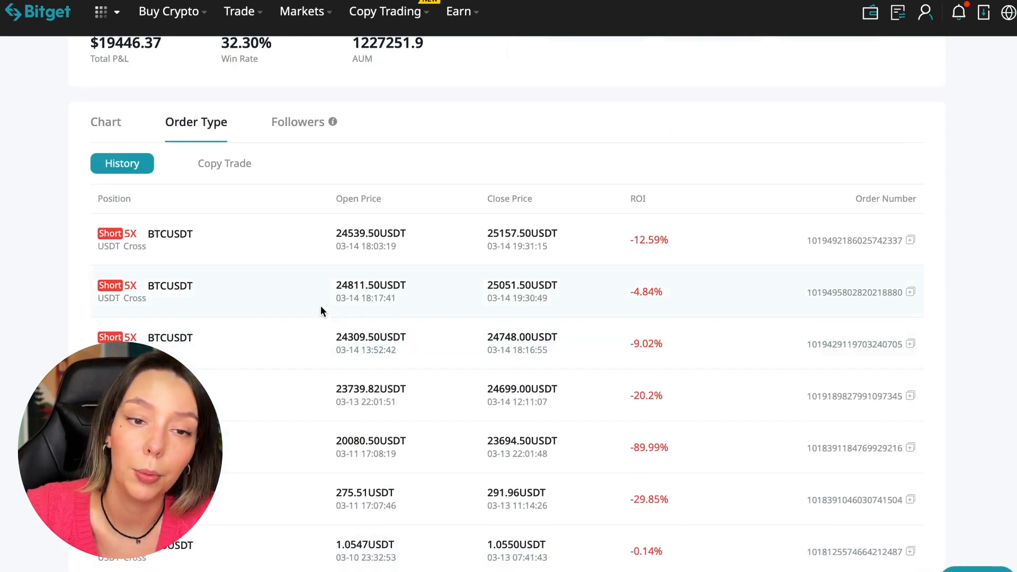
{"action": "mouse_move", "coordinate": [239, 336]}
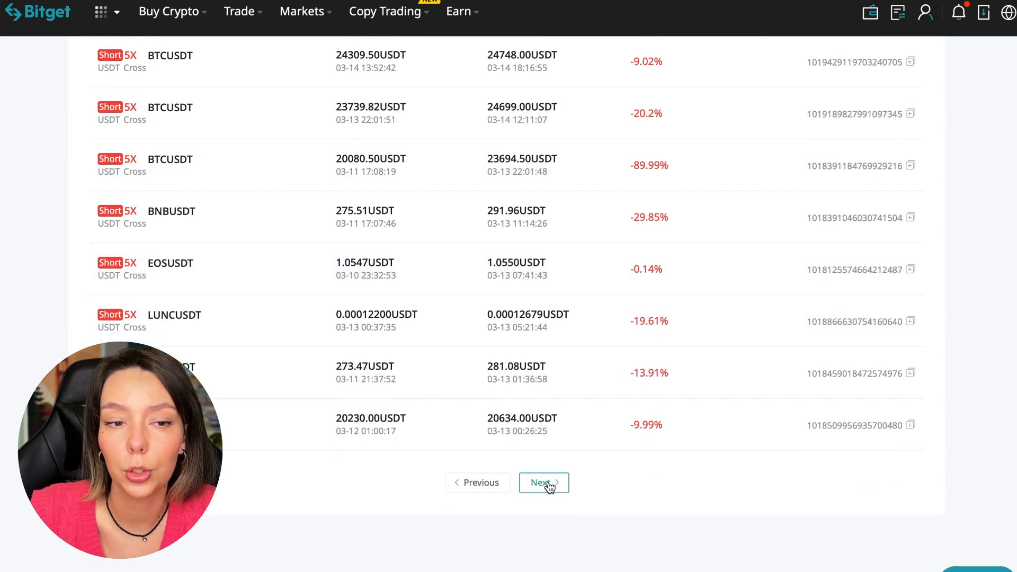
{"action": "left_click", "coordinate": [543, 483]}
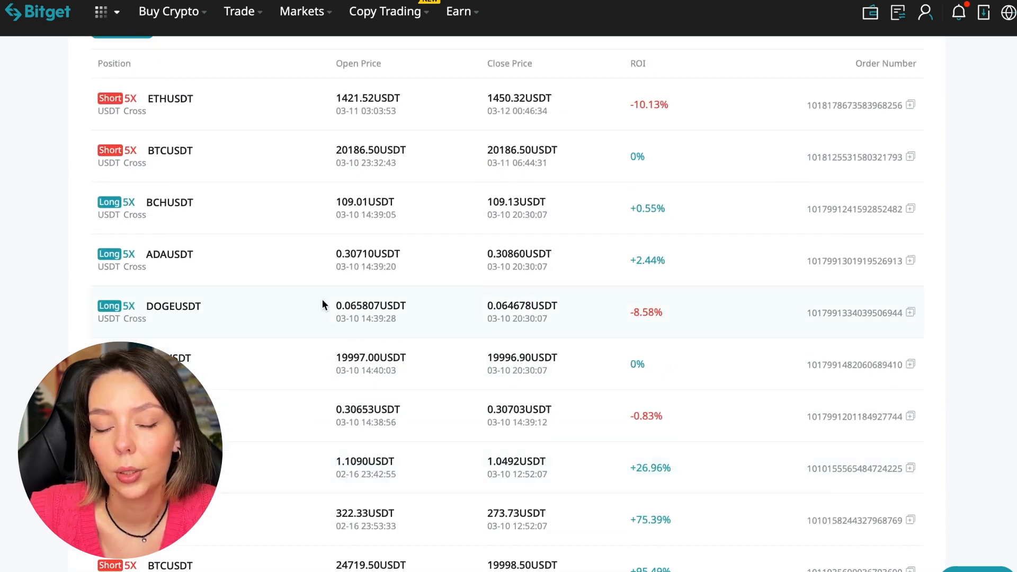
{"action": "scroll", "scroll_direction": "down", "scroll_amount": 3}
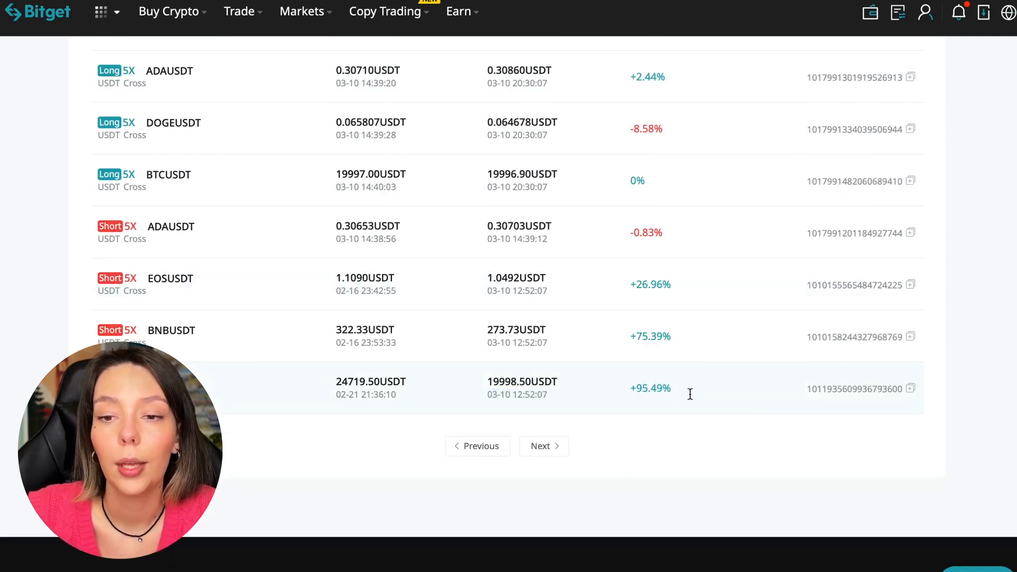
{"action": "scroll", "scroll_direction": "up", "scroll_amount": 3}
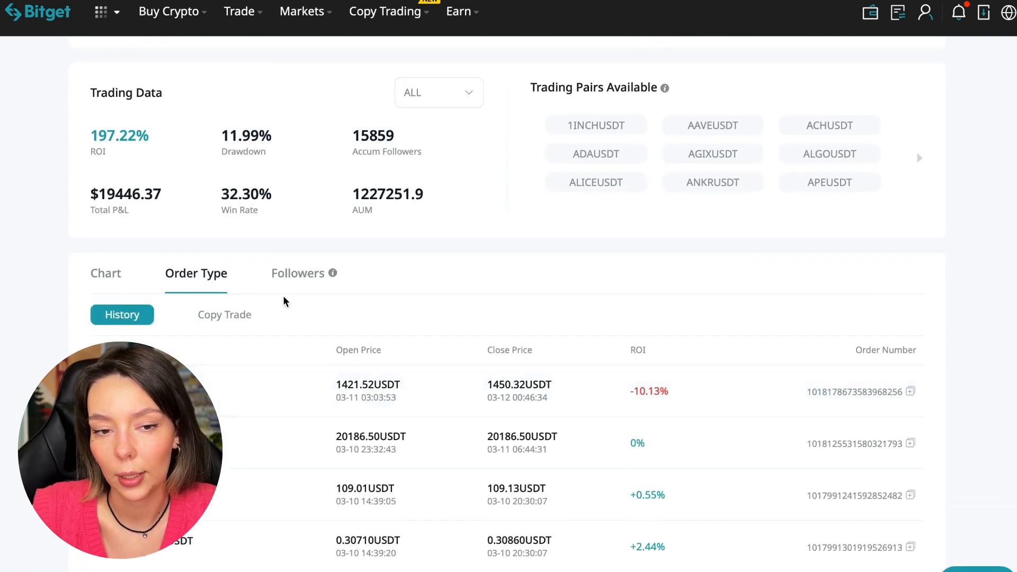
{"action": "left_click", "coordinate": [224, 314]}
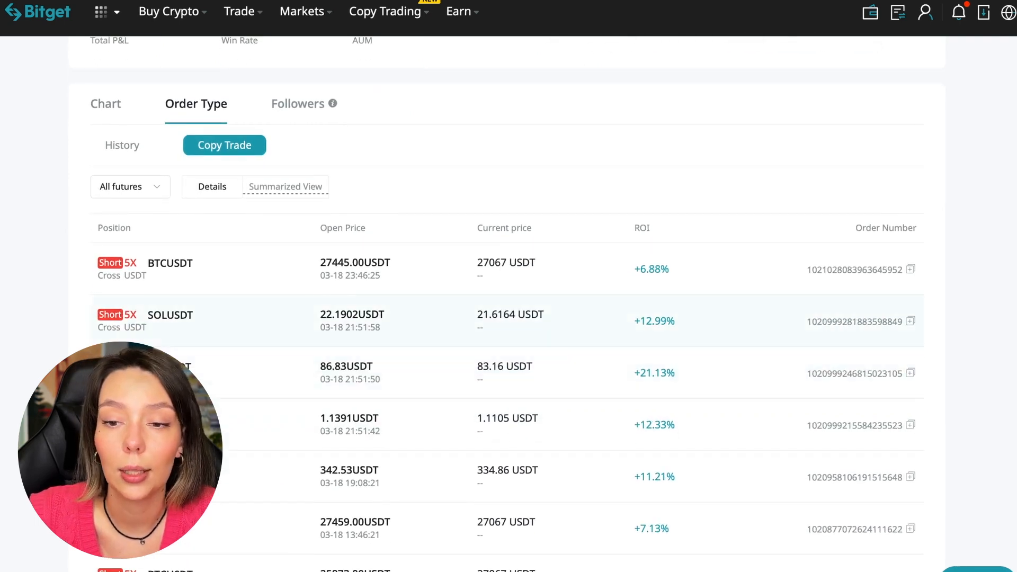
{"action": "scroll", "scroll_direction": "down", "scroll_amount": 3}
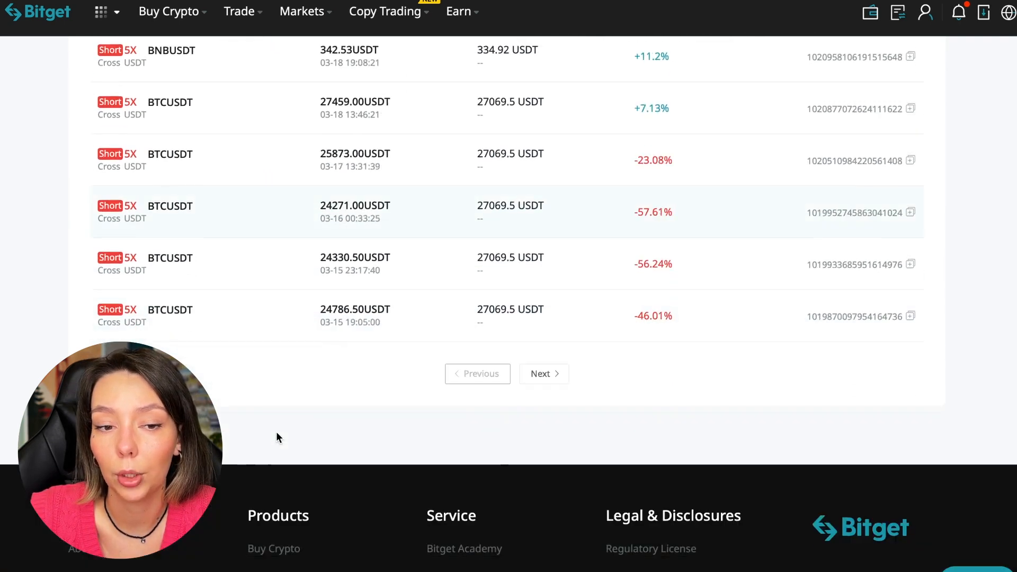
{"action": "scroll", "scroll_direction": "up", "scroll_amount": 3}
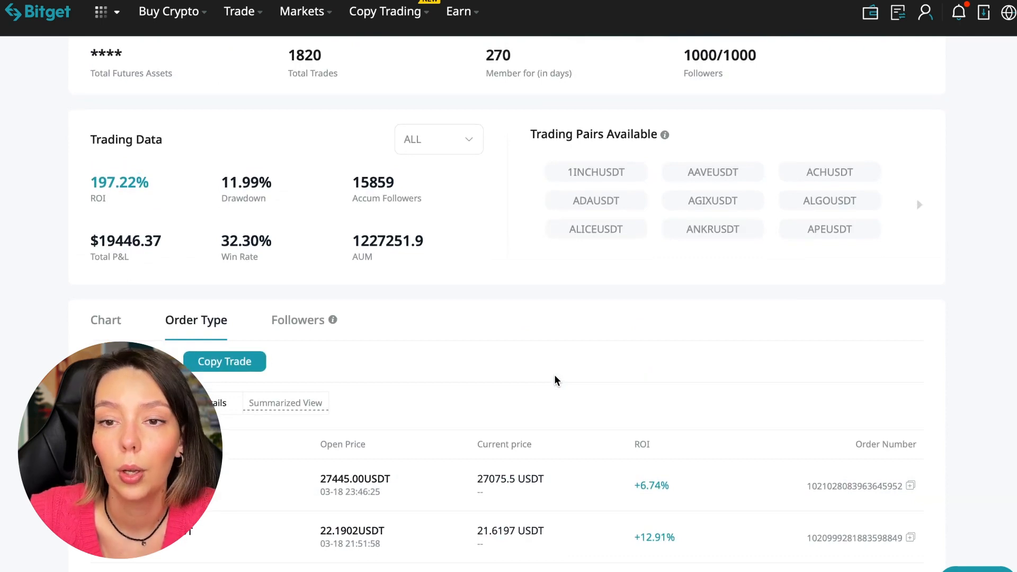
{"action": "scroll", "scroll_direction": "up", "scroll_amount": 3}
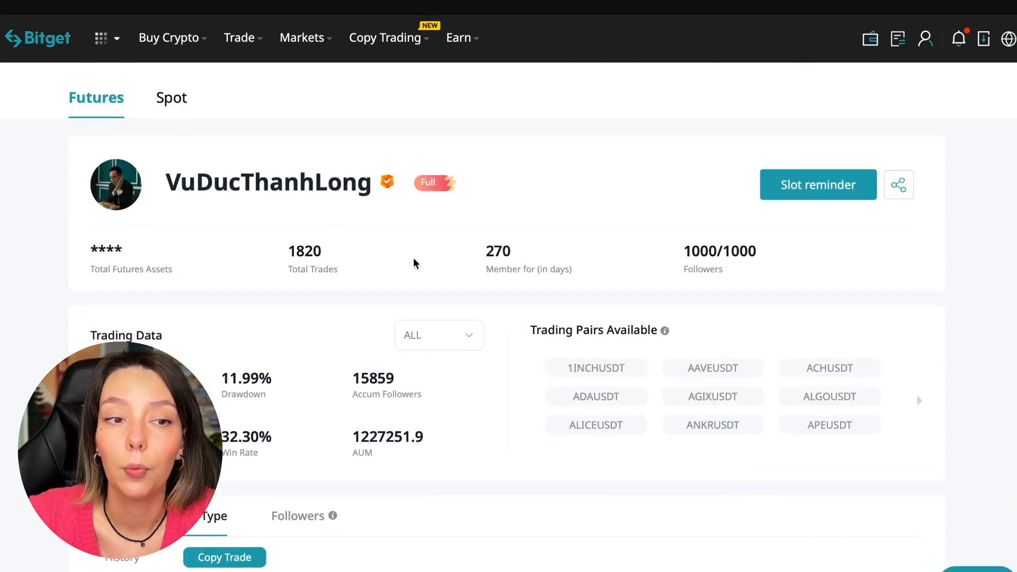
{"action": "mouse_move", "coordinate": [212, 136]}
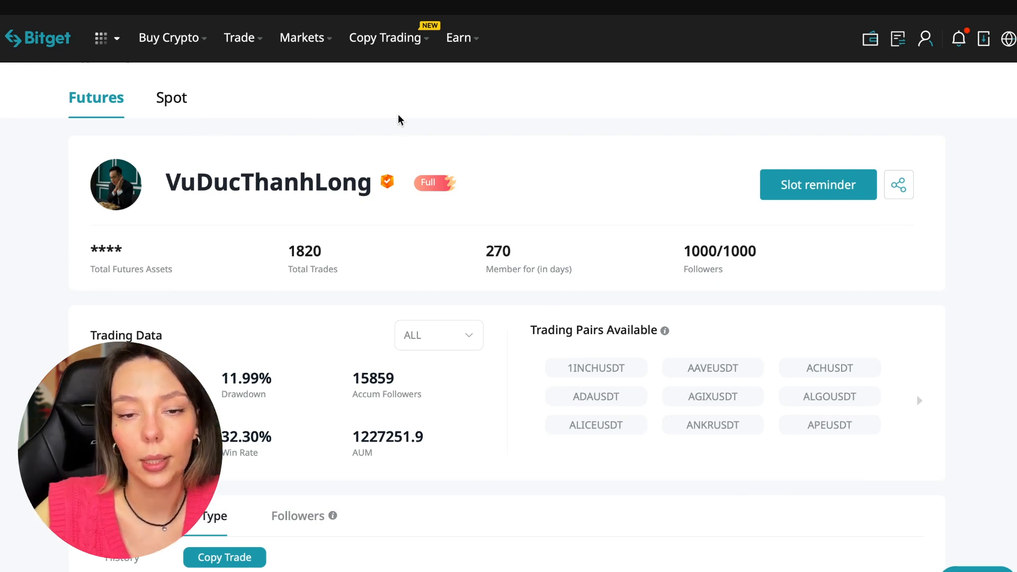
{"action": "mouse_move", "coordinate": [250, 207]}
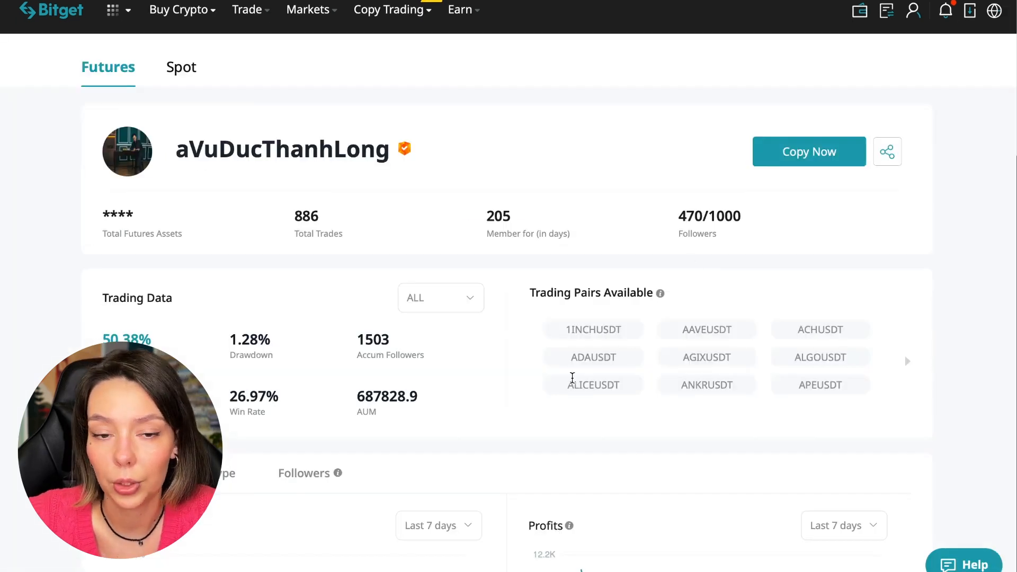
{"action": "mouse_move", "coordinate": [804, 159]}
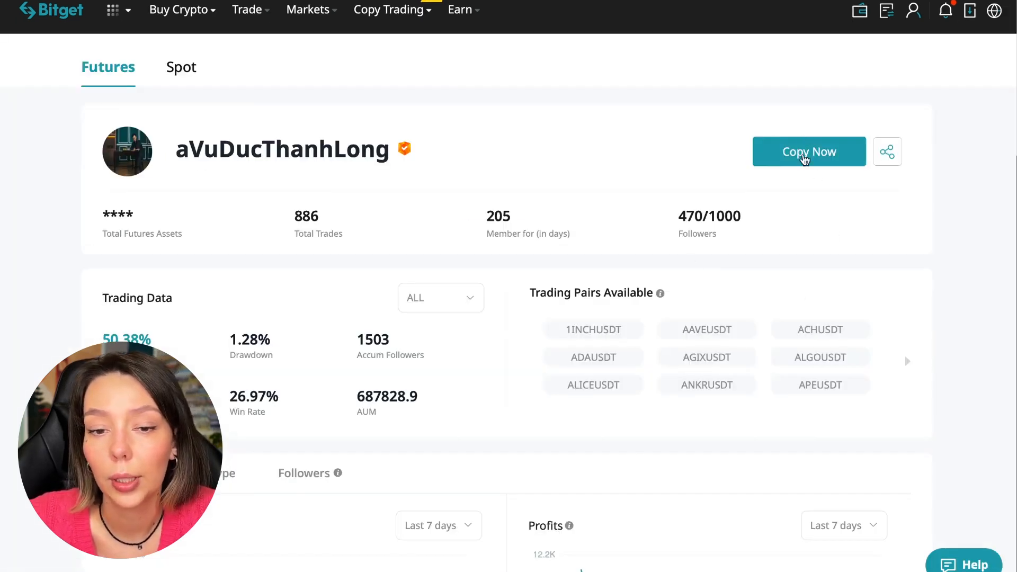
{"action": "left_click", "coordinate": [809, 151]}
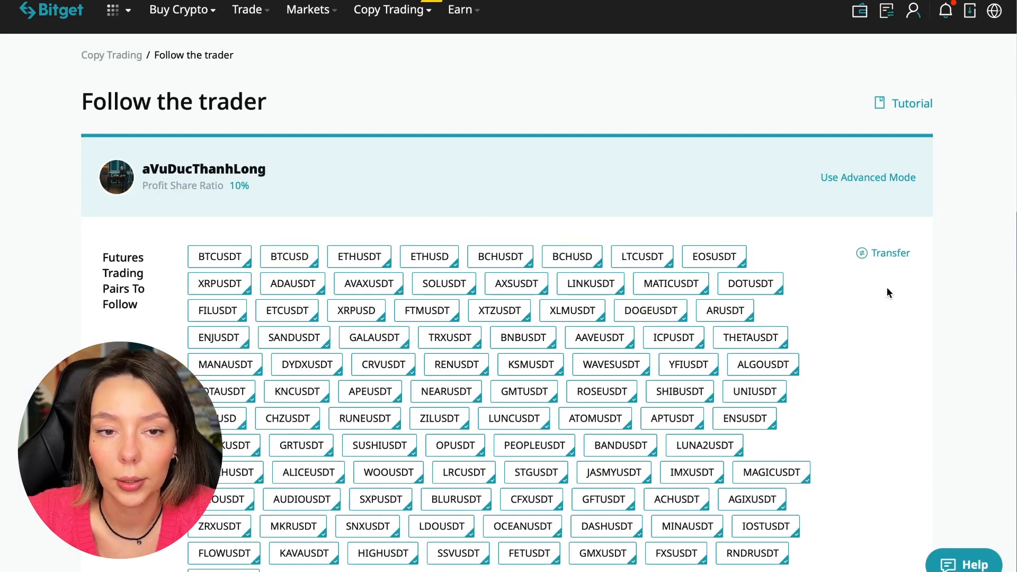
{"action": "mouse_move", "coordinate": [869, 189]}
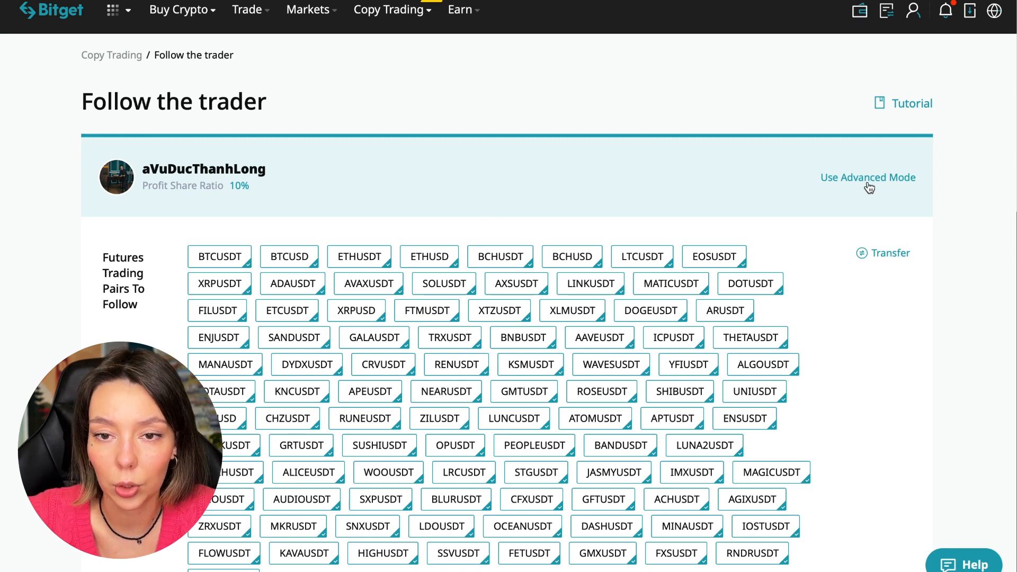
Turn on Advanced Mode and review per-pair margin, leverage and risk settings
{"action": "left_click", "coordinate": [868, 178]}
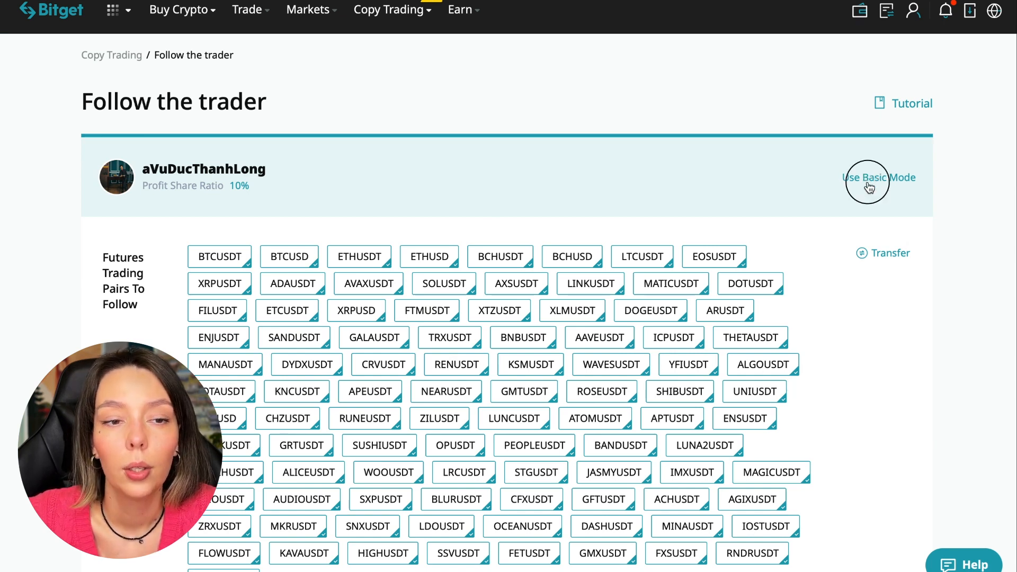
{"action": "scroll", "scroll_direction": "down", "scroll_amount": 3}
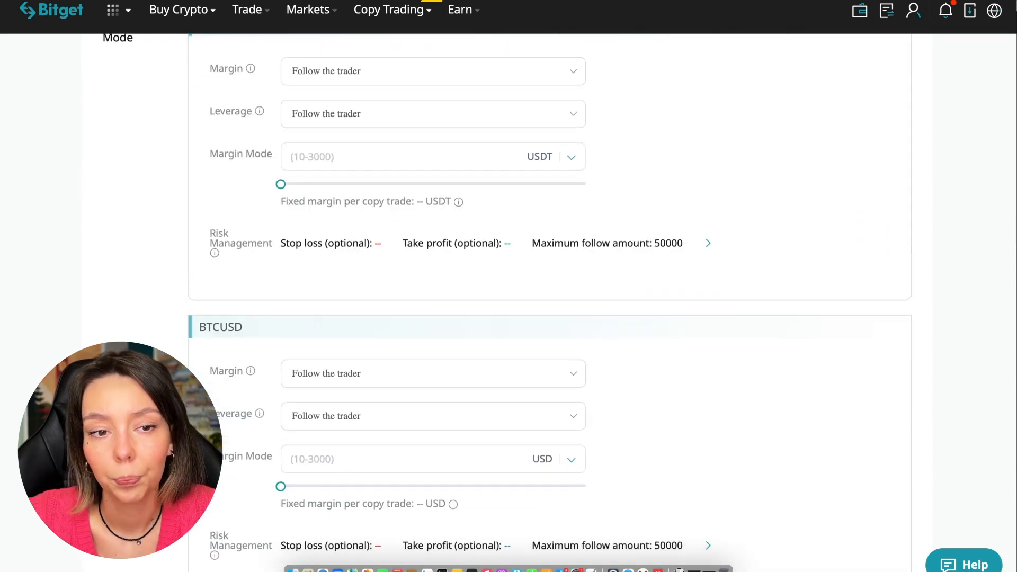
{"action": "scroll", "scroll_direction": "down", "scroll_amount": 3}
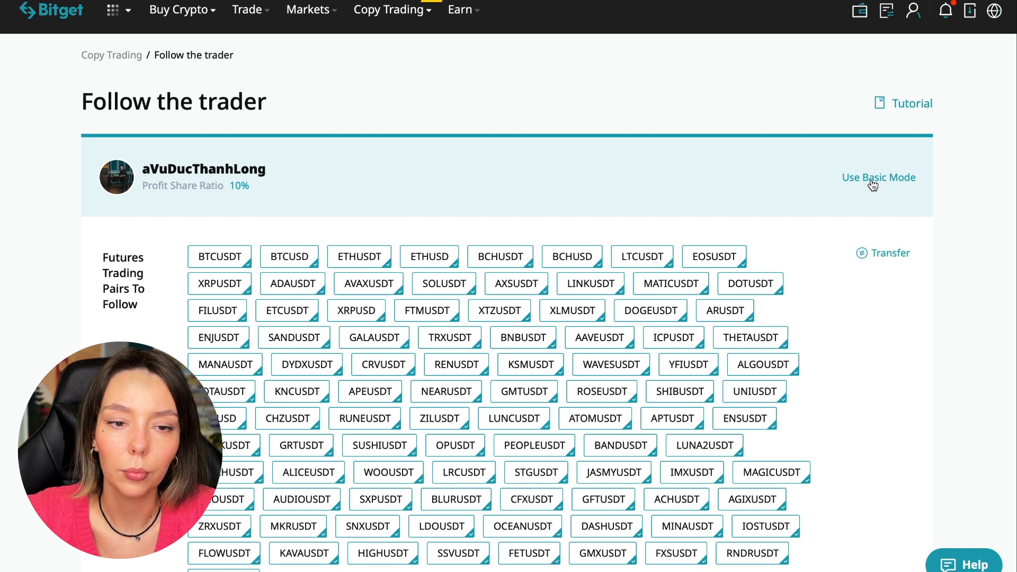
Enter 10 USDT as the fixed margin and bring up the Risk Management dialog
{"action": "scroll", "scroll_direction": "down", "scroll_amount": 3}
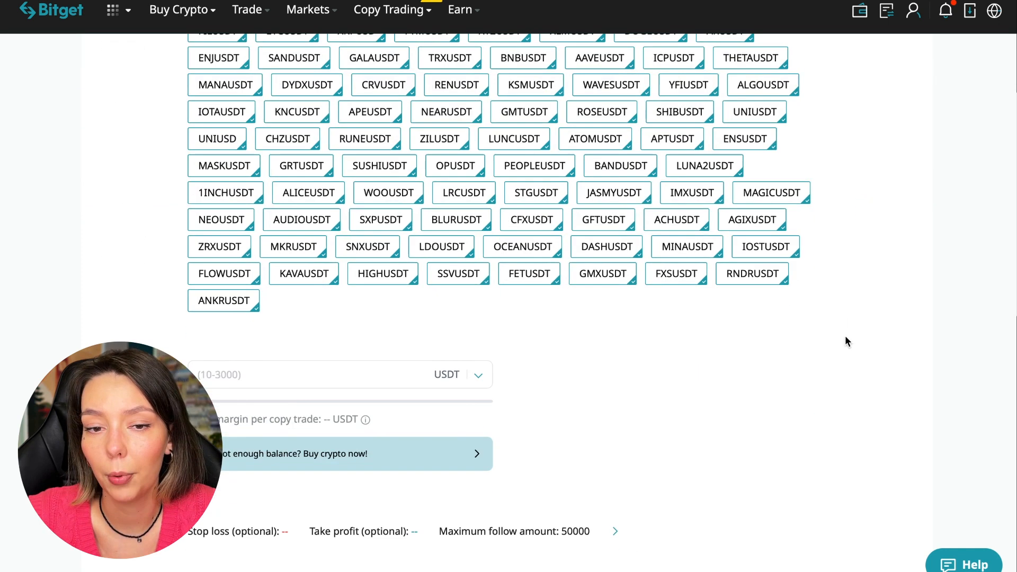
{"action": "scroll", "scroll_direction": "down", "scroll_amount": 3}
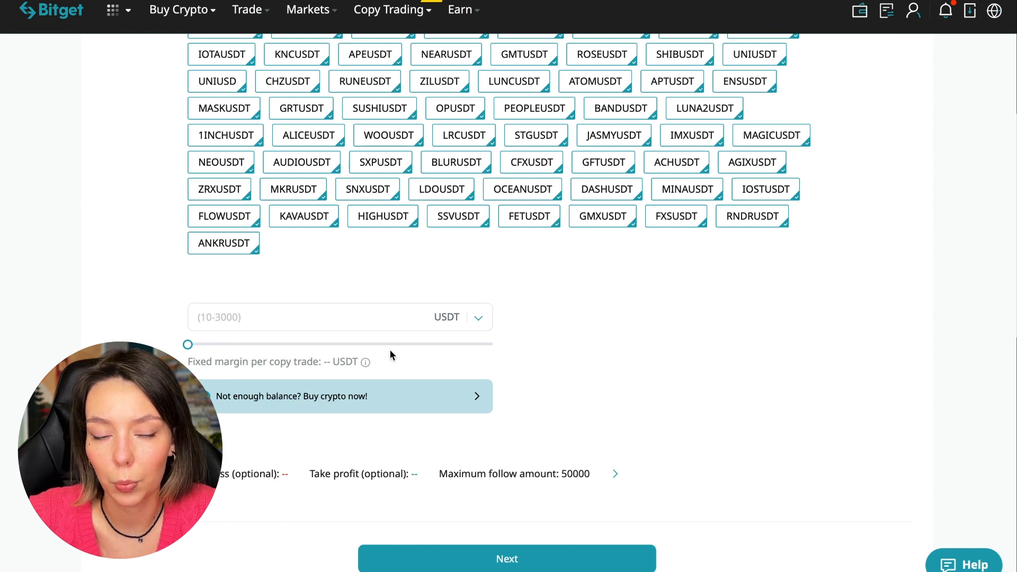
{"action": "mouse_move", "coordinate": [297, 387]}
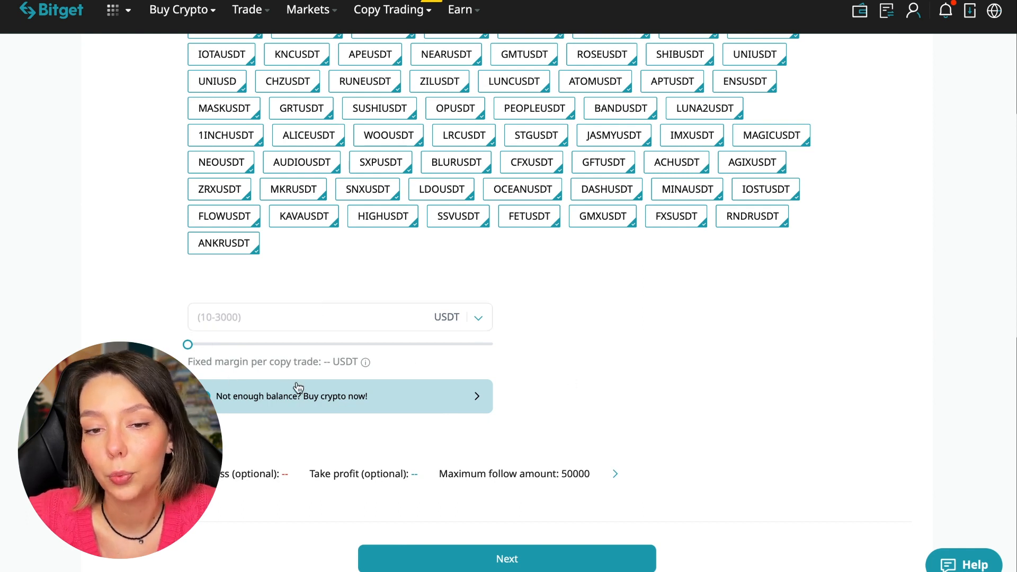
{"action": "mouse_move", "coordinate": [296, 335]}
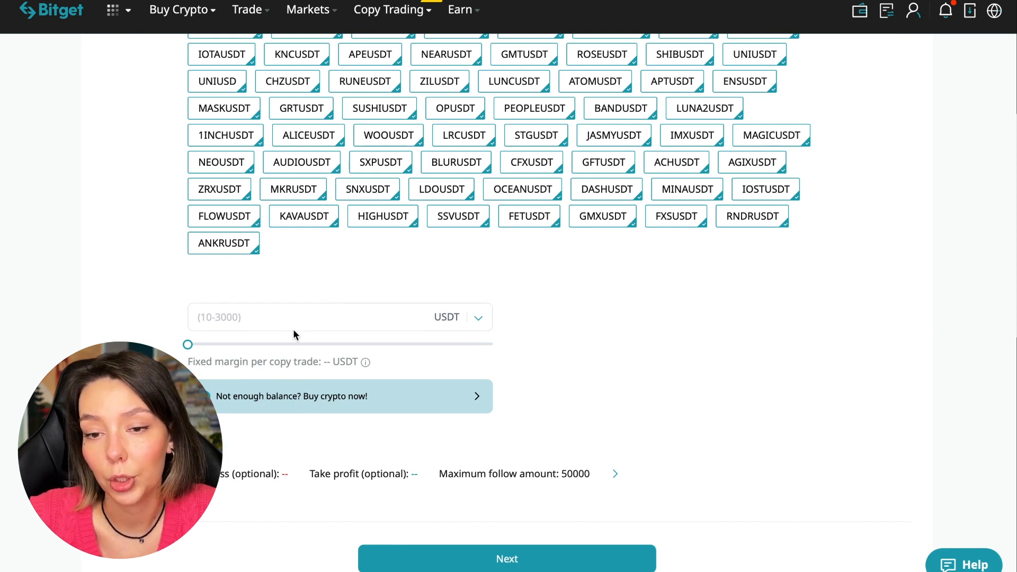
{"action": "type", "text": "10"}
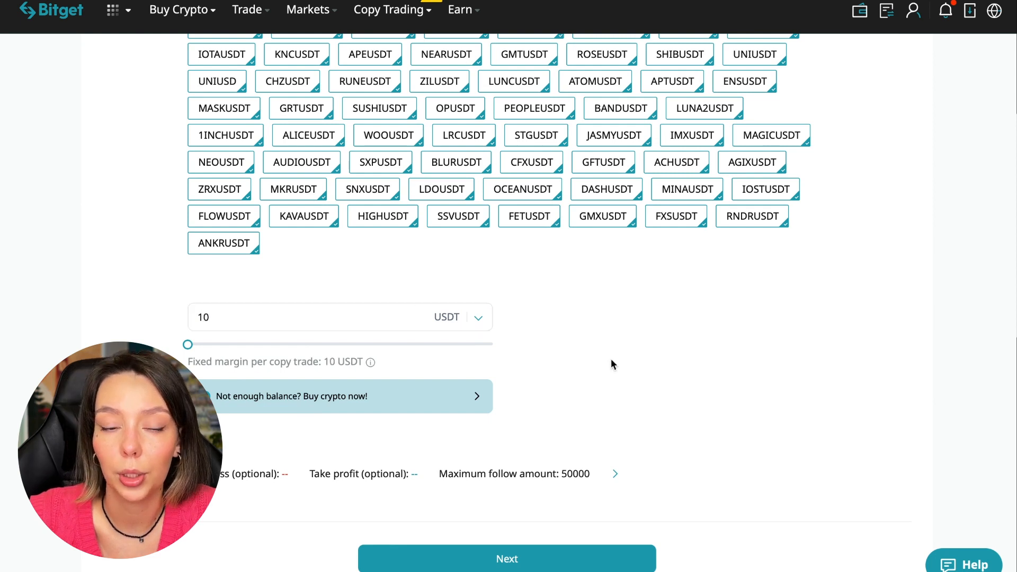
{"action": "mouse_move", "coordinate": [652, 367]}
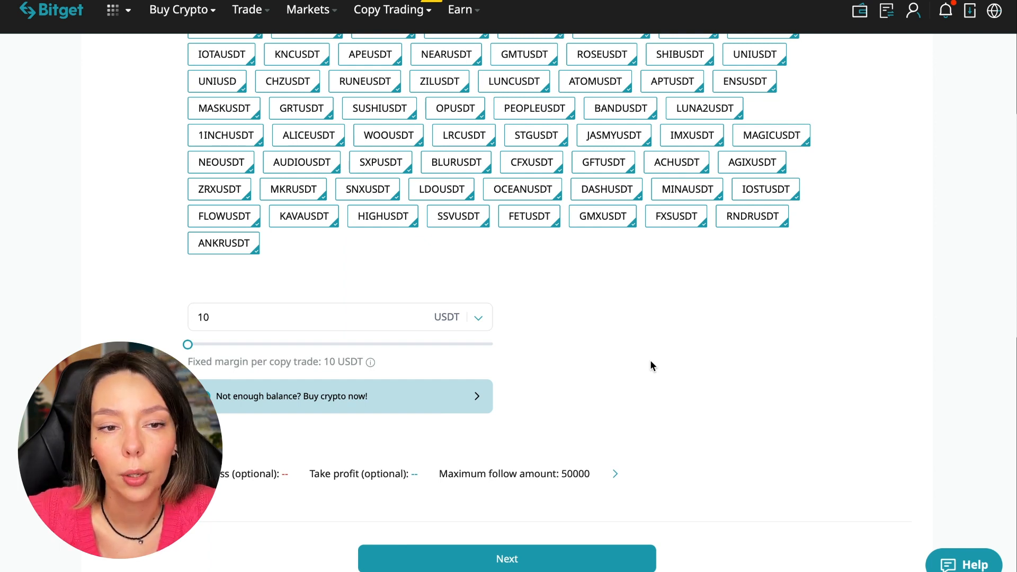
{"action": "left_click", "coordinate": [615, 473]}
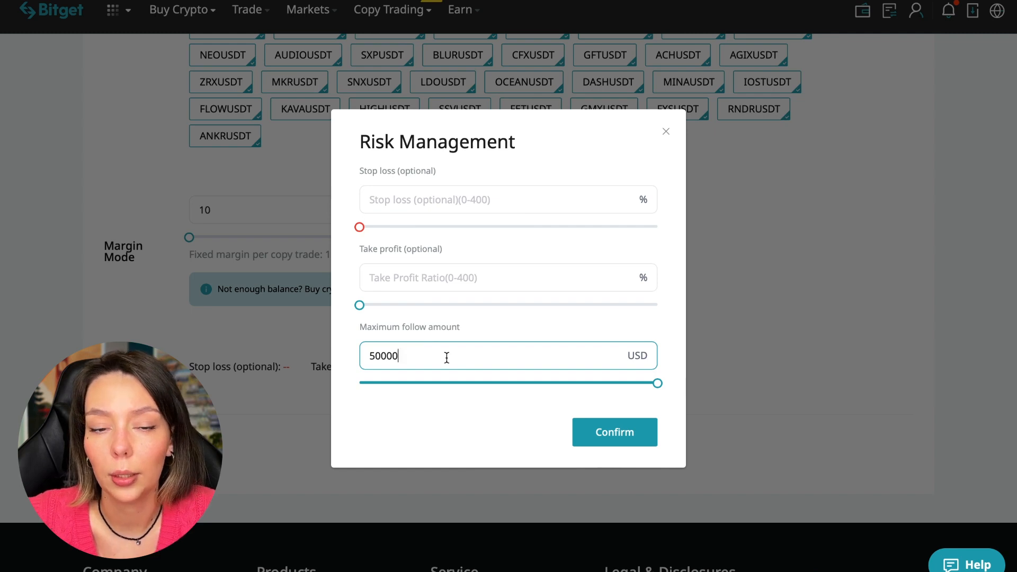
Replace the 50000 maximum follow amount with 30 USDT and confirm the copy trade
{"action": "left_click_drag", "start_coordinate": [657, 383], "coordinate": [443, 383]}
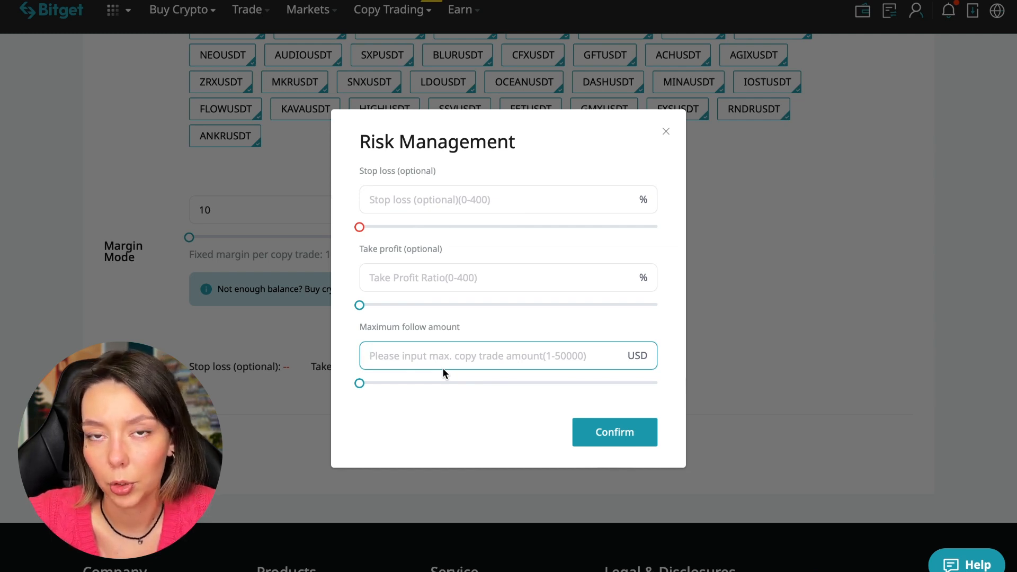
{"action": "left_click", "coordinate": [476, 356]}
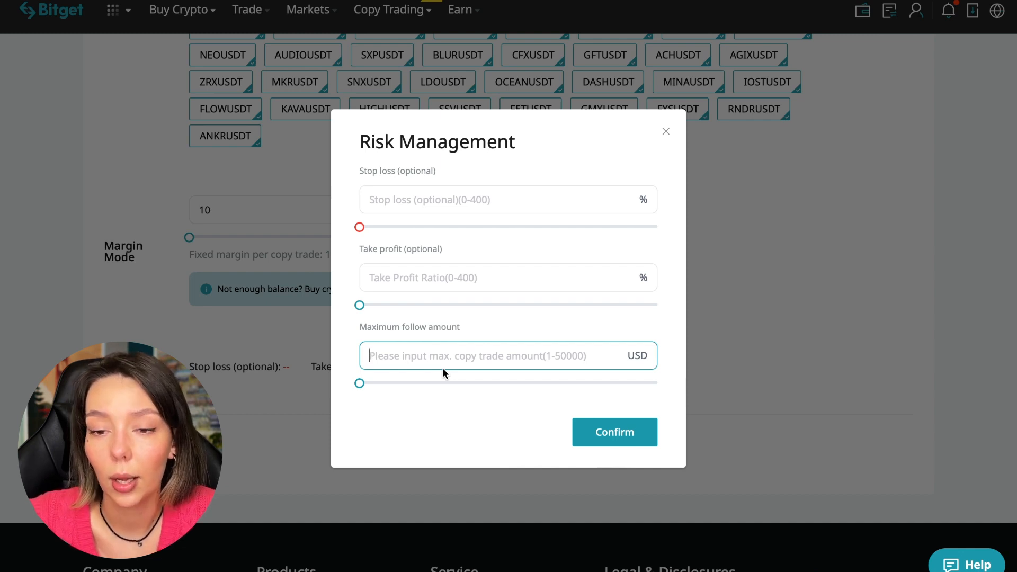
{"action": "type", "text": "30"}
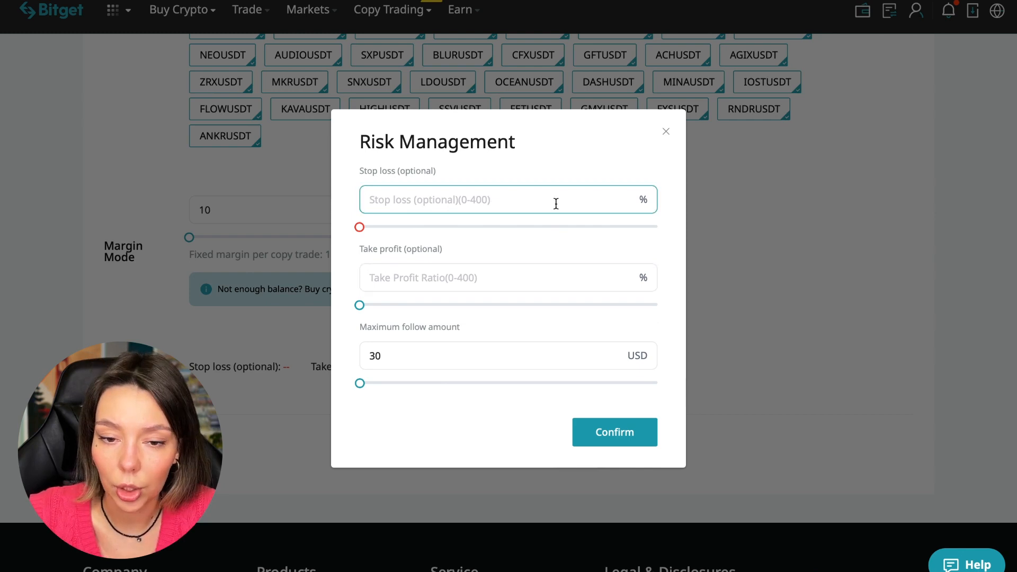
{"action": "left_click", "coordinate": [509, 199]}
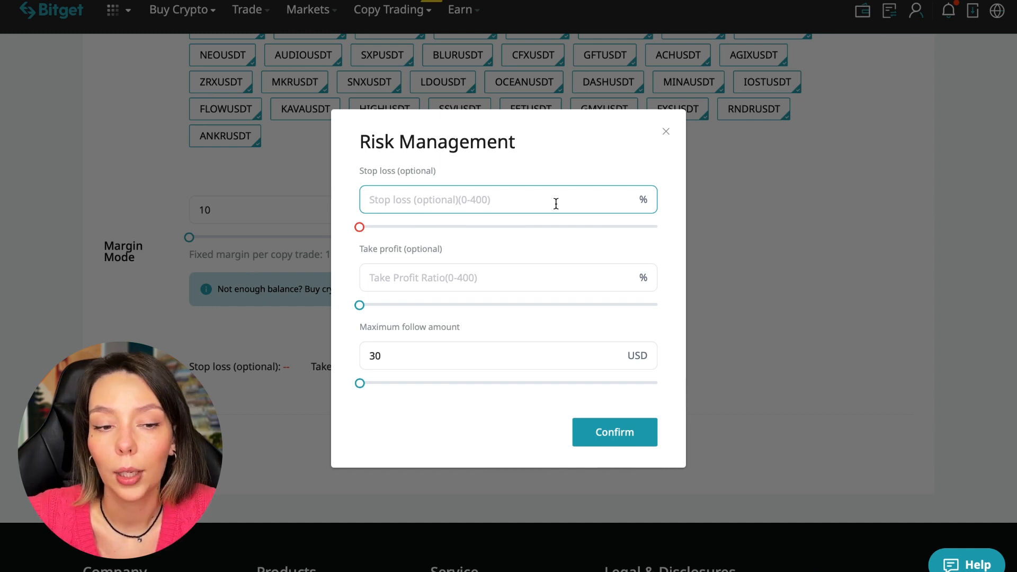
{"action": "left_click", "coordinate": [508, 200]}
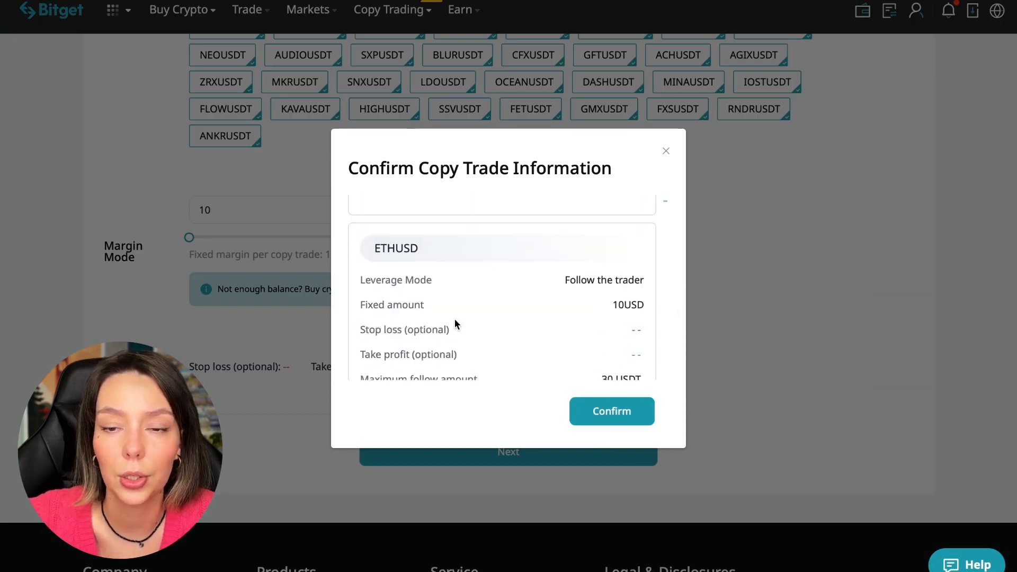
{"action": "left_click", "coordinate": [612, 411]}
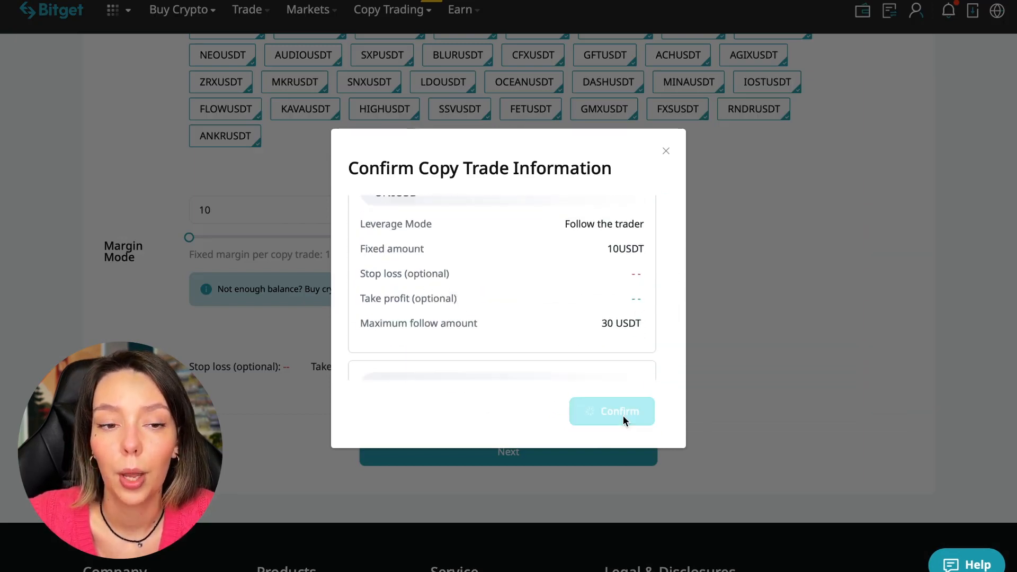
{"action": "left_click", "coordinate": [612, 411]}
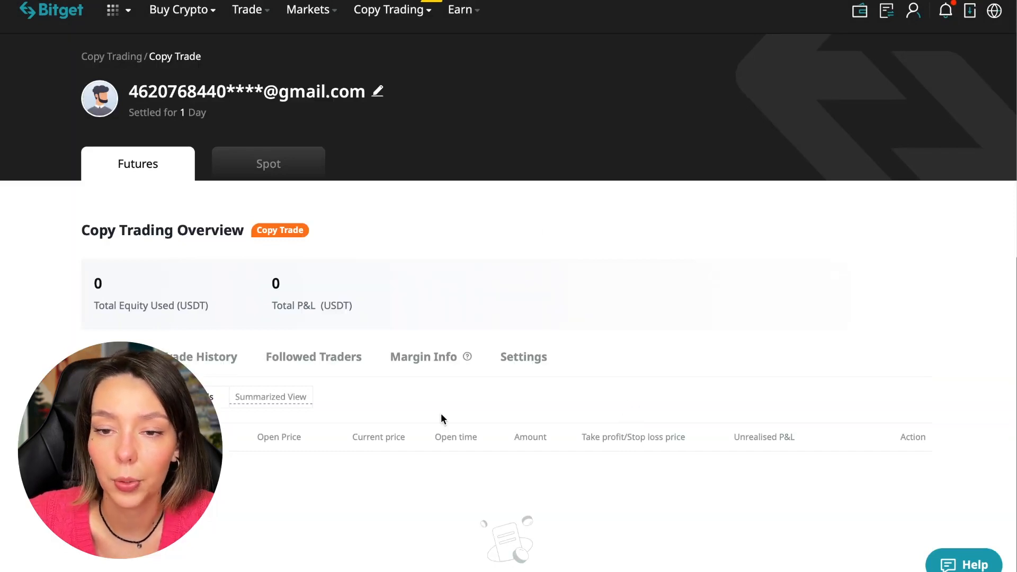
Check the 30/30 USDT per-pair margin limits, then show the Settings tab
{"action": "left_click", "coordinate": [423, 357]}
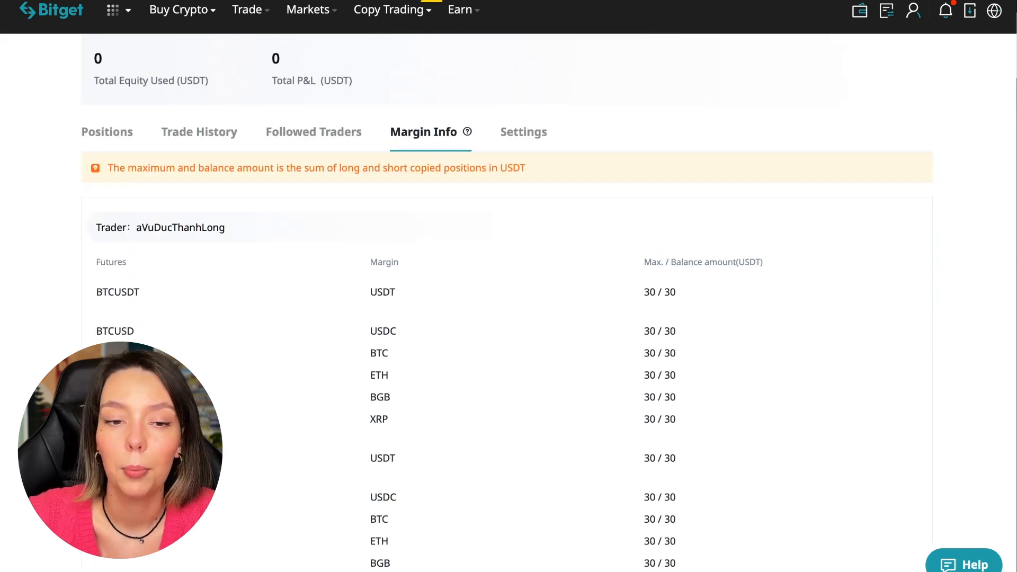
{"action": "scroll", "scroll_direction": "up", "scroll_amount": 3}
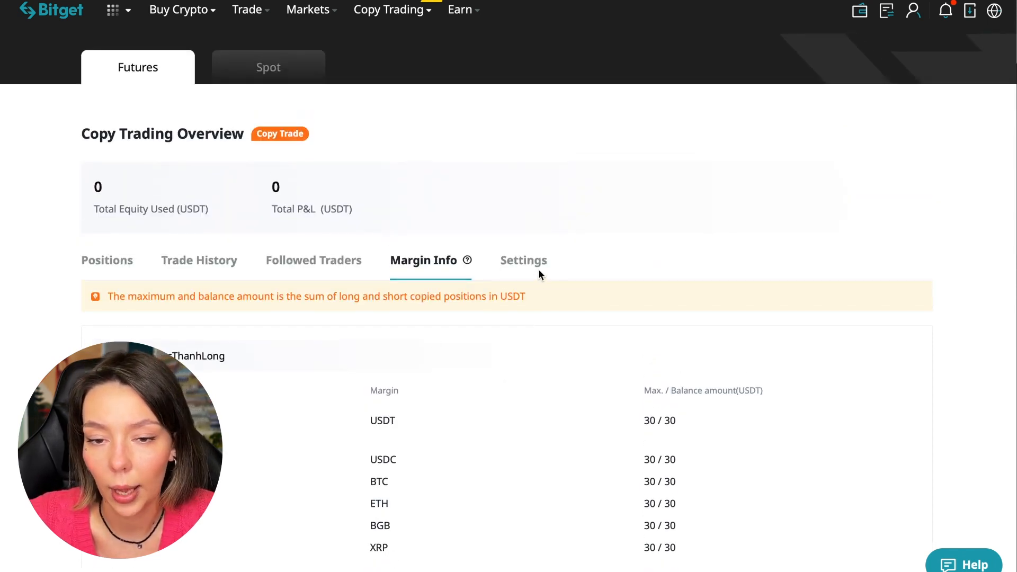
{"action": "left_click", "coordinate": [523, 261]}
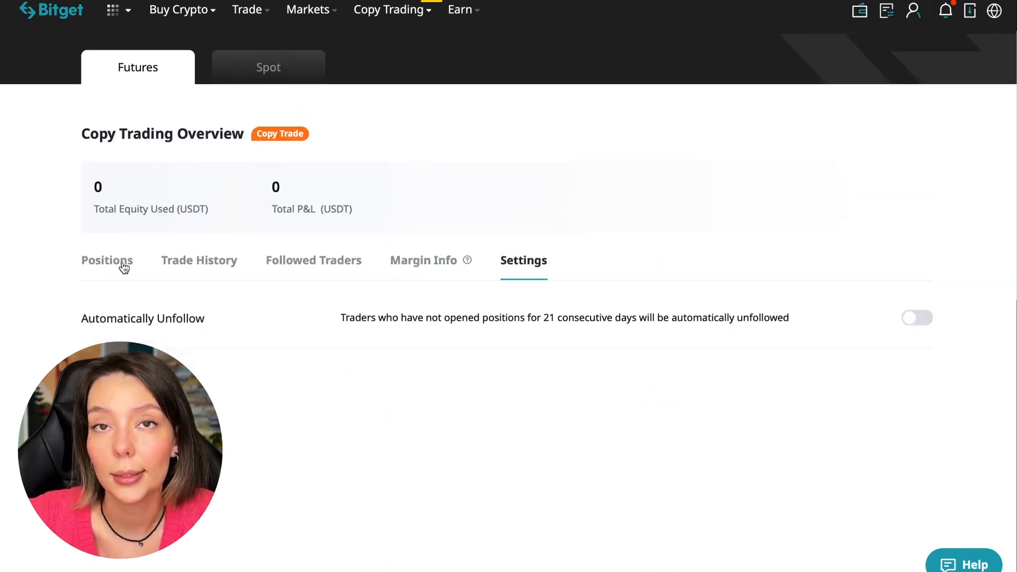